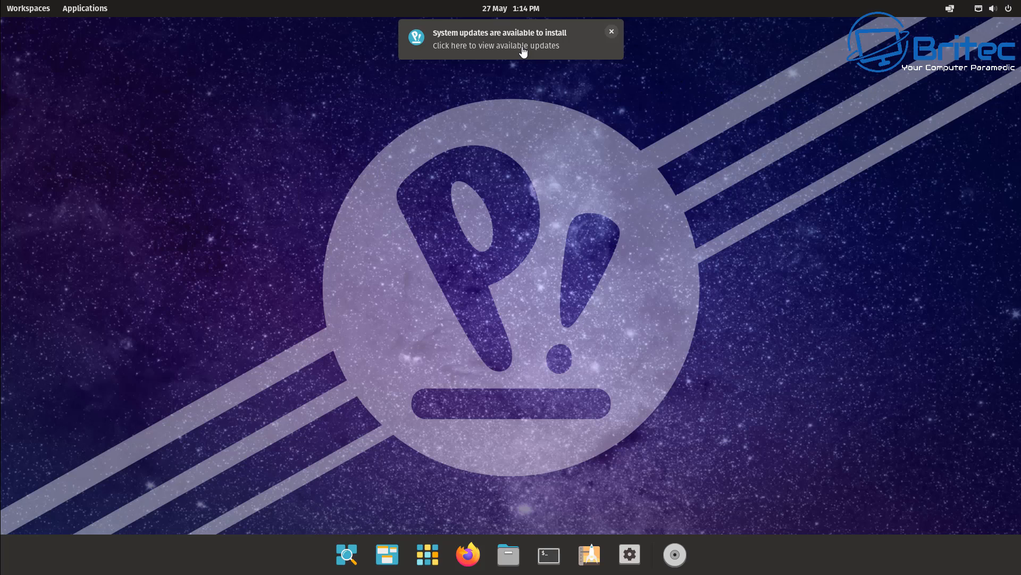
Dismiss the System updates notification, then open the launcher and open and close Pop!_Shop
click(611, 31)
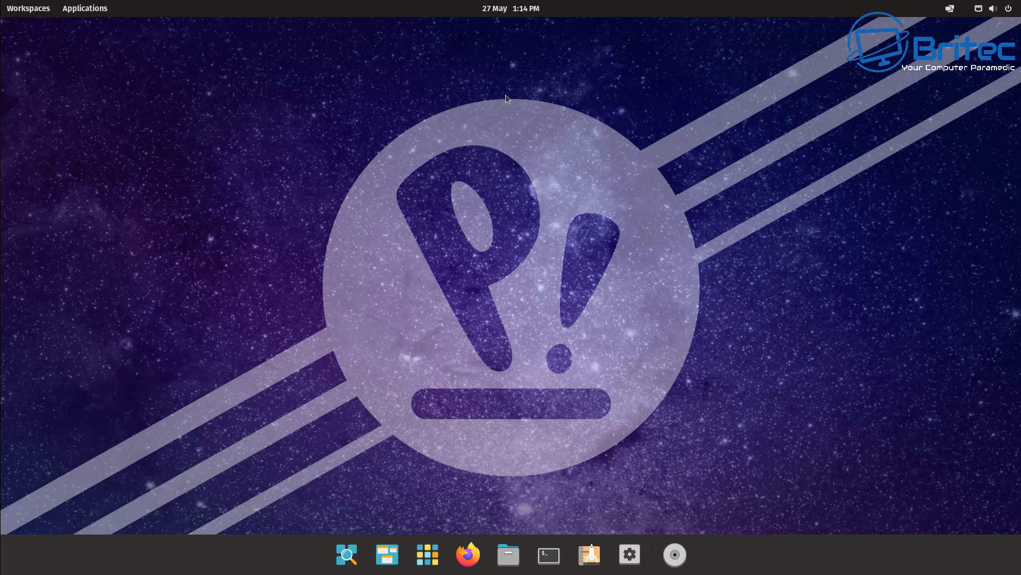
mouse_move(422, 468)
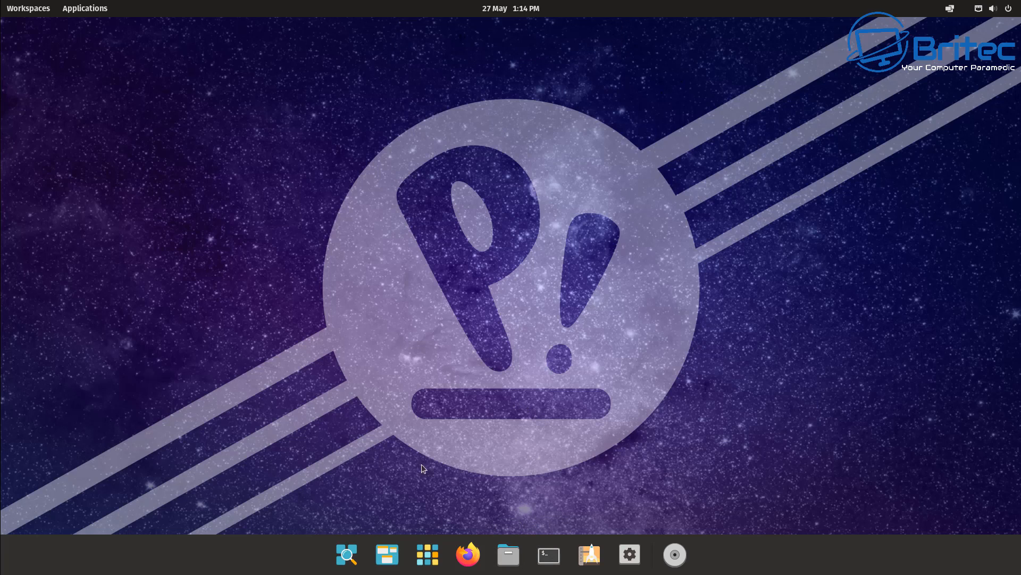
click(346, 555)
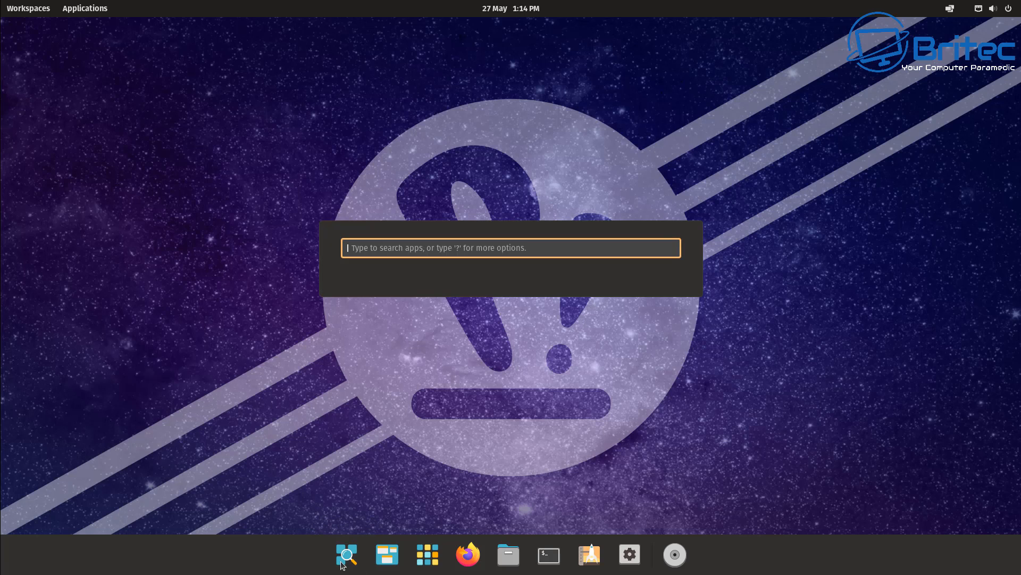
click(387, 554)
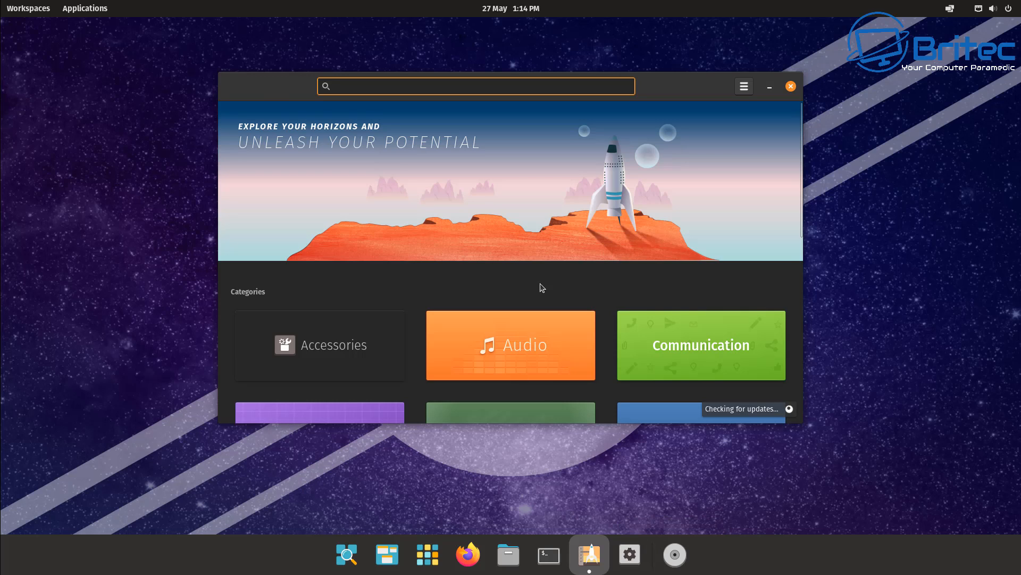
click(791, 86)
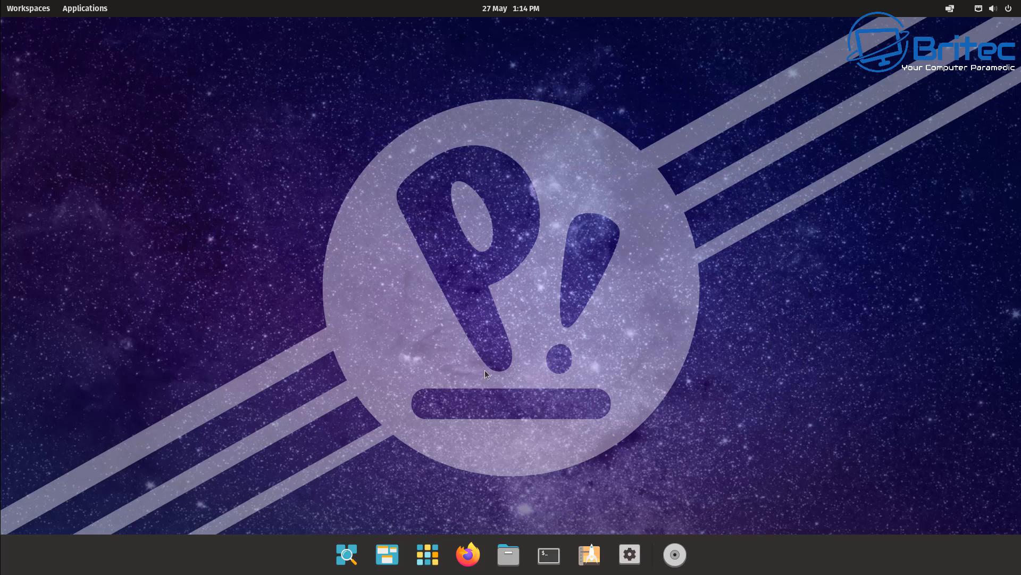
mouse_move(669, 365)
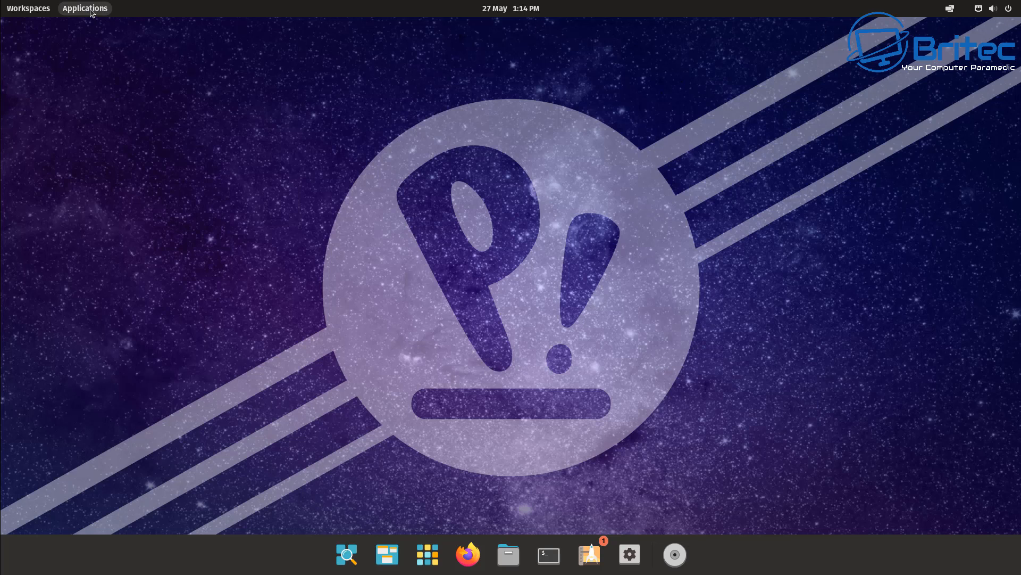
Open the Applications library and the Workspaces overview, then close them back to the desktop
click(85, 8)
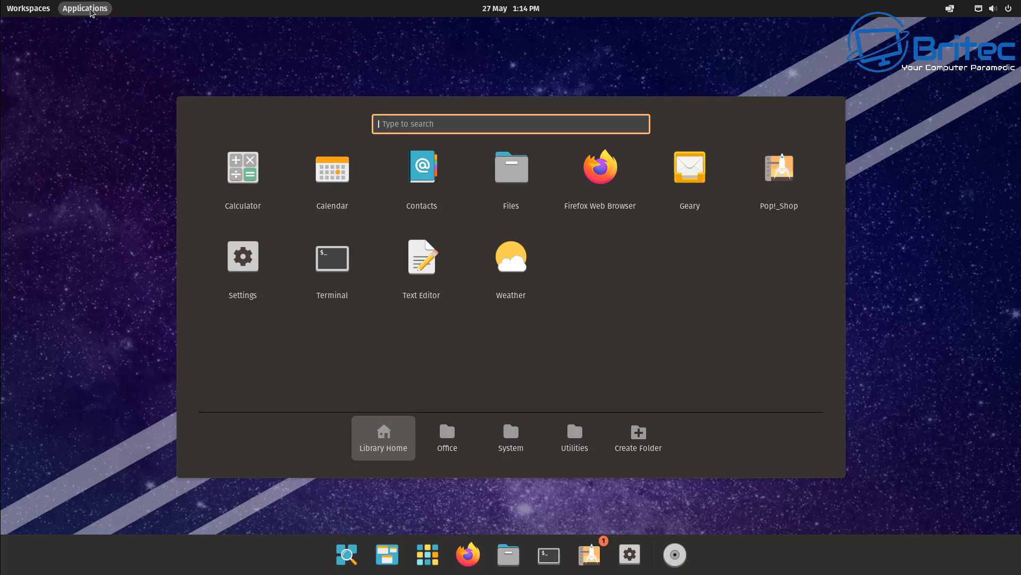
click(28, 8)
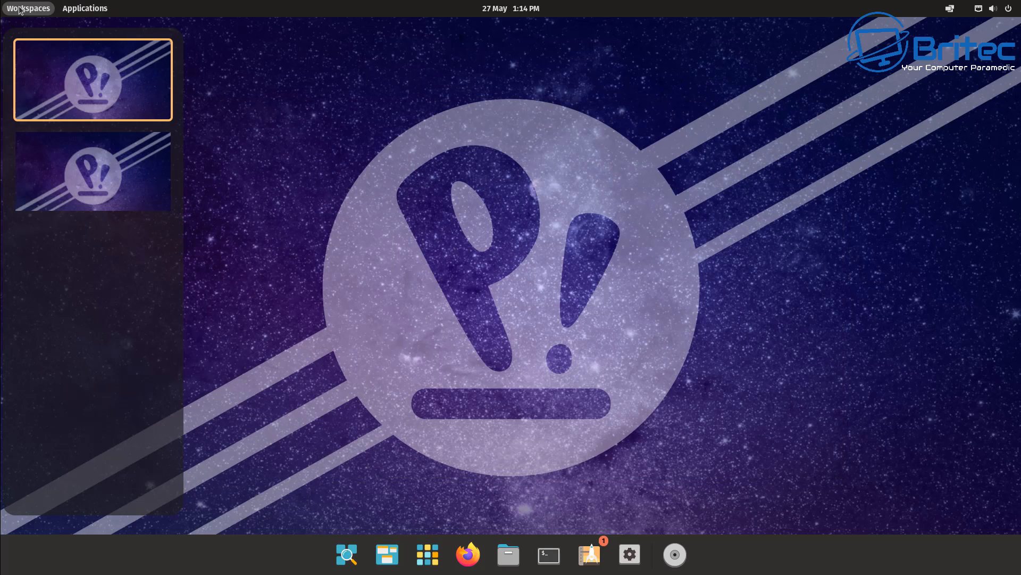
click(387, 554)
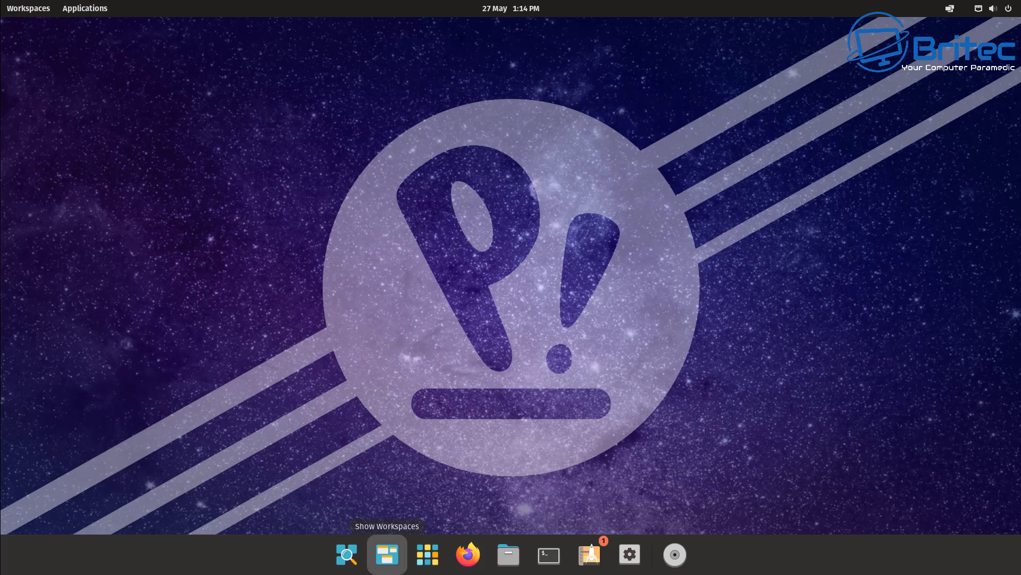
mouse_move(427, 555)
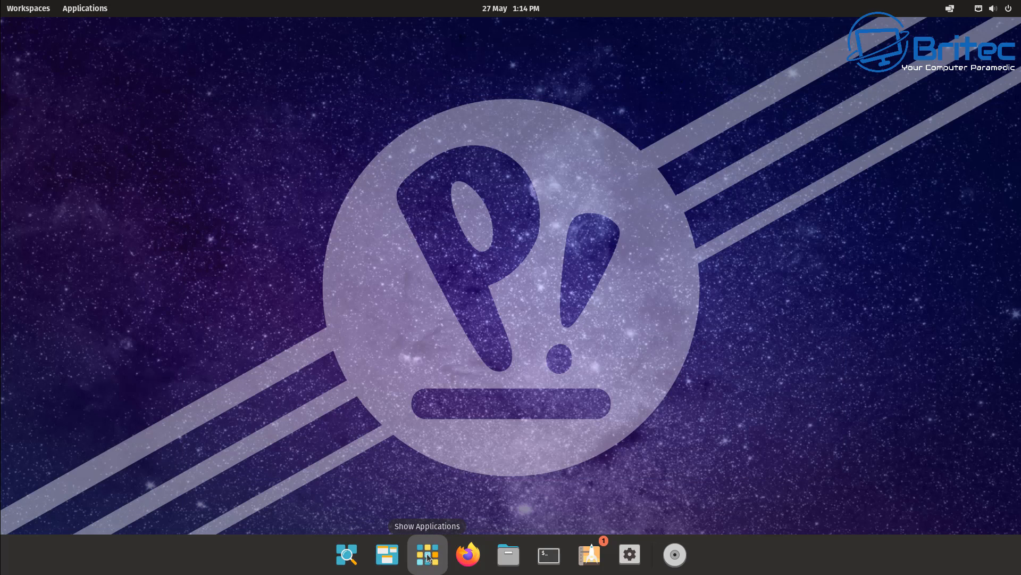
mouse_move(630, 554)
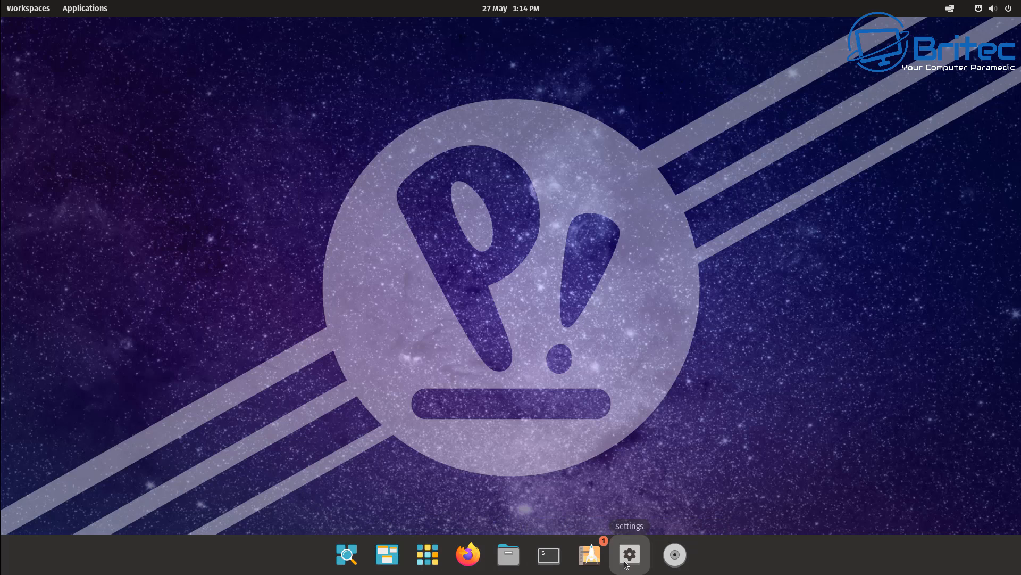
click(630, 553)
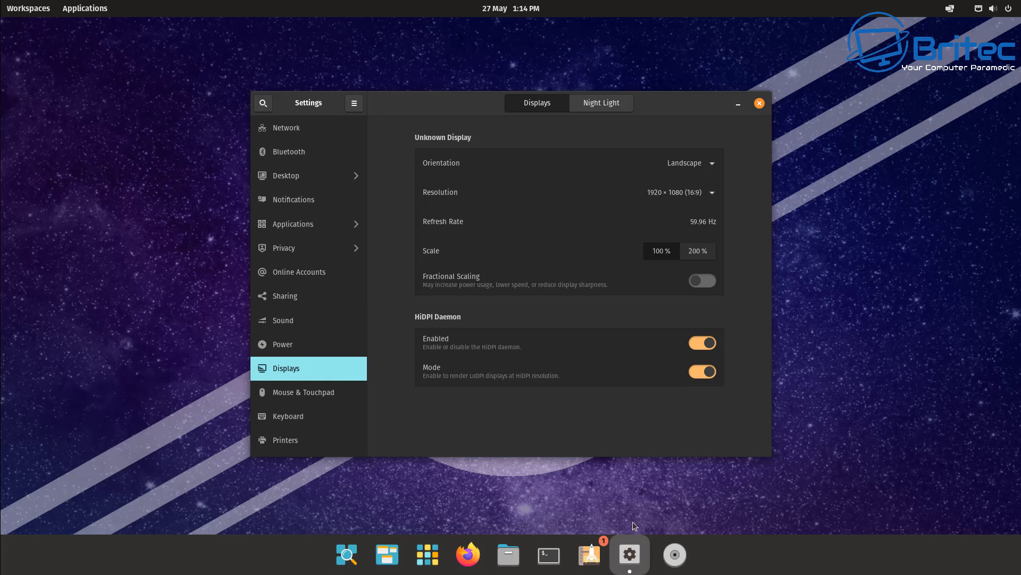
click(711, 192)
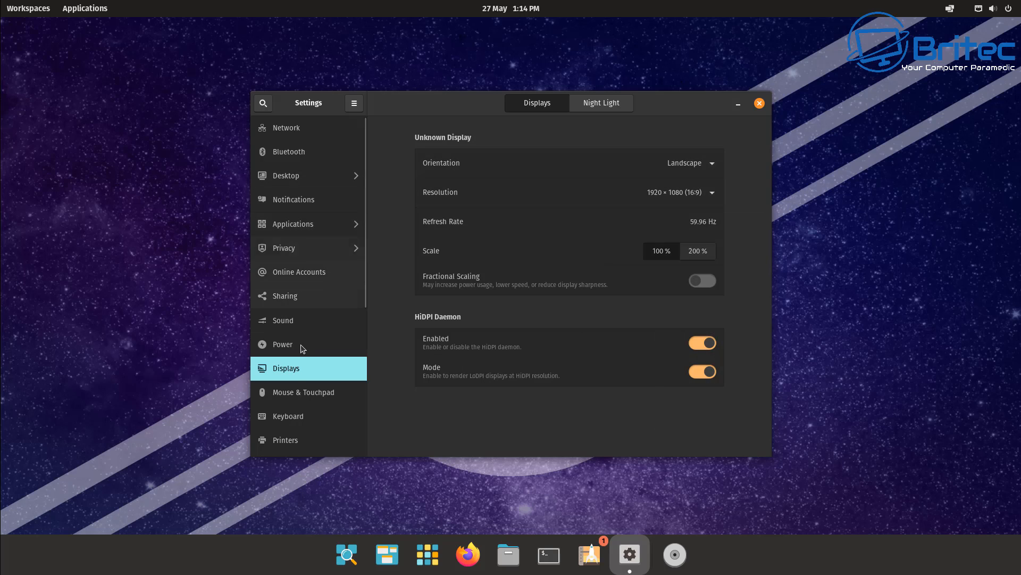
mouse_move(295, 207)
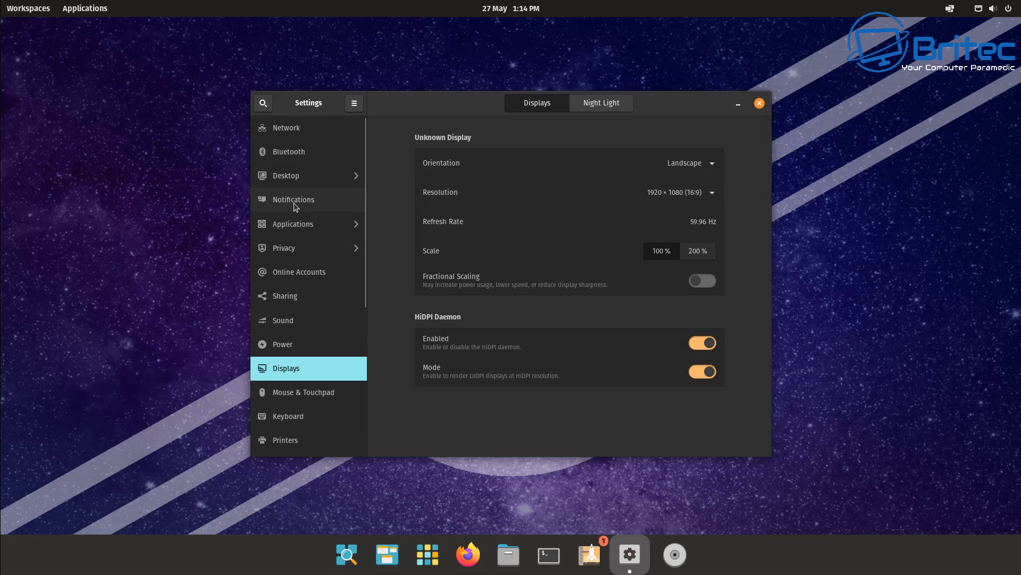
click(759, 102)
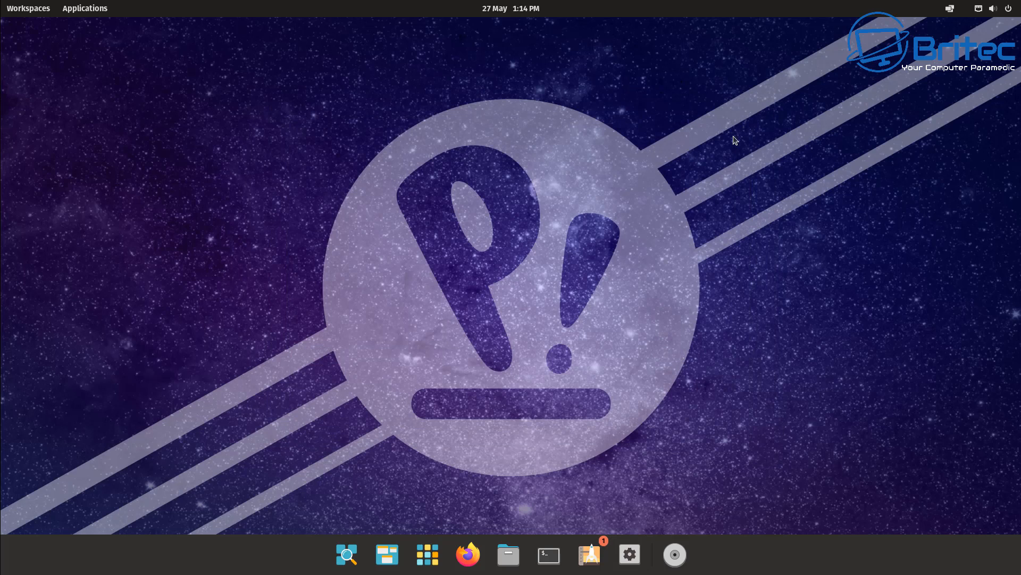
Launch Pop!_Shop from the dock and scroll down through its Categories grid
click(590, 555)
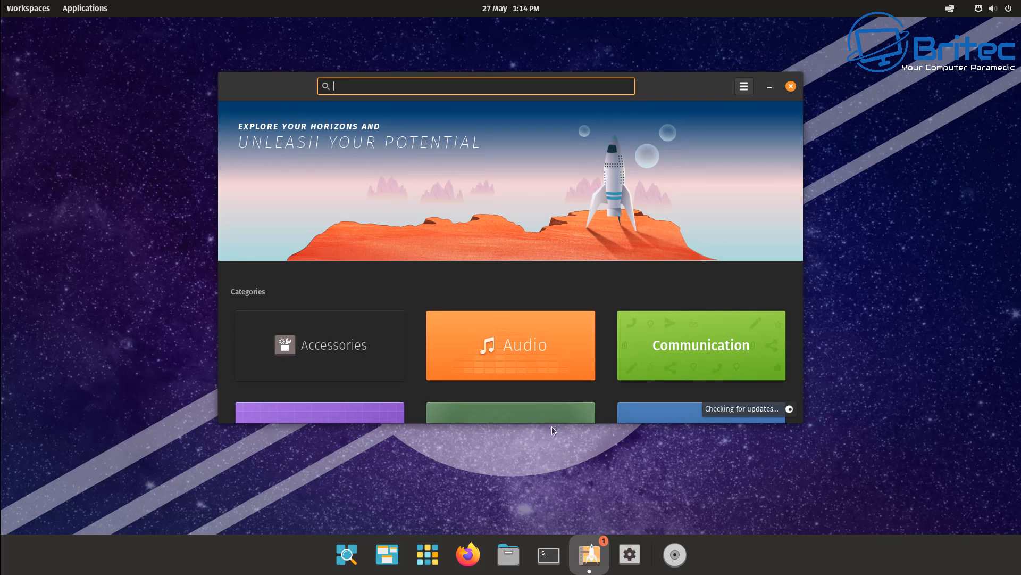
scroll(down, 3)
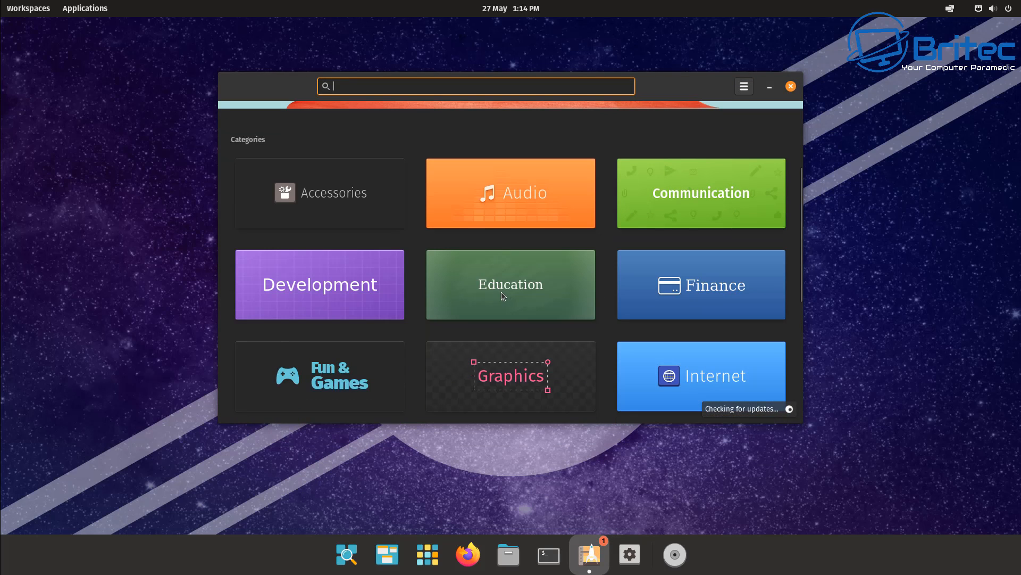
scroll(down, 3)
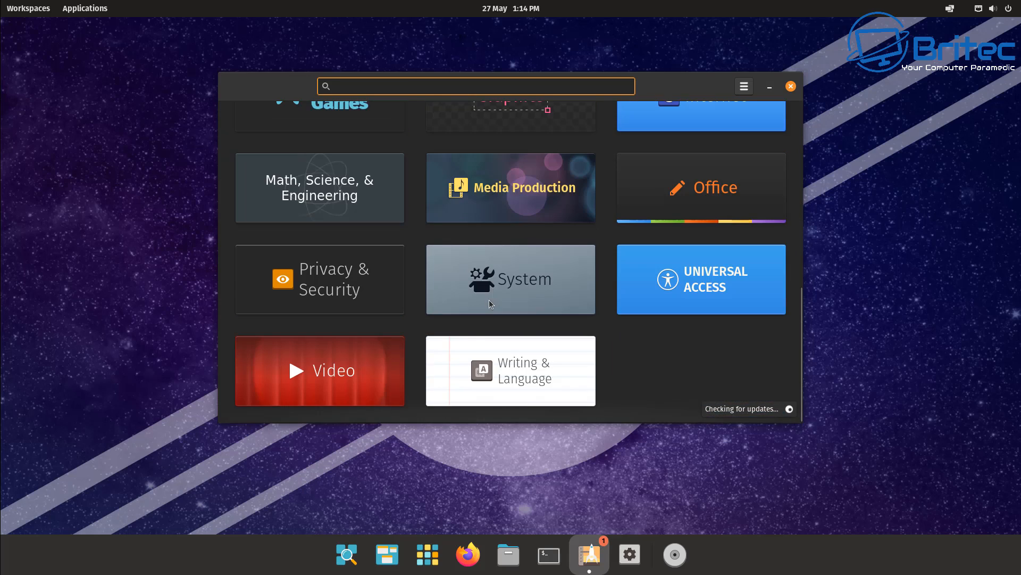
mouse_move(471, 349)
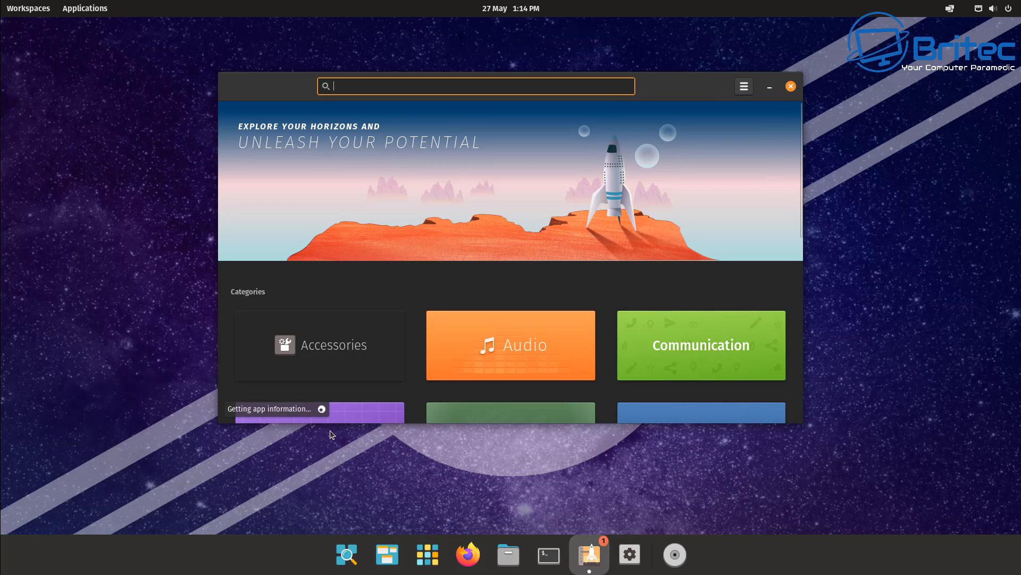
mouse_move(499, 334)
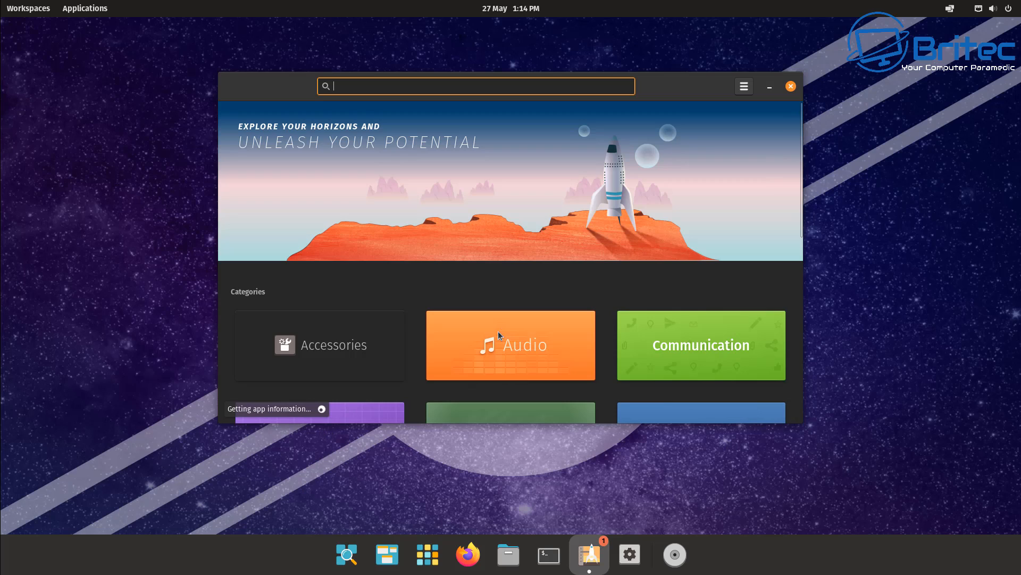
mouse_move(907, 12)
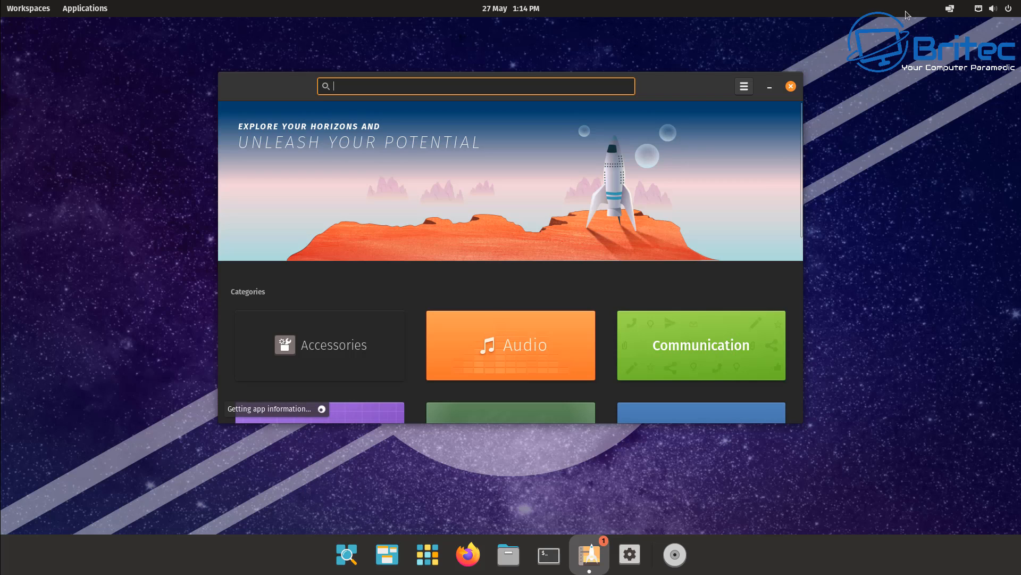
In OS Upgrade & Recovery, switch Automatic Updates on and then back off
click(629, 554)
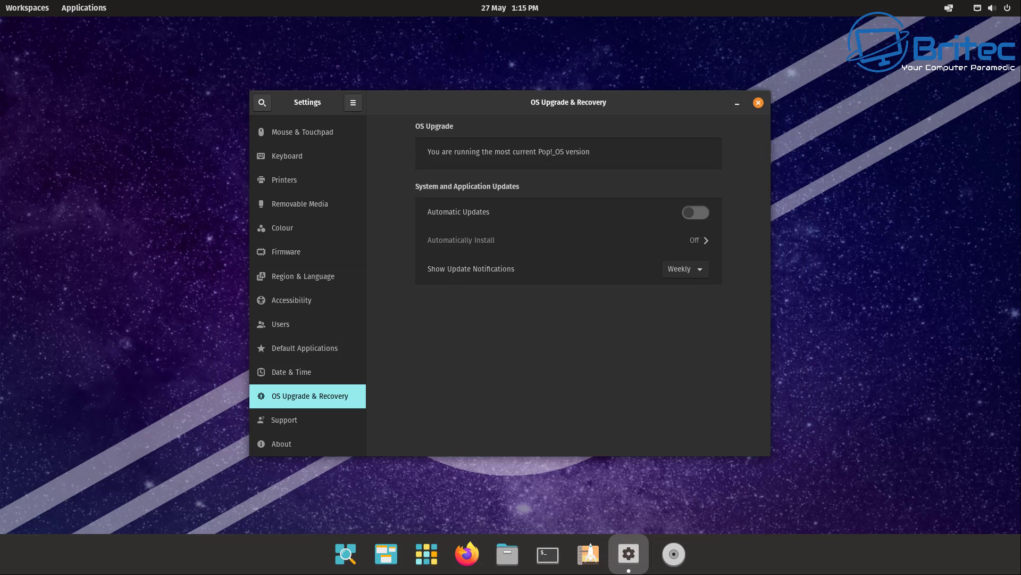
mouse_move(356, 397)
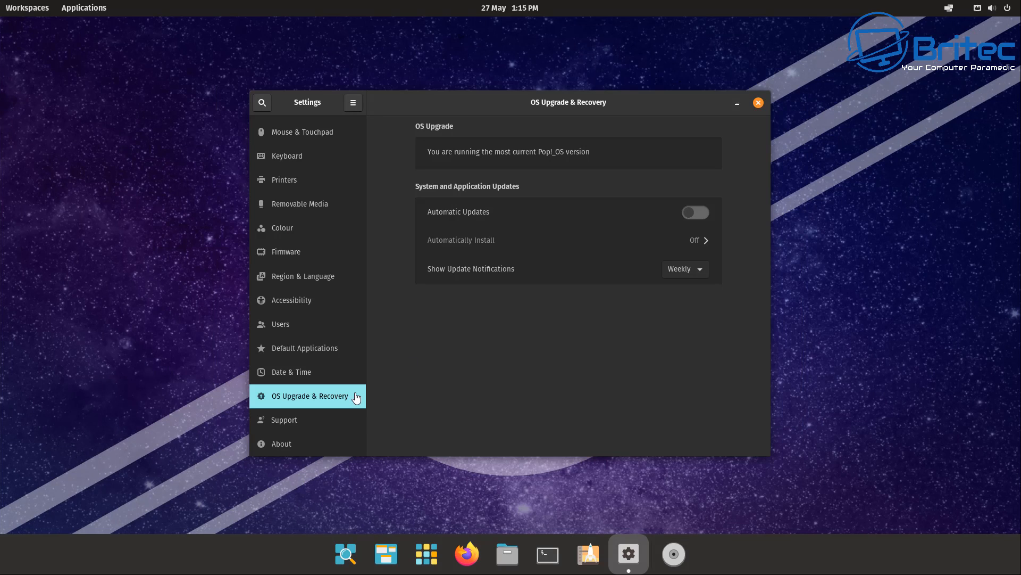
mouse_move(641, 266)
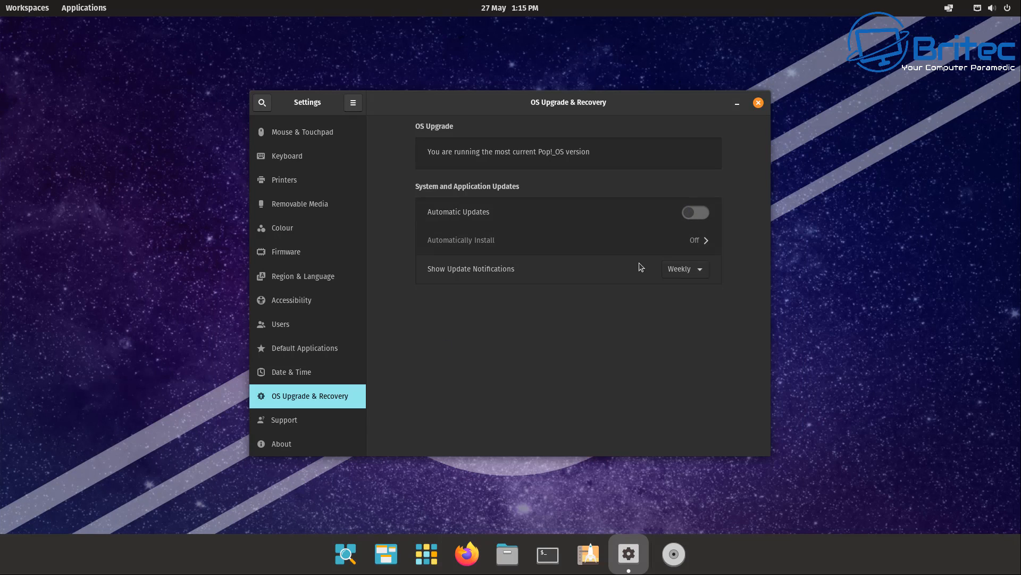
click(695, 212)
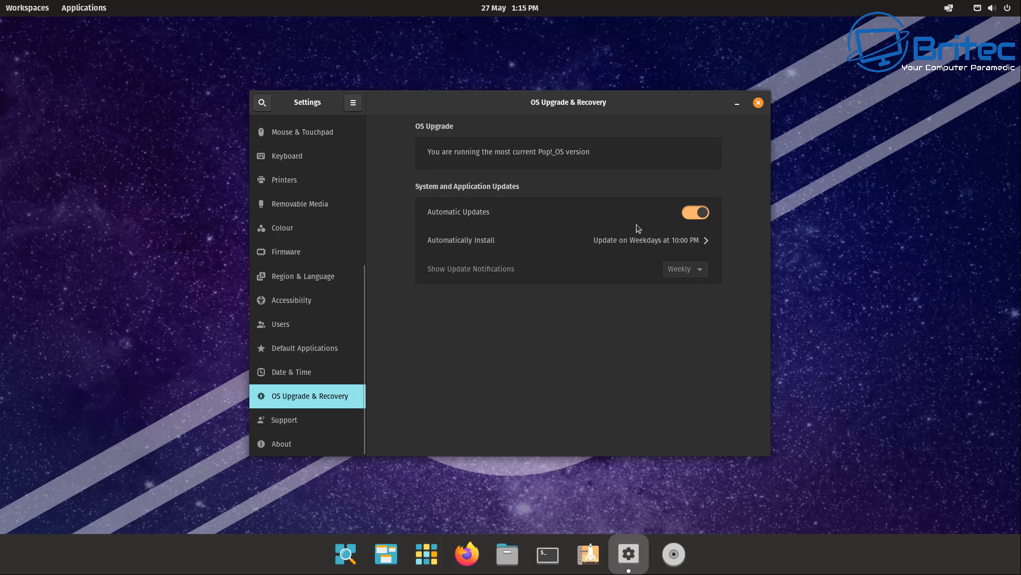
click(695, 212)
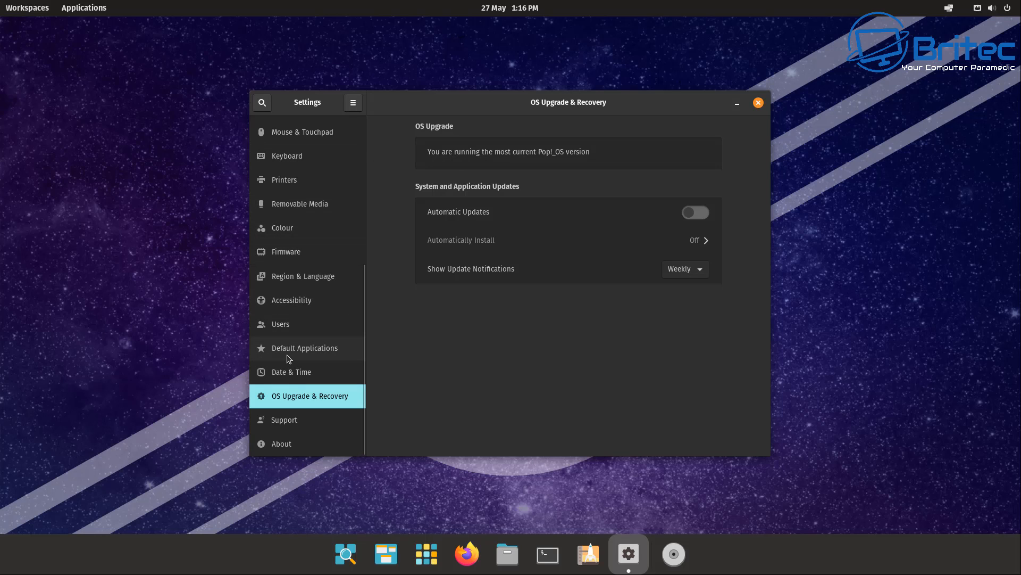
mouse_move(283, 260)
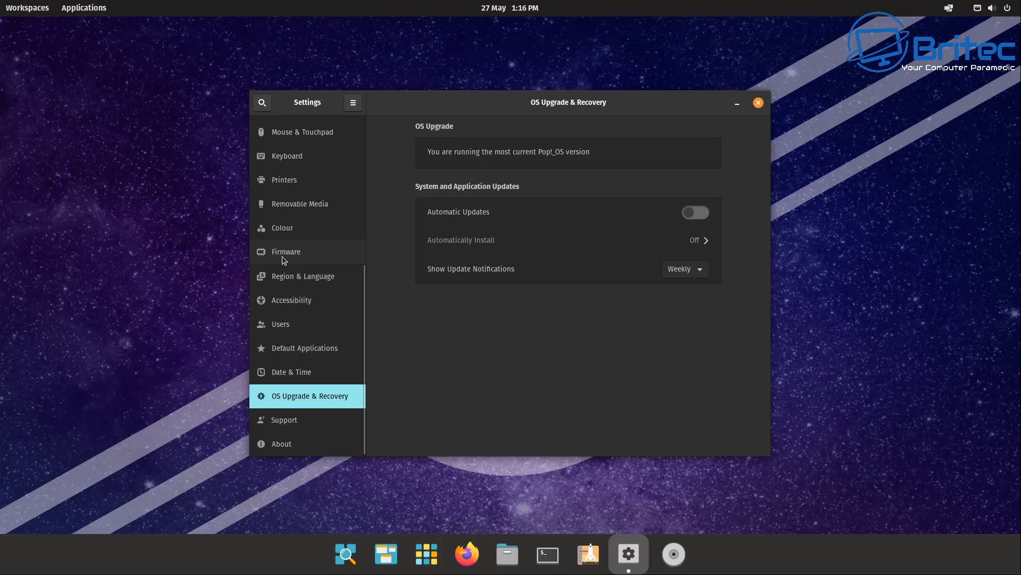
View the Firmware, Printers and Mouse & Touchpad pages, then close Settings
click(285, 251)
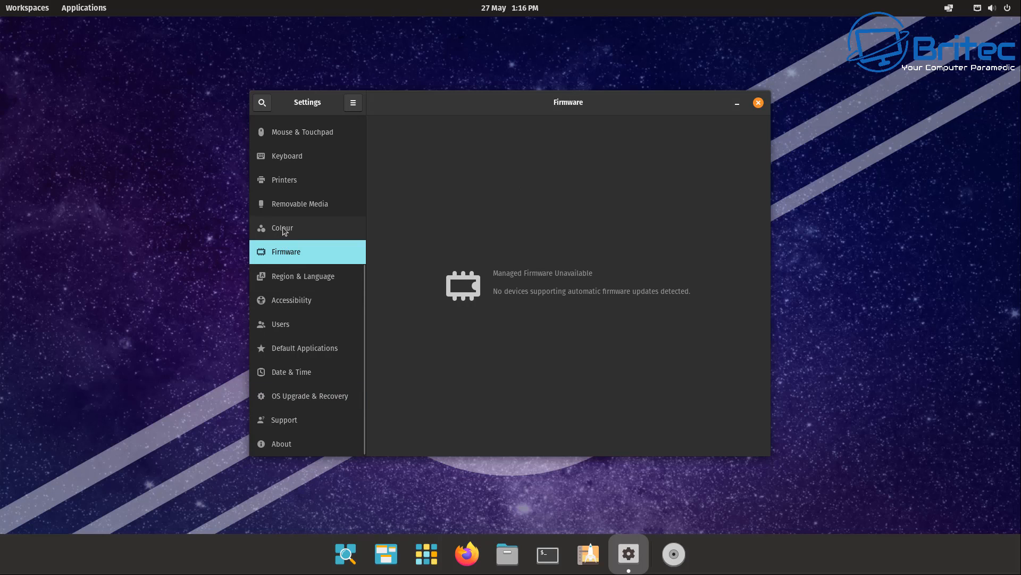
click(285, 180)
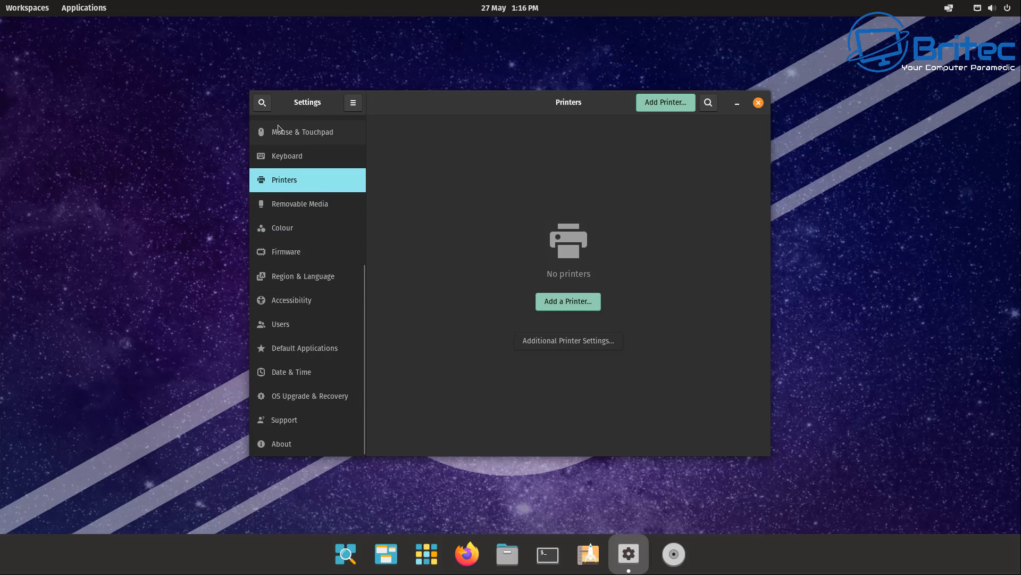
click(303, 132)
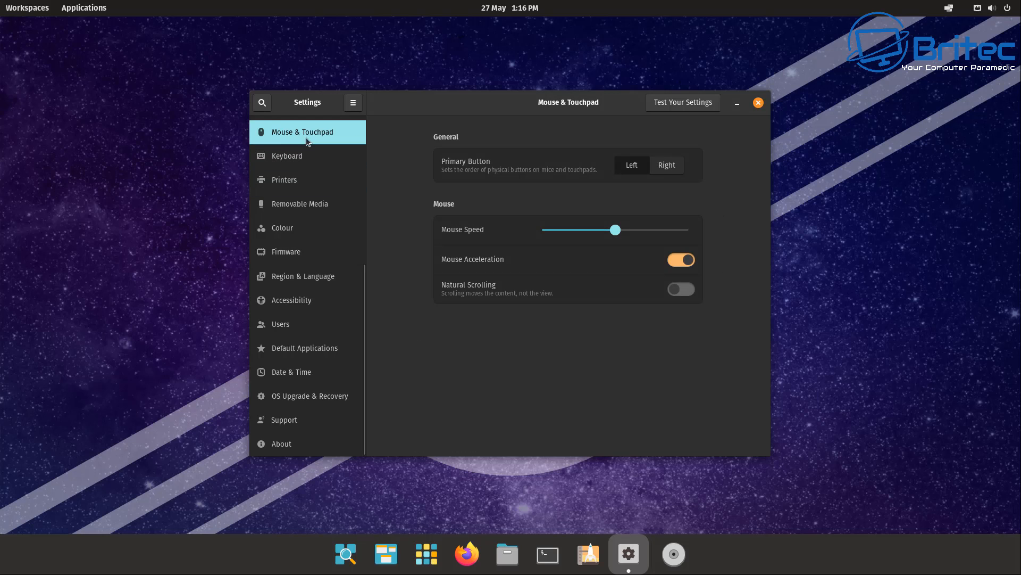
mouse_move(766, 101)
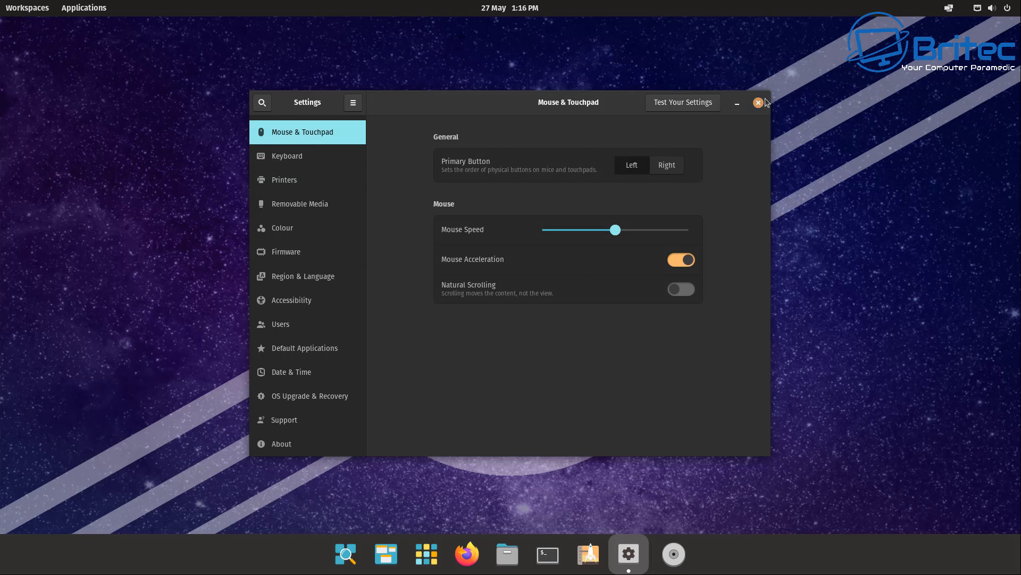
click(758, 102)
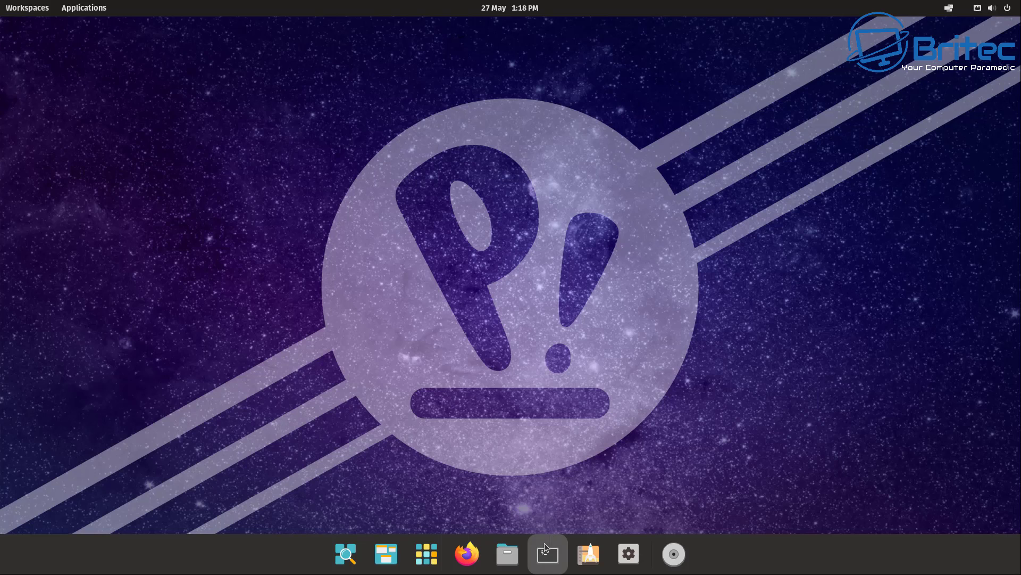
Open a terminal from the dock and type the start of 'sudo apt-get update'
click(547, 553)
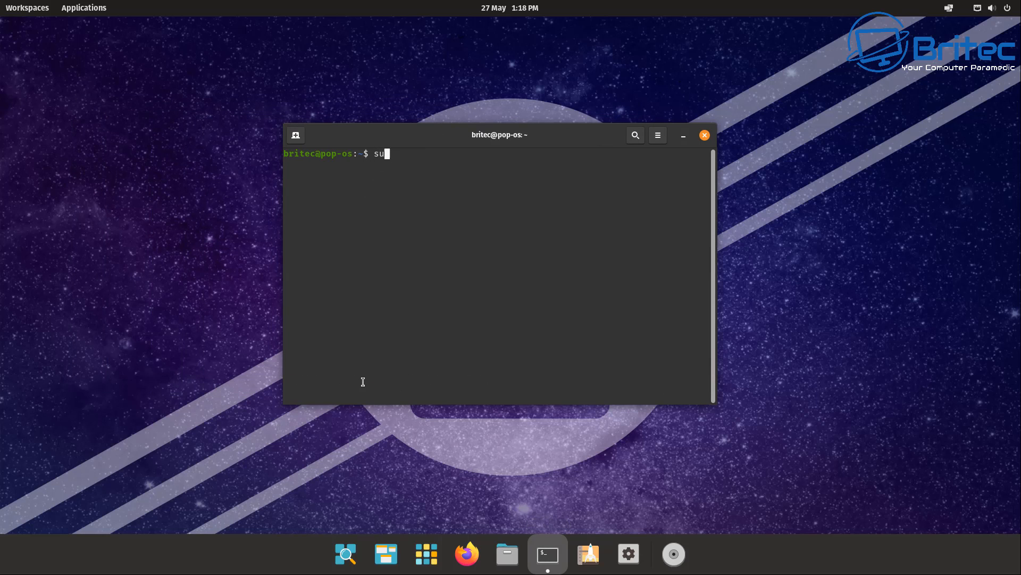
text(do)
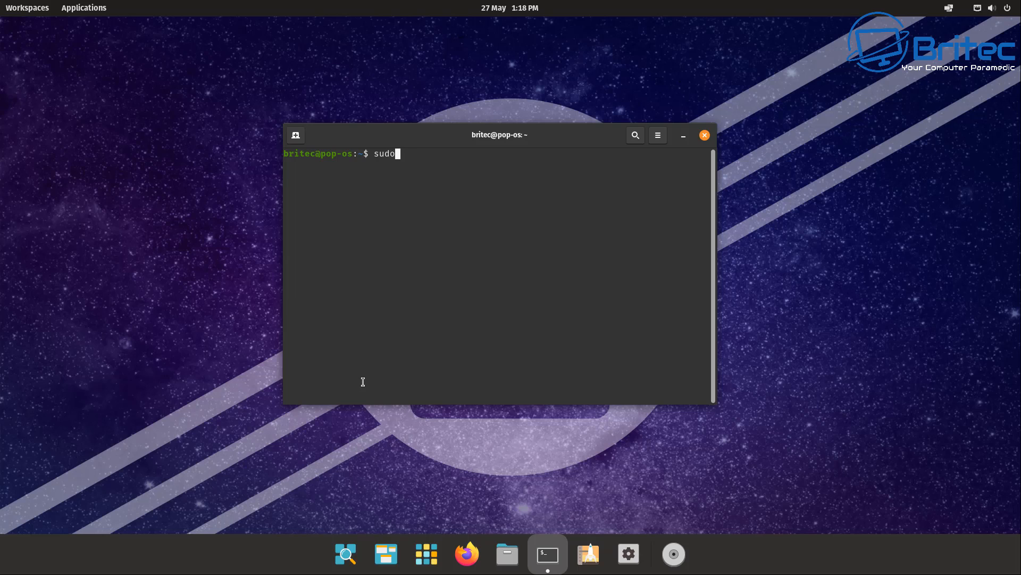
text(apt)
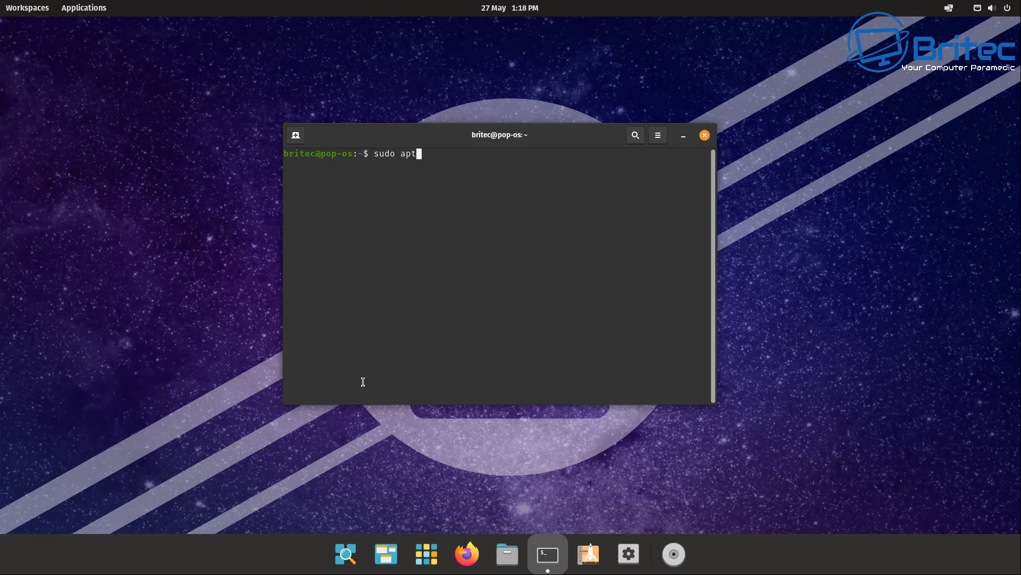
text(-get up)
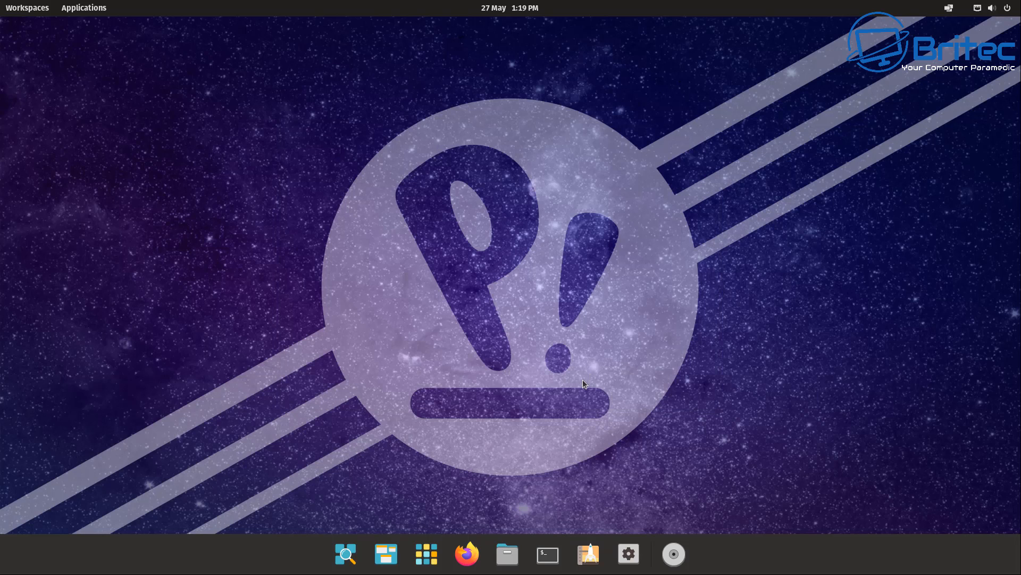
mouse_move(387, 554)
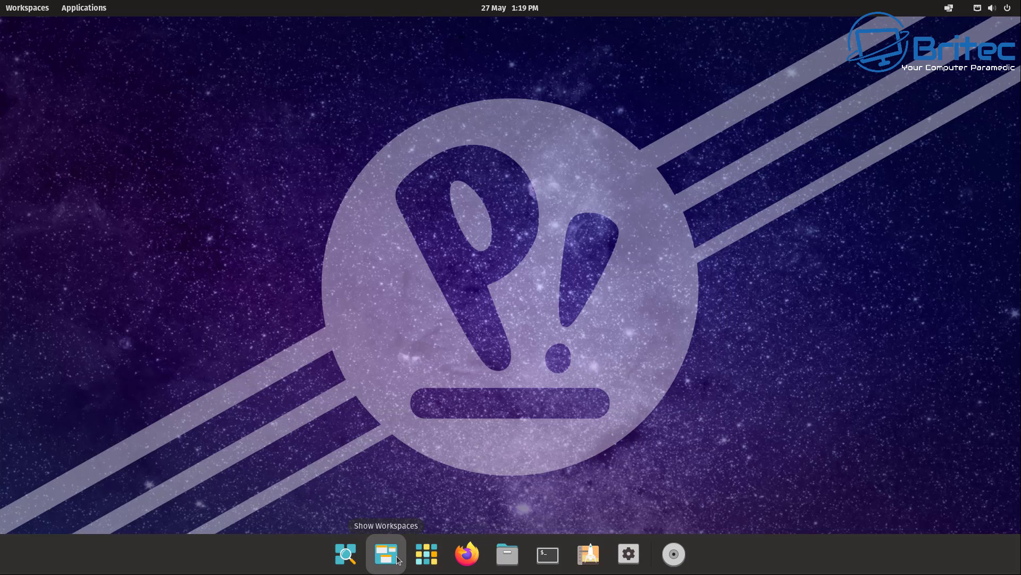
mouse_move(427, 559)
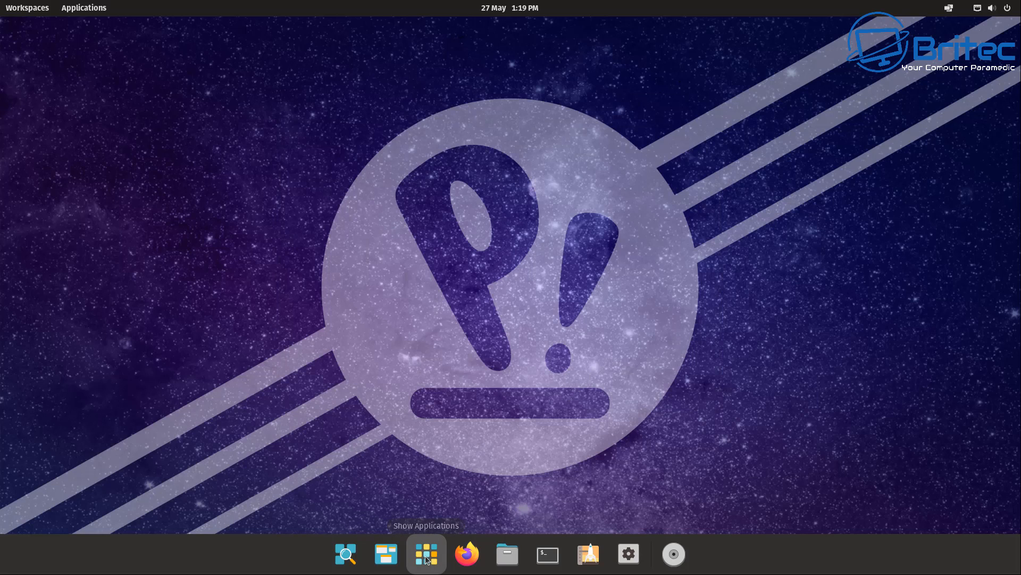
click(426, 554)
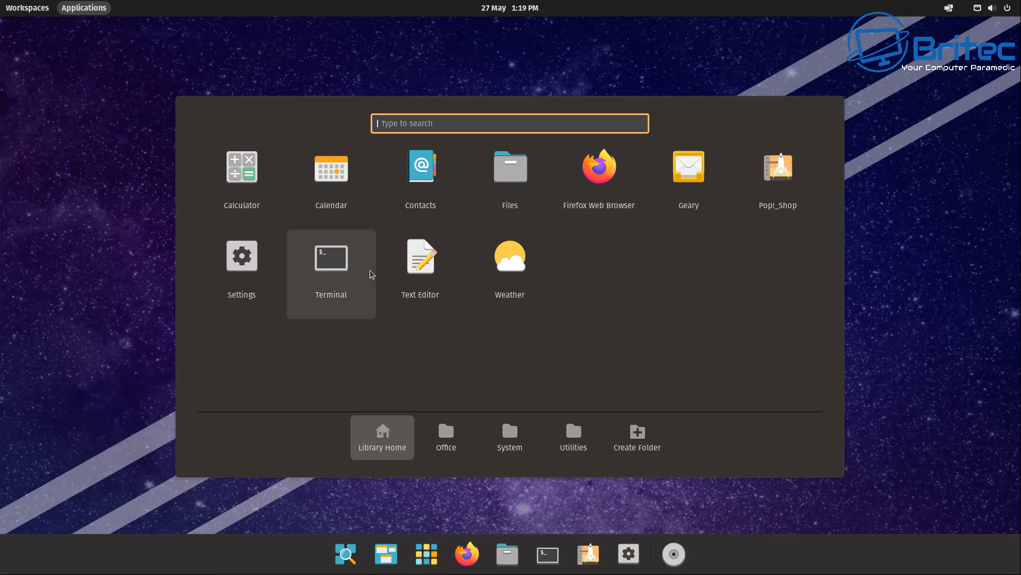
mouse_move(627, 308)
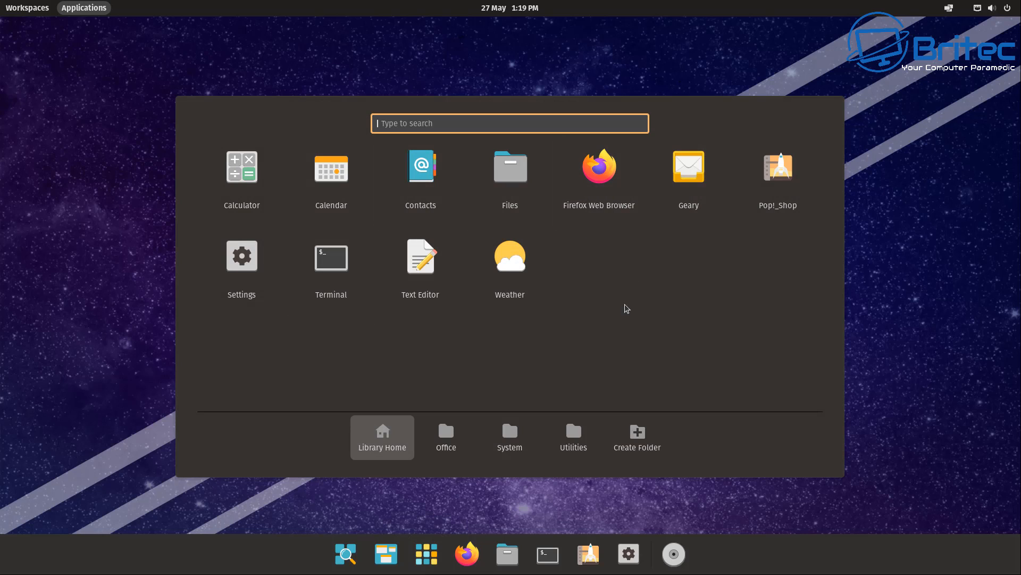
mouse_move(621, 466)
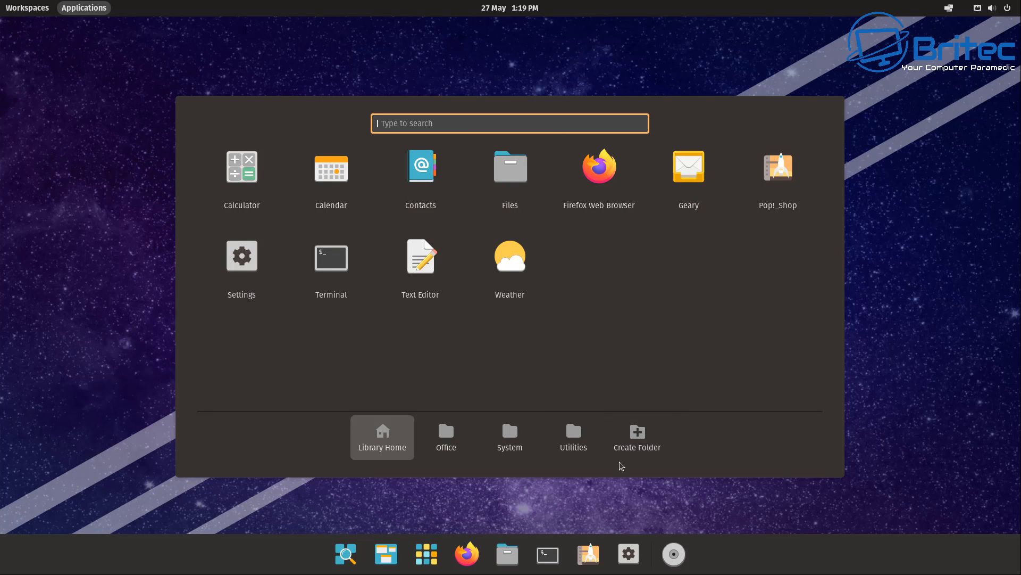
click(574, 437)
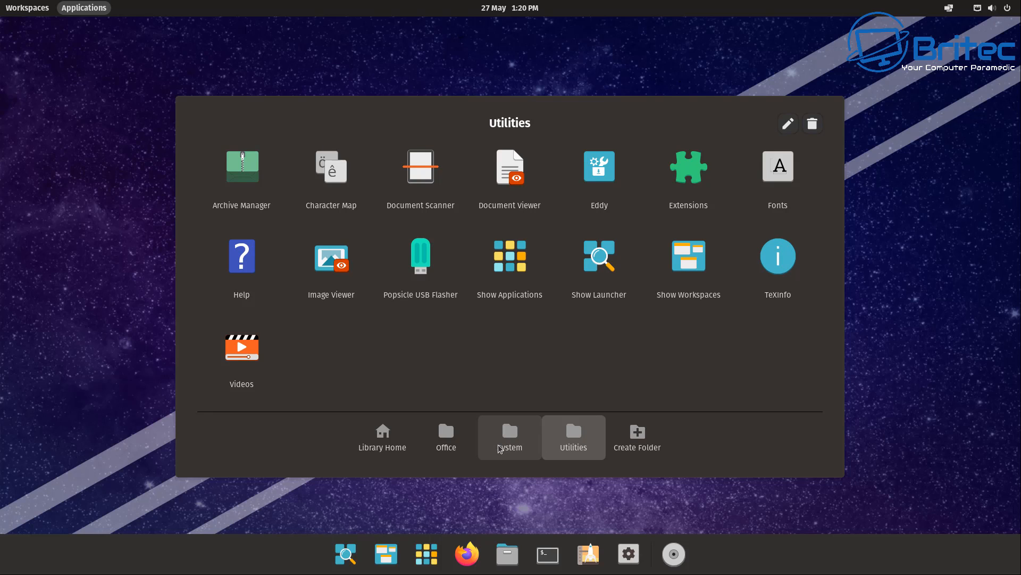
mouse_move(490, 448)
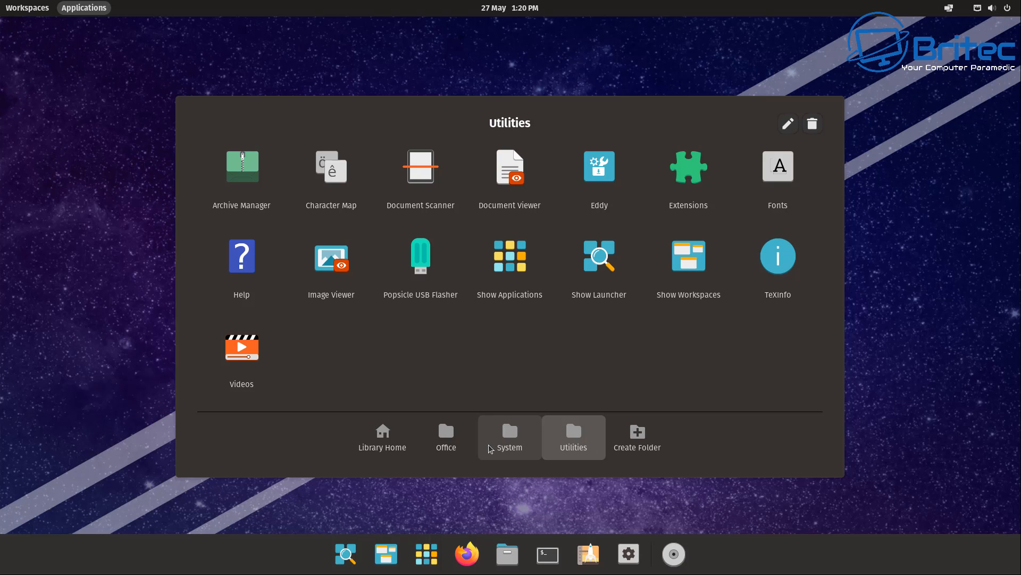
mouse_move(324, 272)
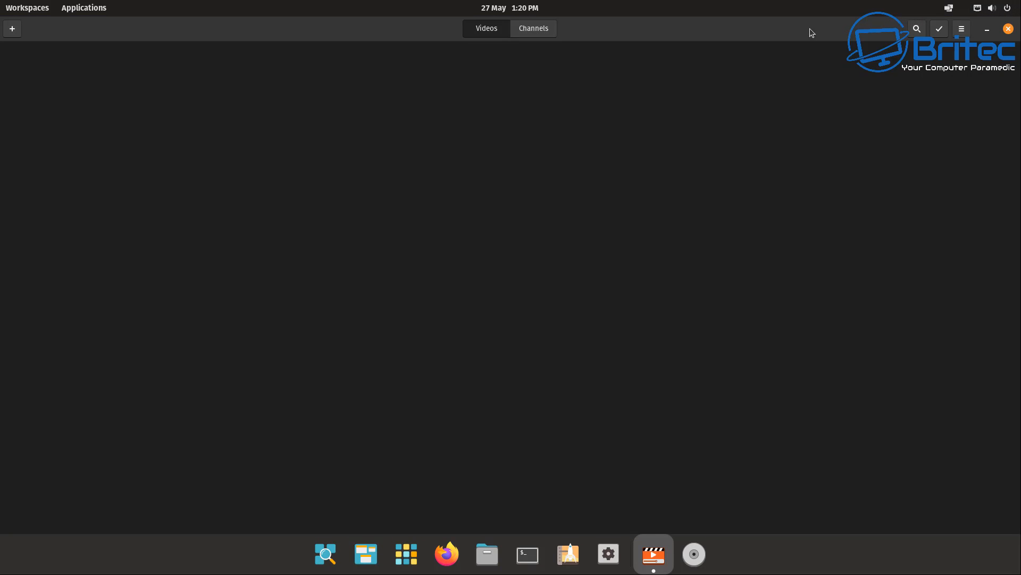
mouse_move(1008, 28)
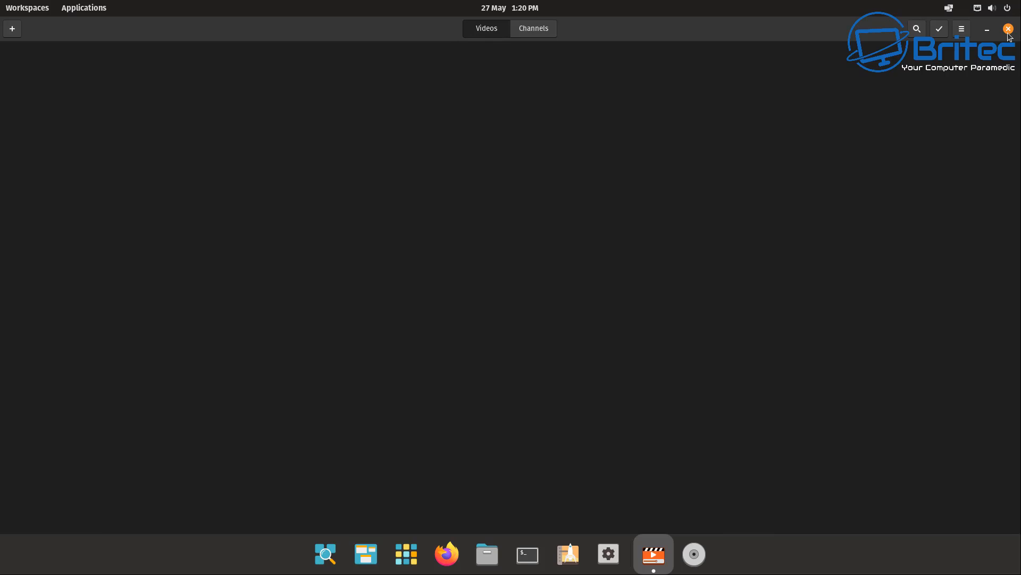
click(1007, 28)
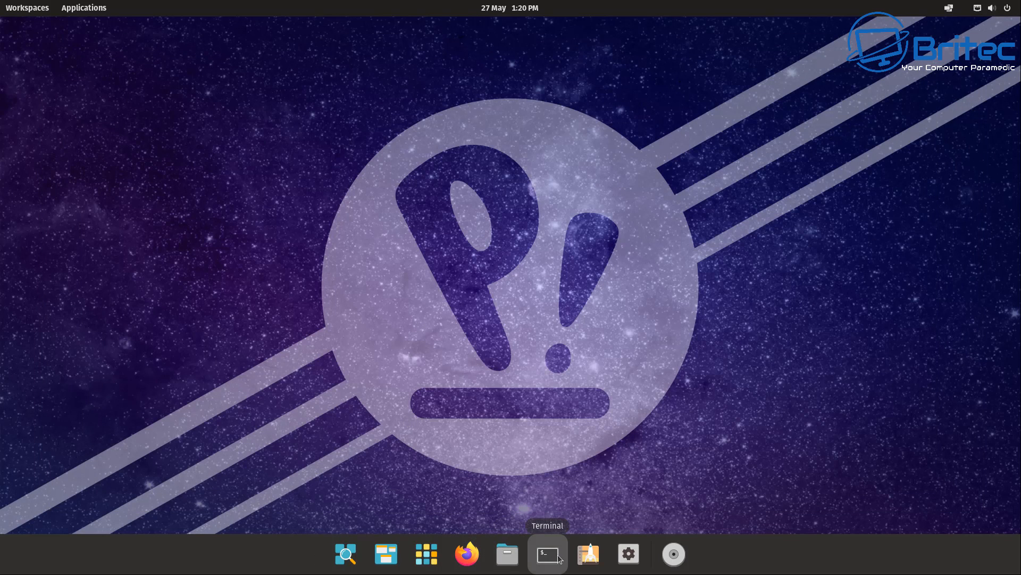
mouse_move(588, 554)
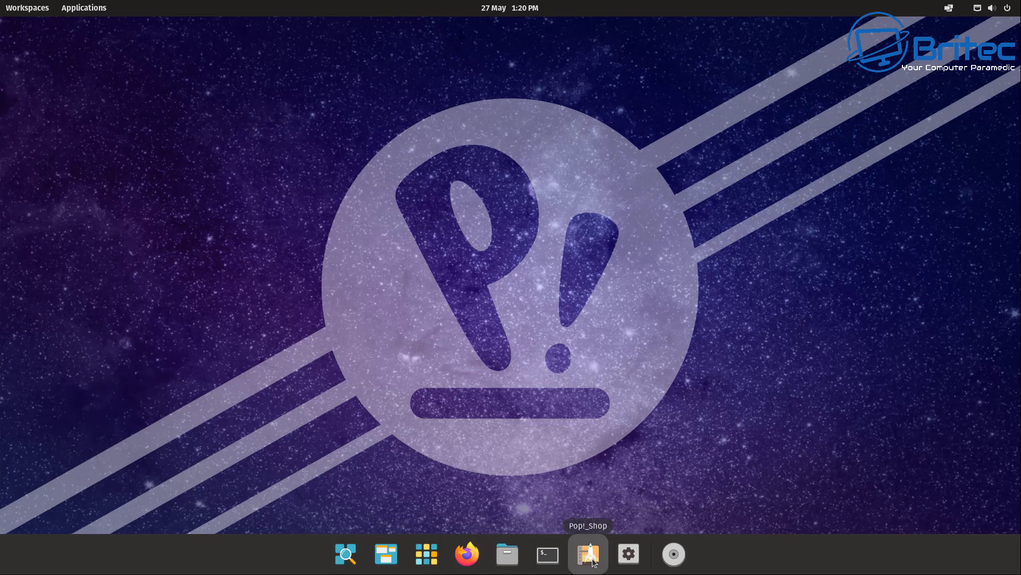
Launch Pop!_Shop and choose Automatic Updates… from its main menu
click(589, 554)
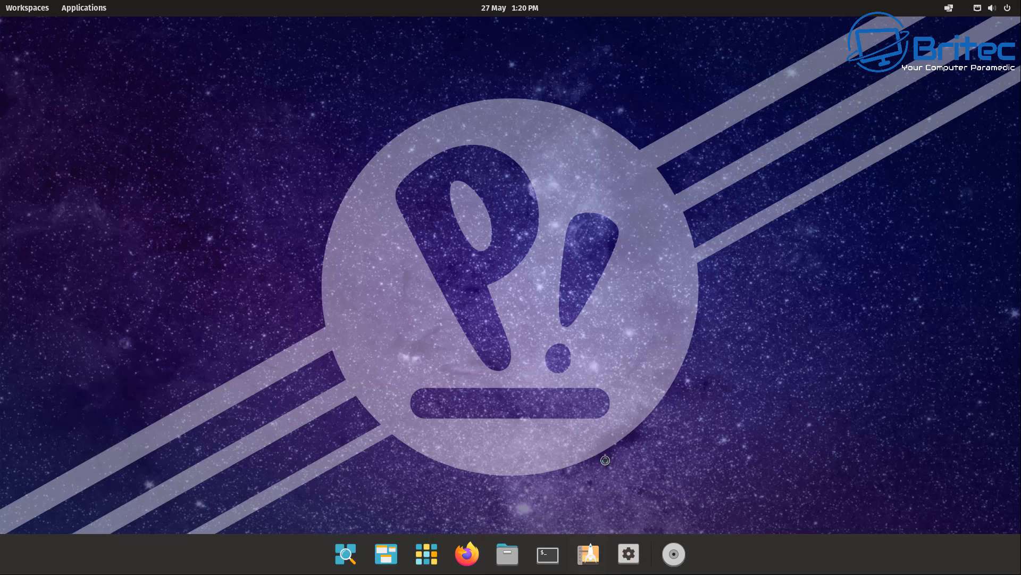
mouse_move(589, 554)
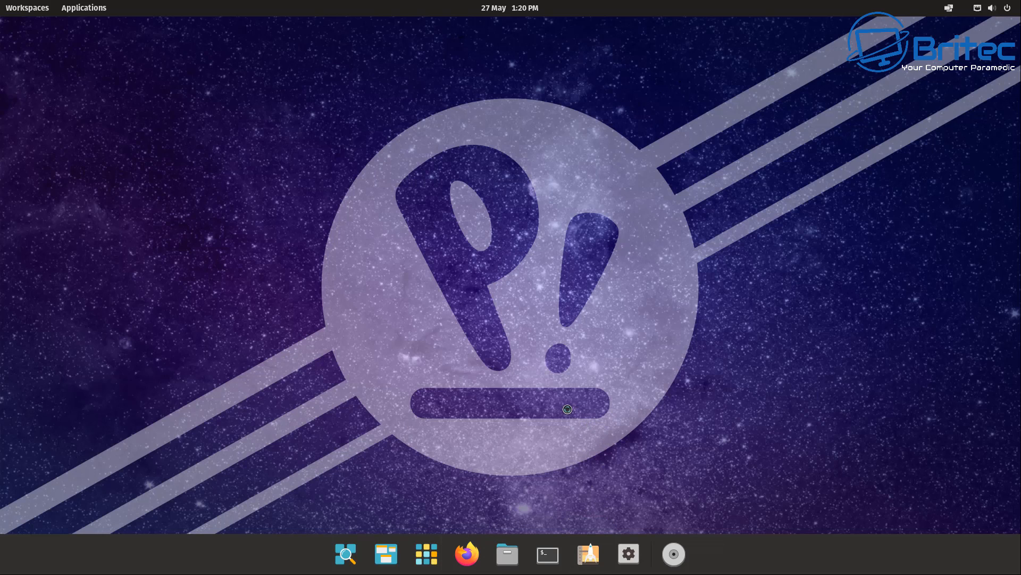
click(589, 554)
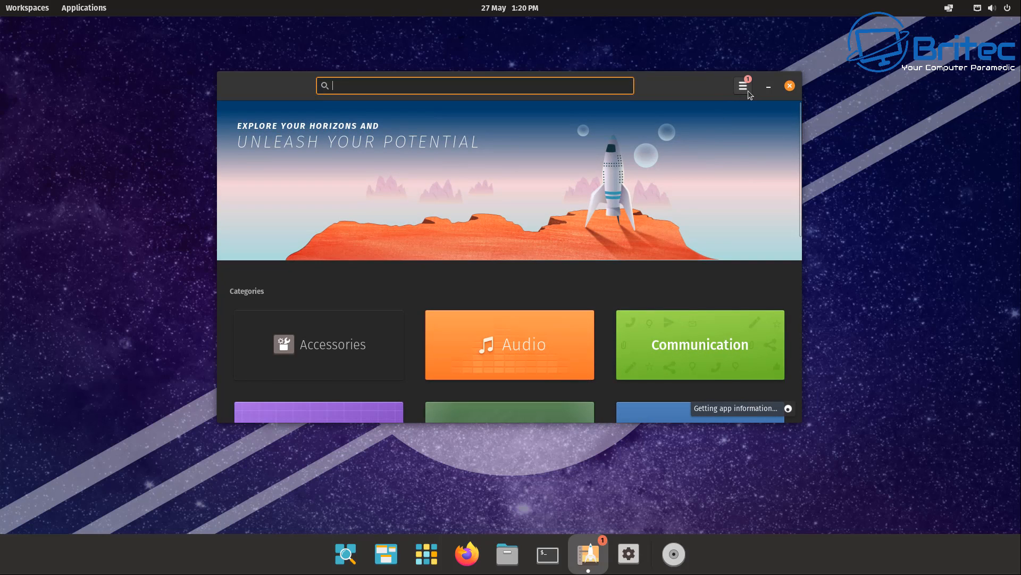
click(743, 85)
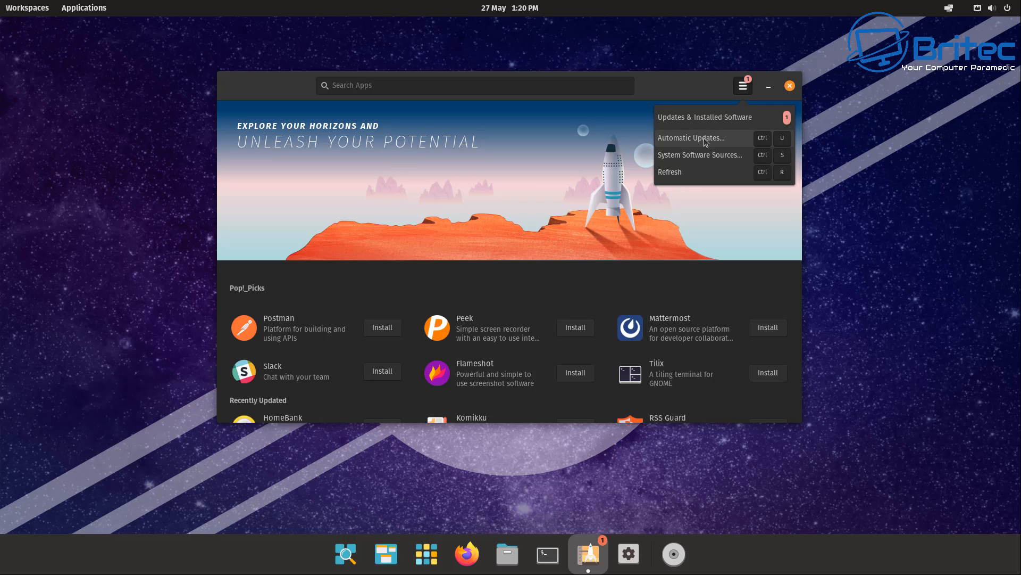
click(629, 554)
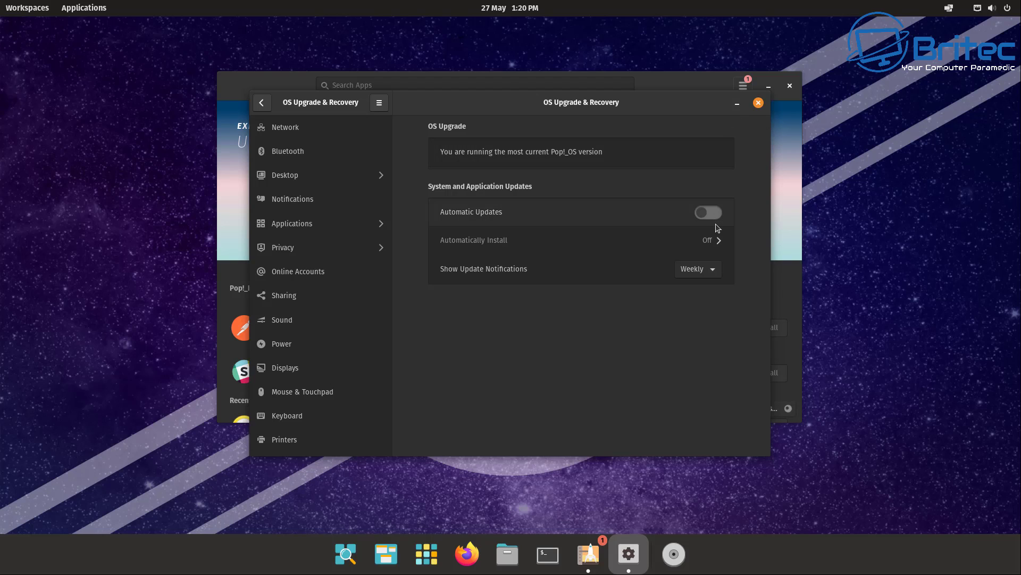
Switch Automatic Updates on, scheduled for weekdays at 10:00 PM
click(708, 213)
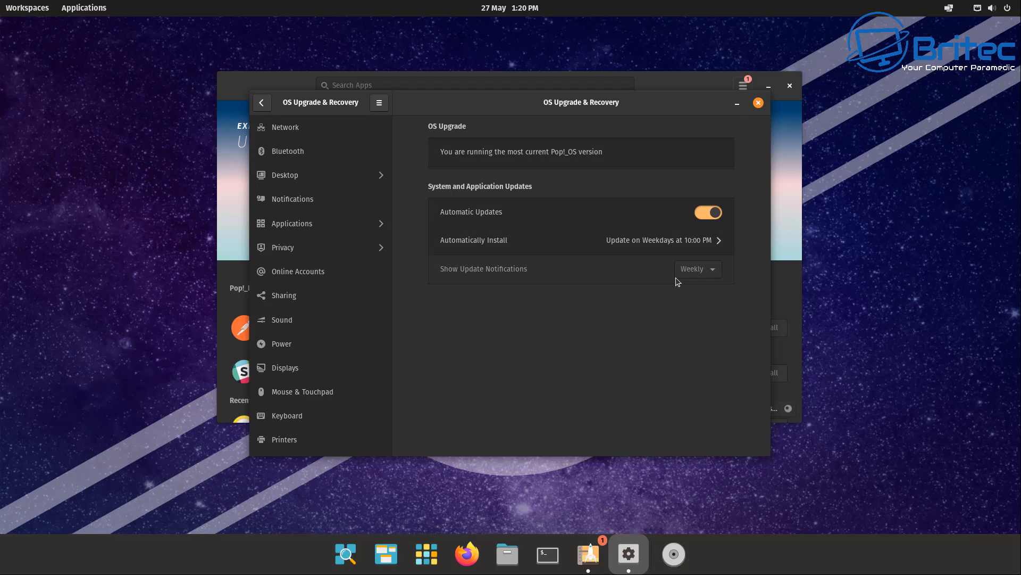
mouse_move(759, 116)
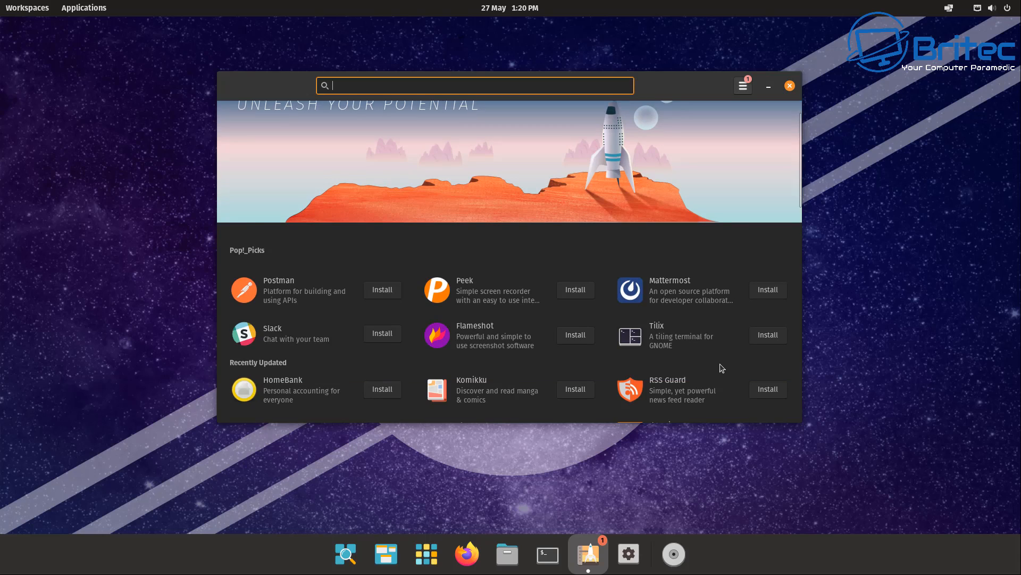
Scroll to Recently Updated, install HandBrake, then scroll through the categories
scroll(down, 3)
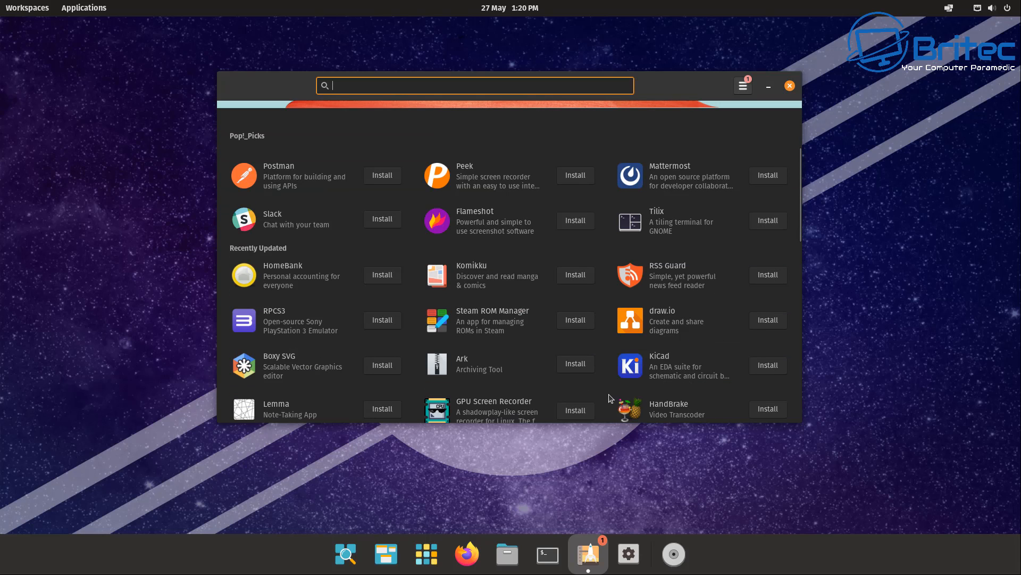
scroll(down, 3)
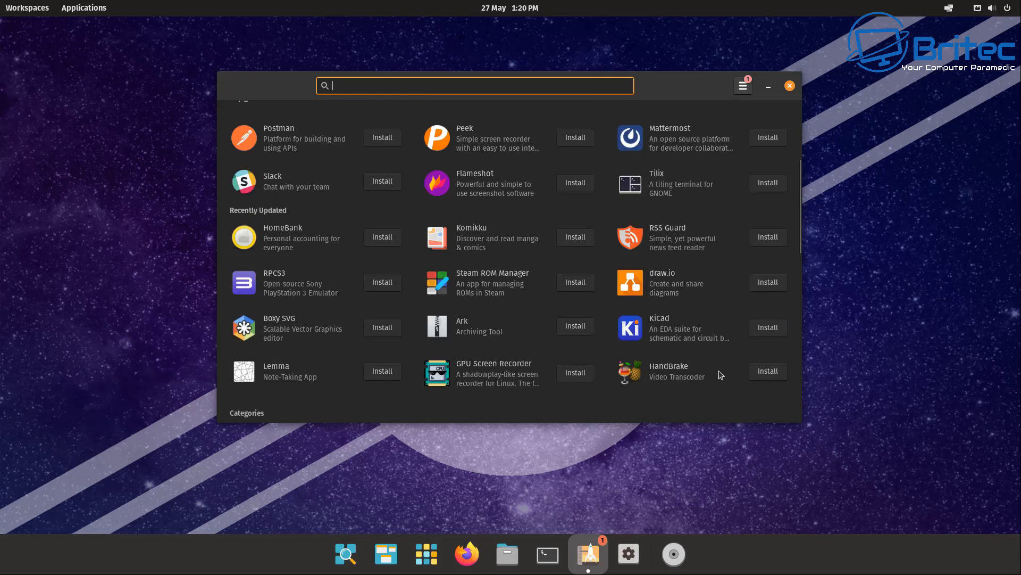
scroll(down, 3)
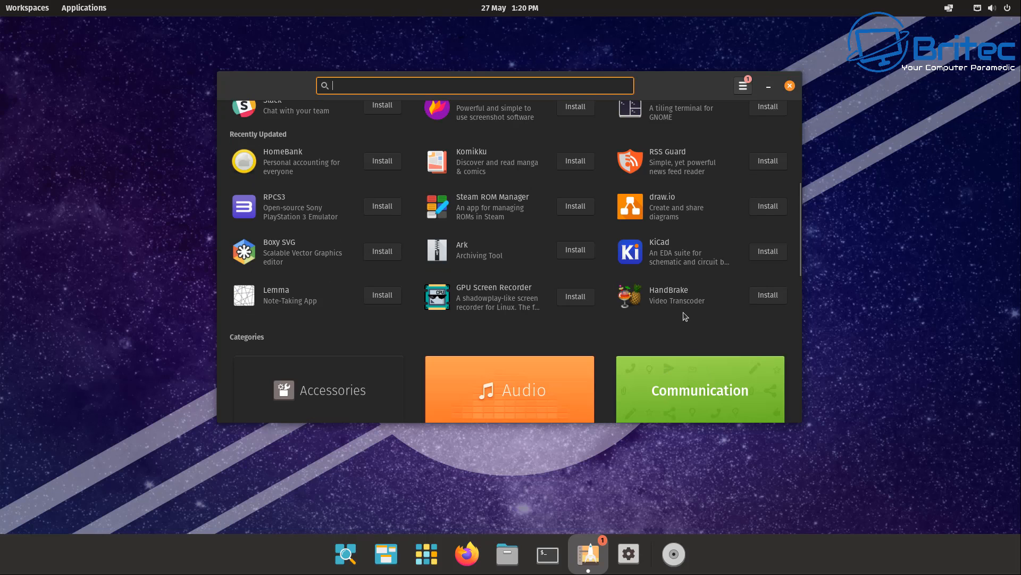
mouse_move(529, 316)
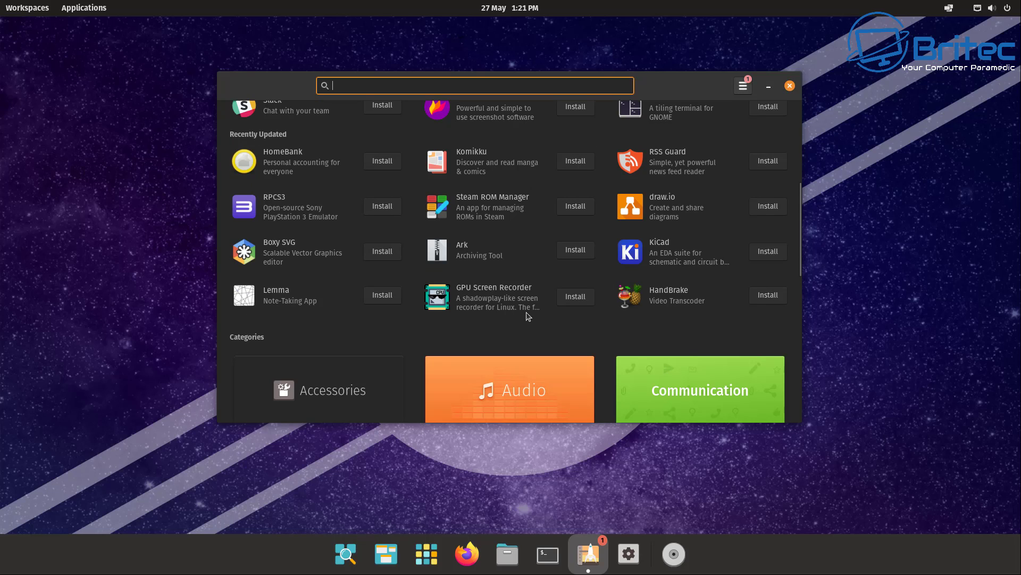
mouse_move(654, 314)
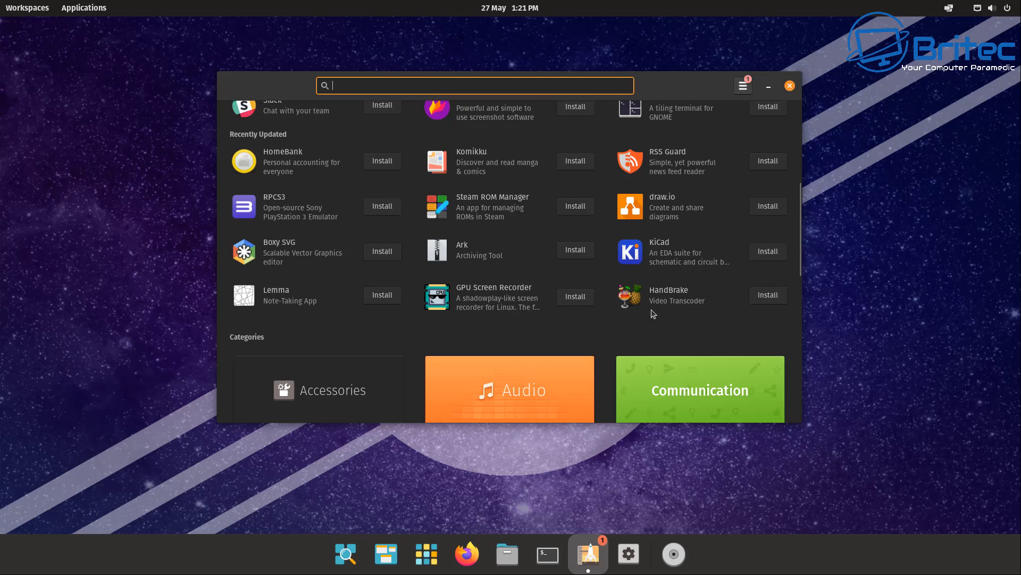
click(768, 295)
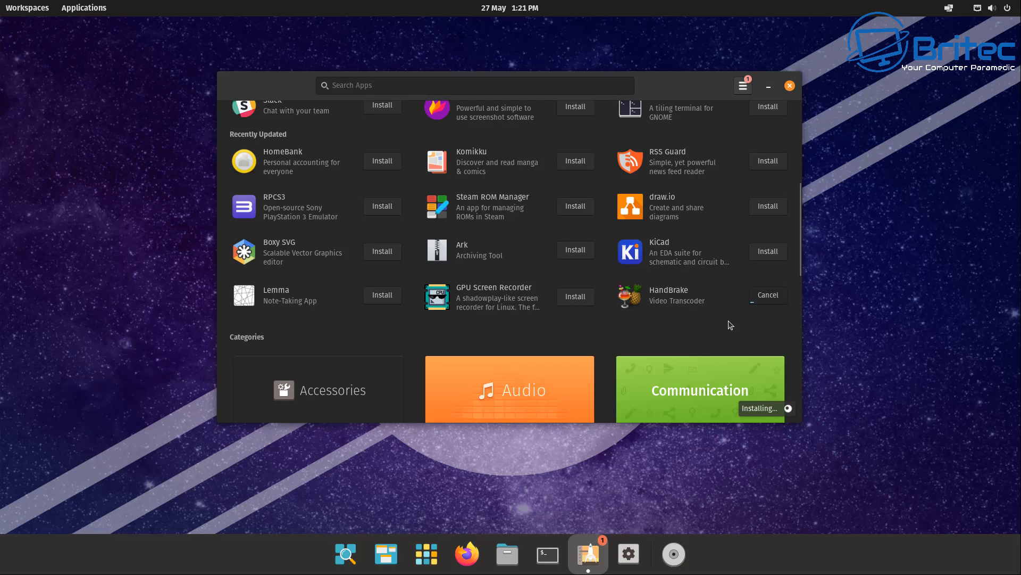
mouse_move(686, 317)
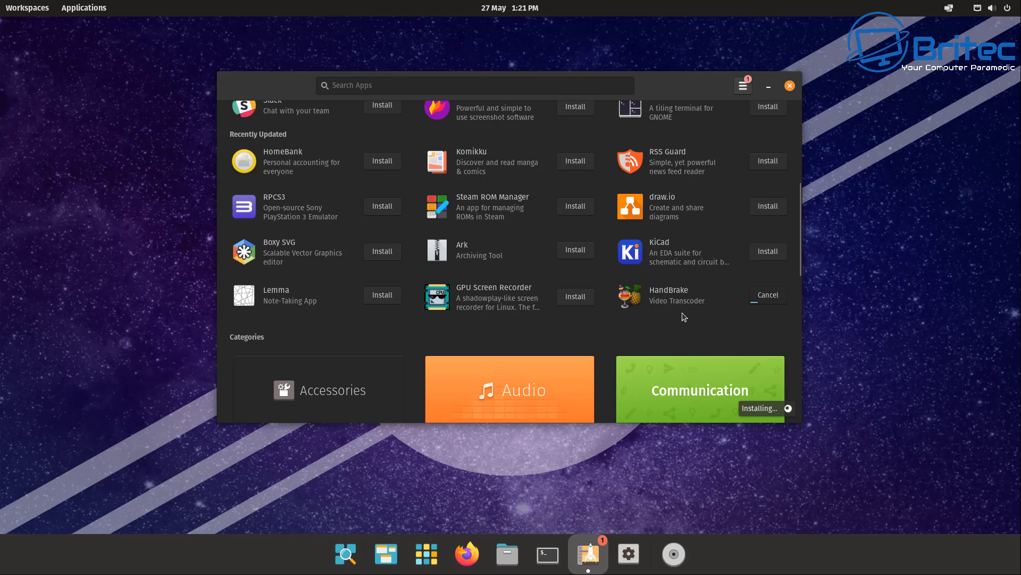
scroll(down, 3)
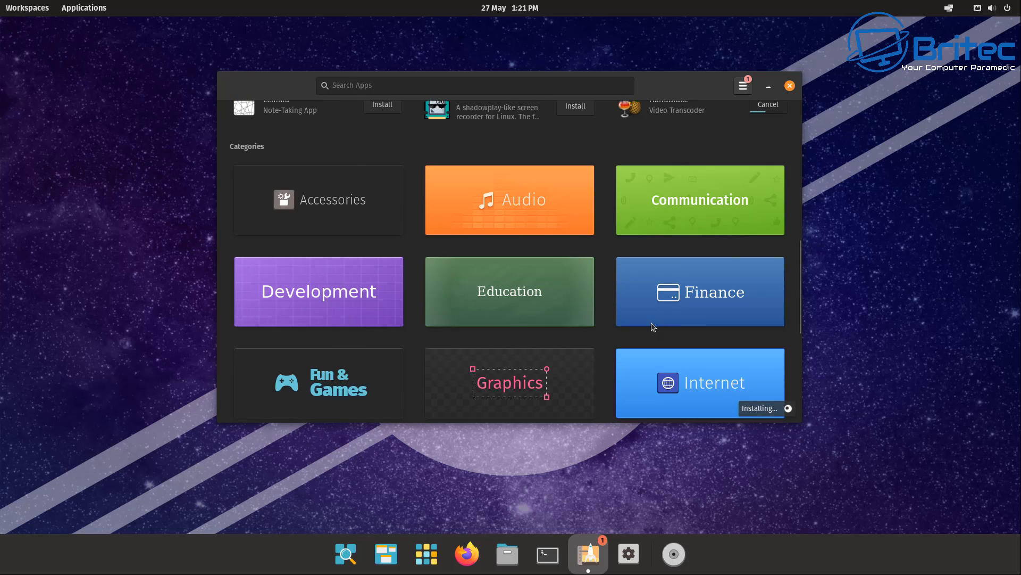
scroll(down, 3)
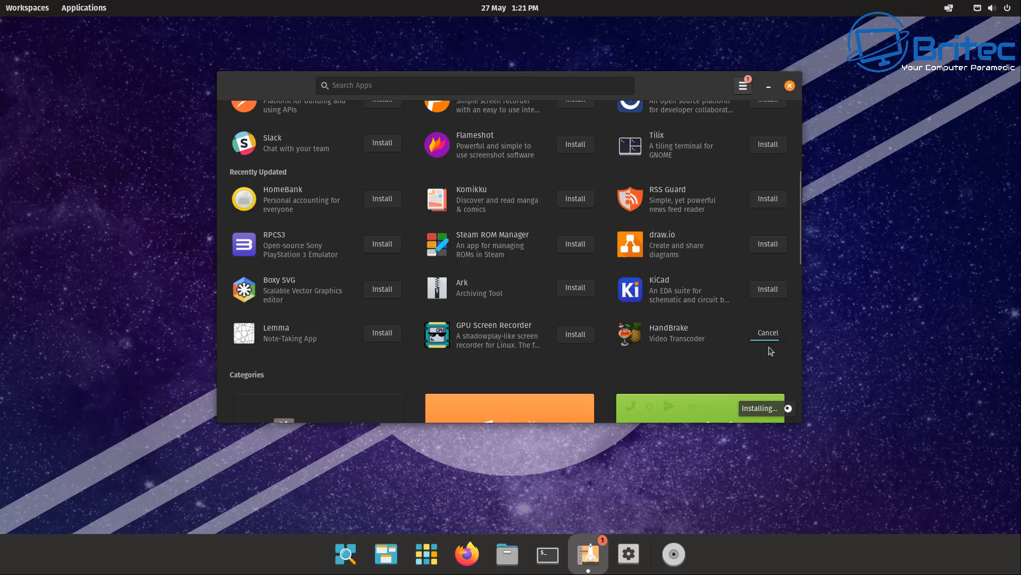
scroll(down, 3)
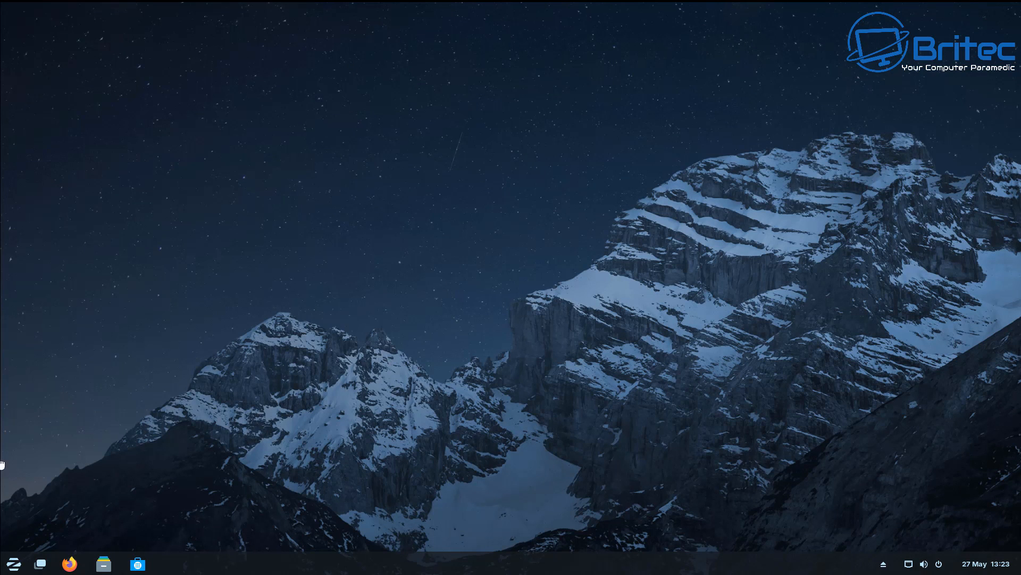
Launch Software Updater from the Zorin menu's System Tools
click(12, 564)
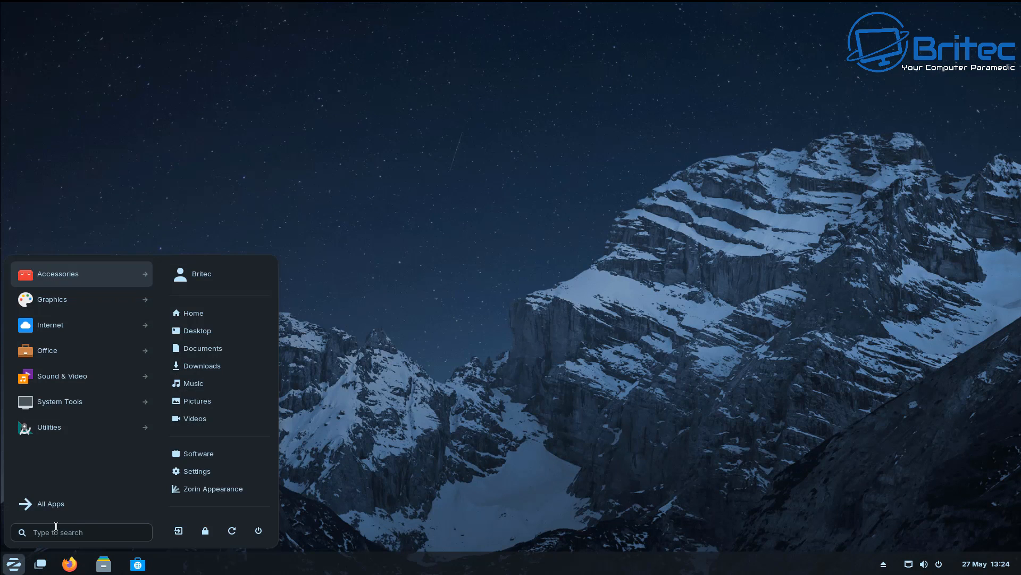
mouse_move(98, 497)
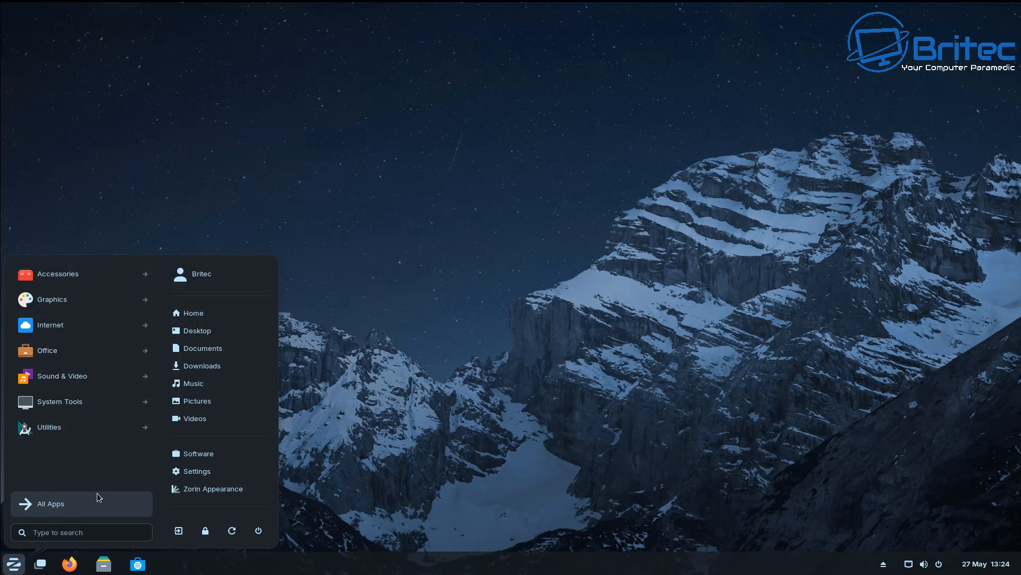
mouse_move(109, 280)
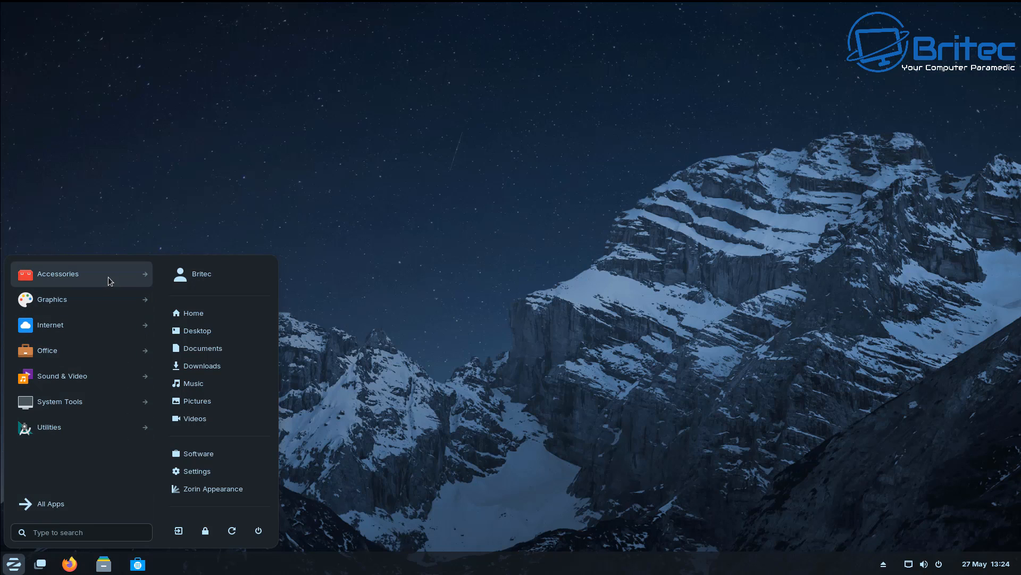
mouse_move(77, 475)
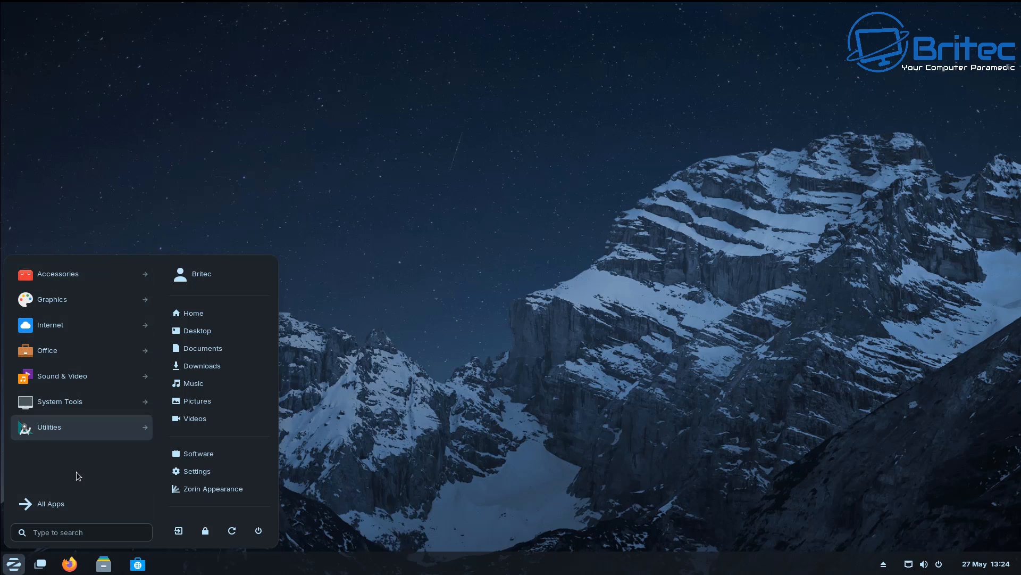
mouse_move(67, 407)
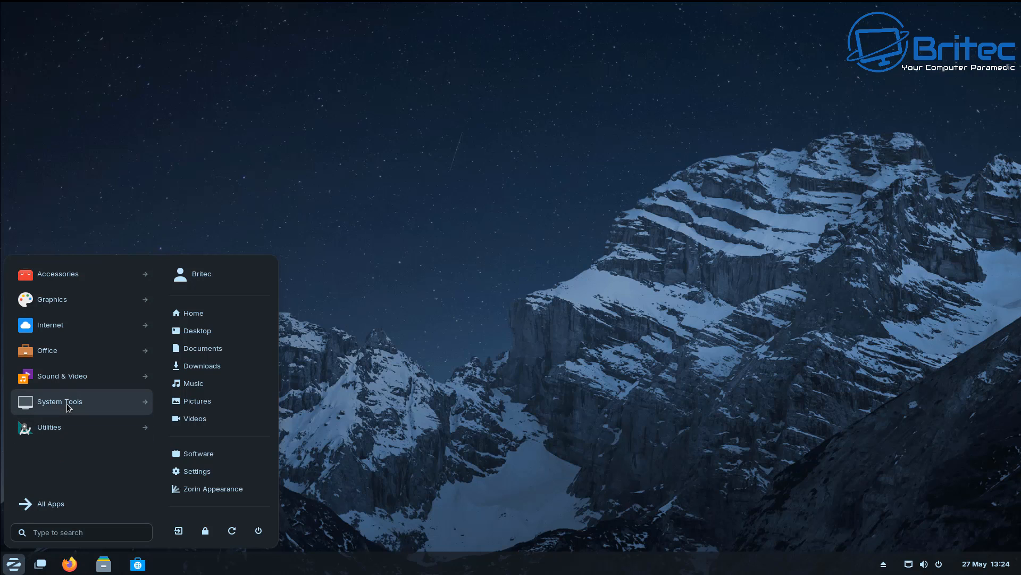
click(60, 401)
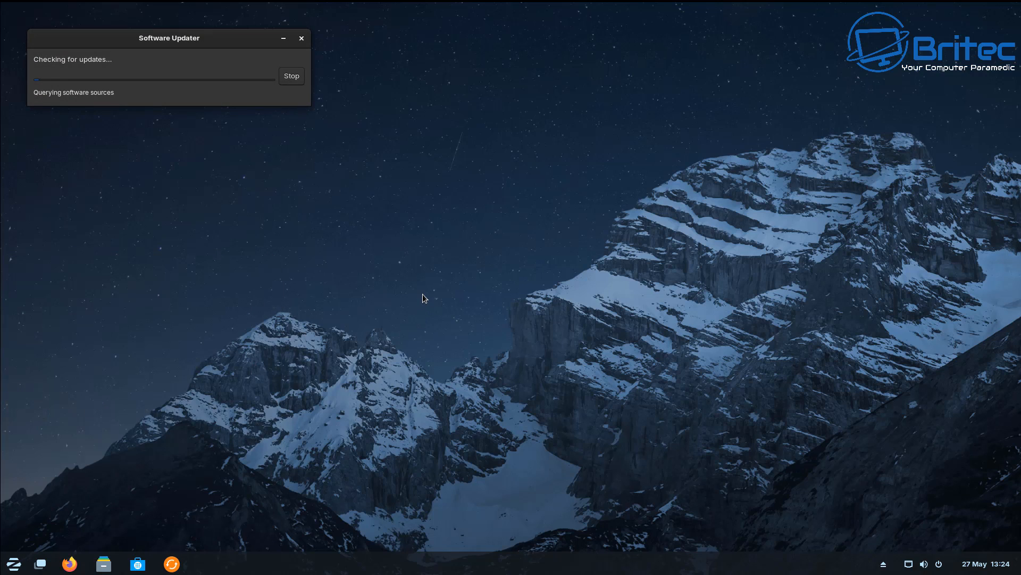
Review the update details, then install the 785.8 MB of updates after authenticating
drag(168, 38, 340, 108)
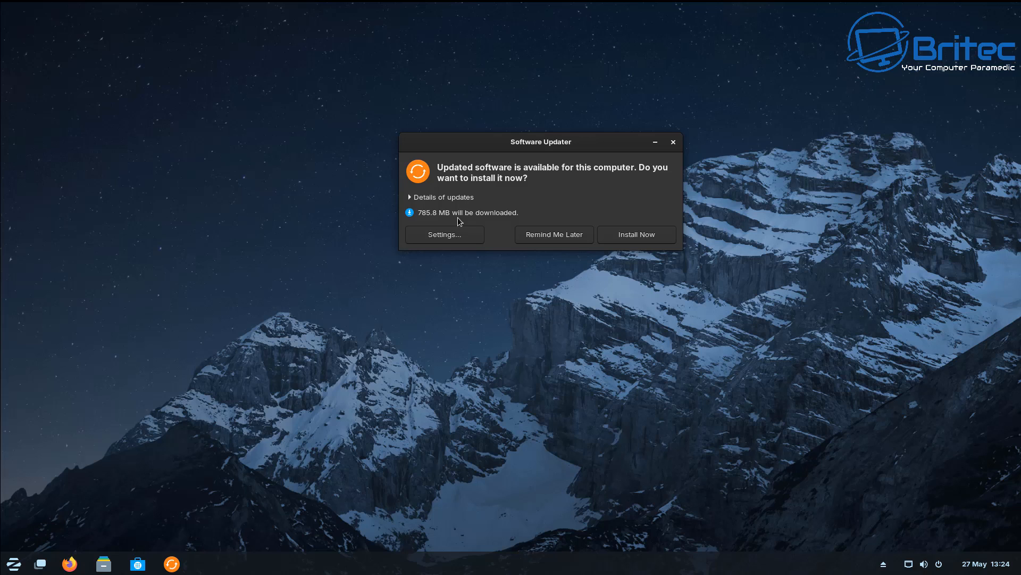
click(411, 197)
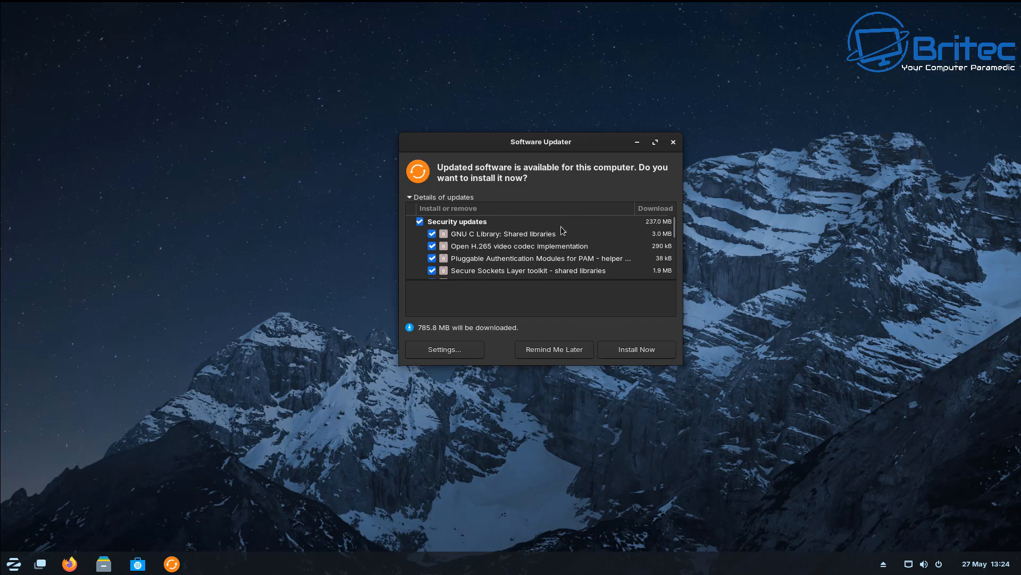
mouse_move(635, 354)
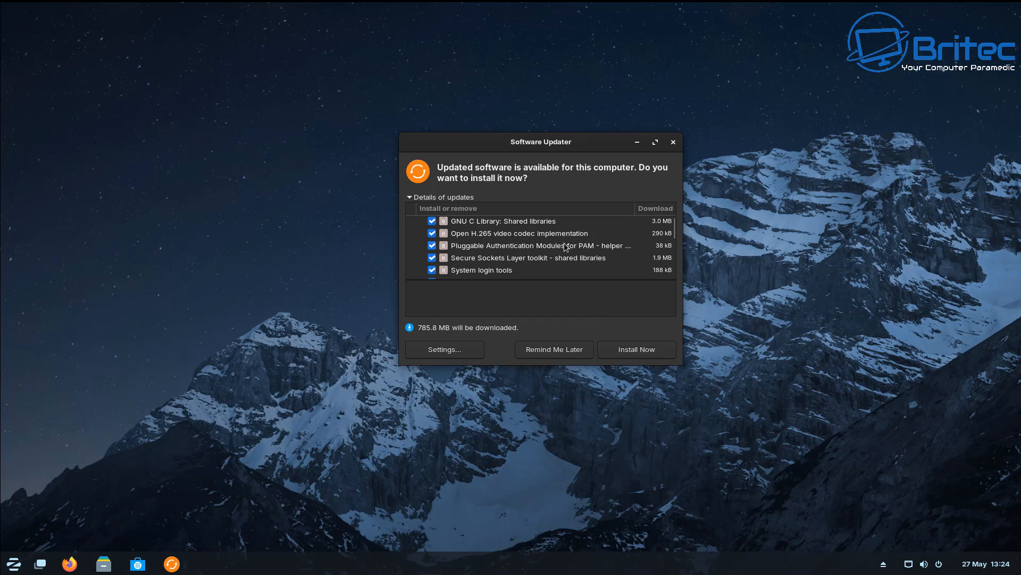
scroll(down, 3)
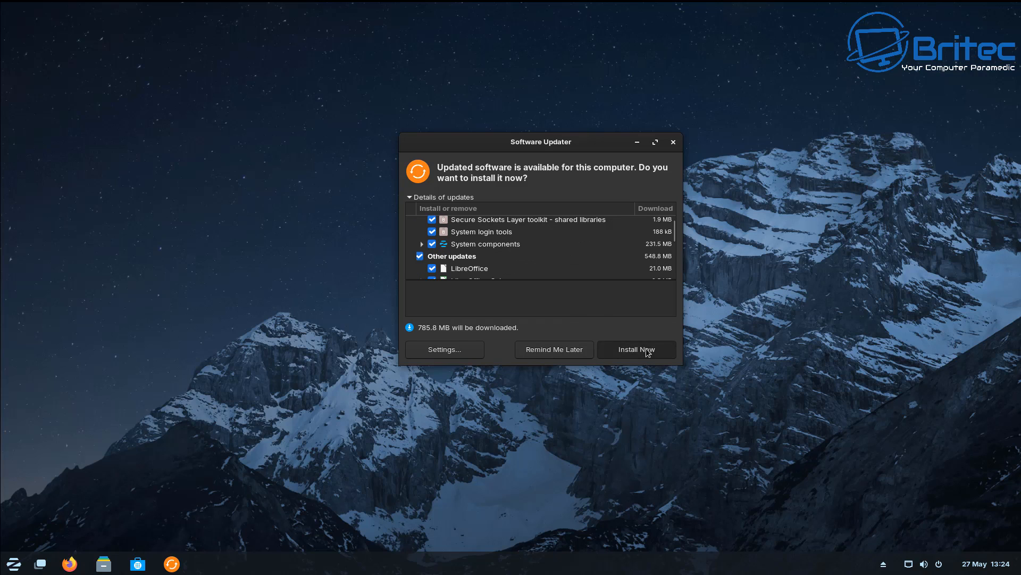
click(636, 349)
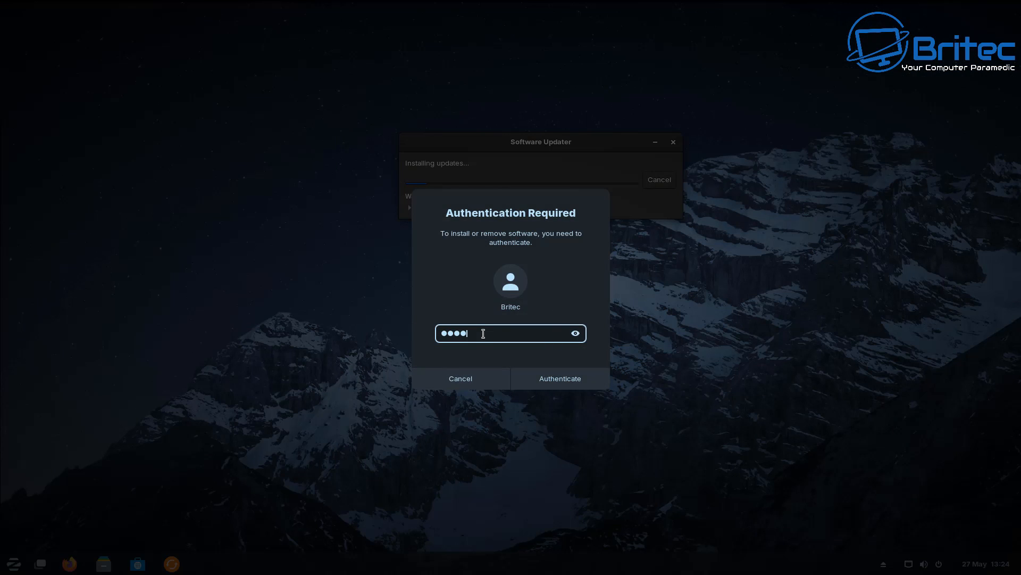
click(560, 378)
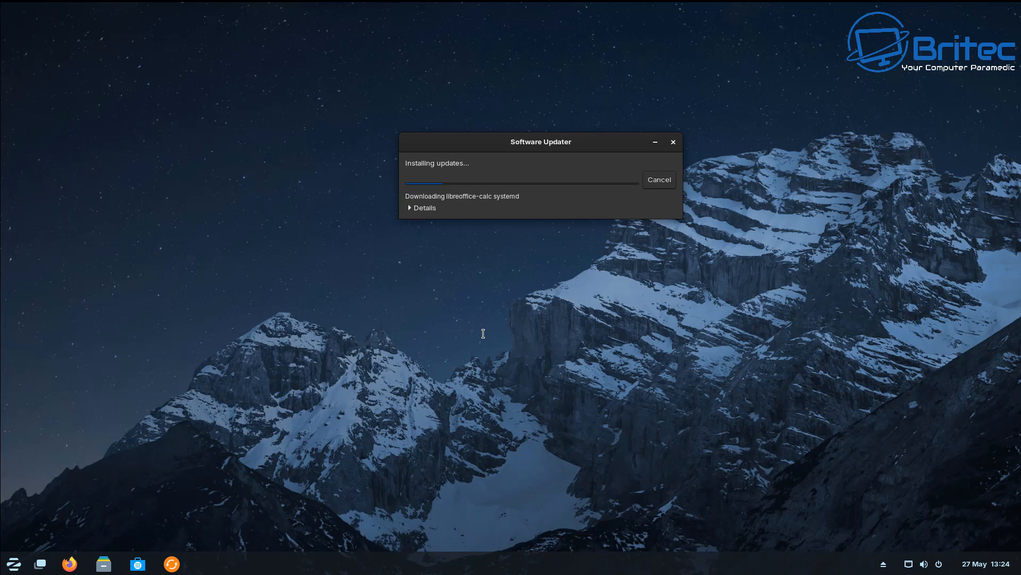
mouse_move(453, 204)
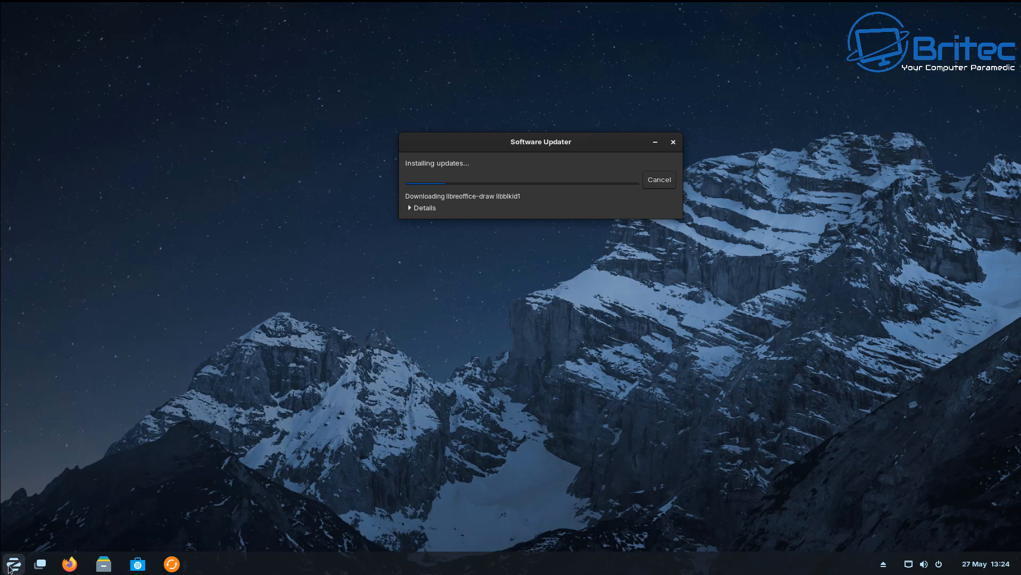
In the Zorin menu, browse the Utilities, Graphics and Office app categories
click(12, 564)
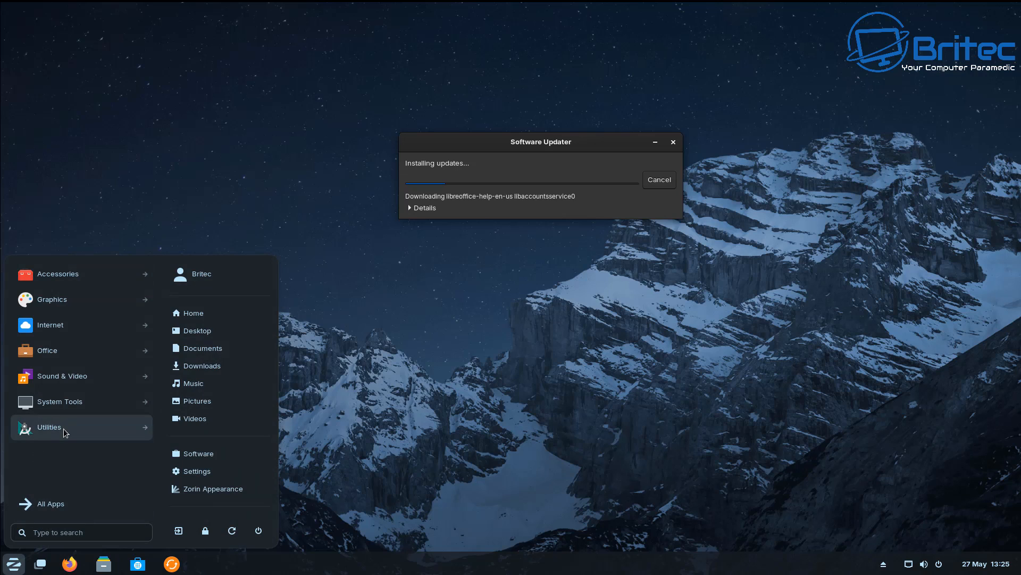
click(49, 427)
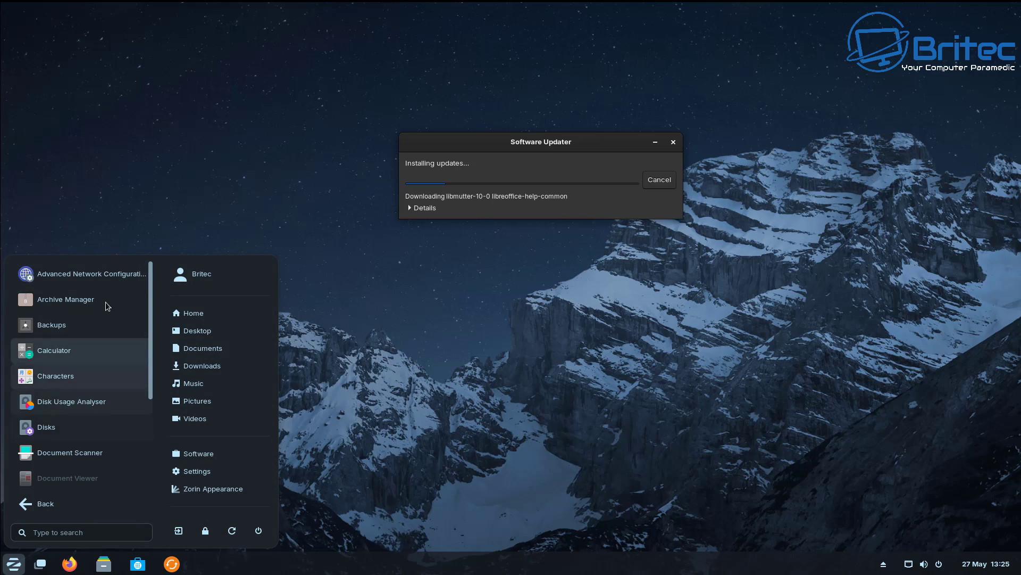
mouse_move(92, 369)
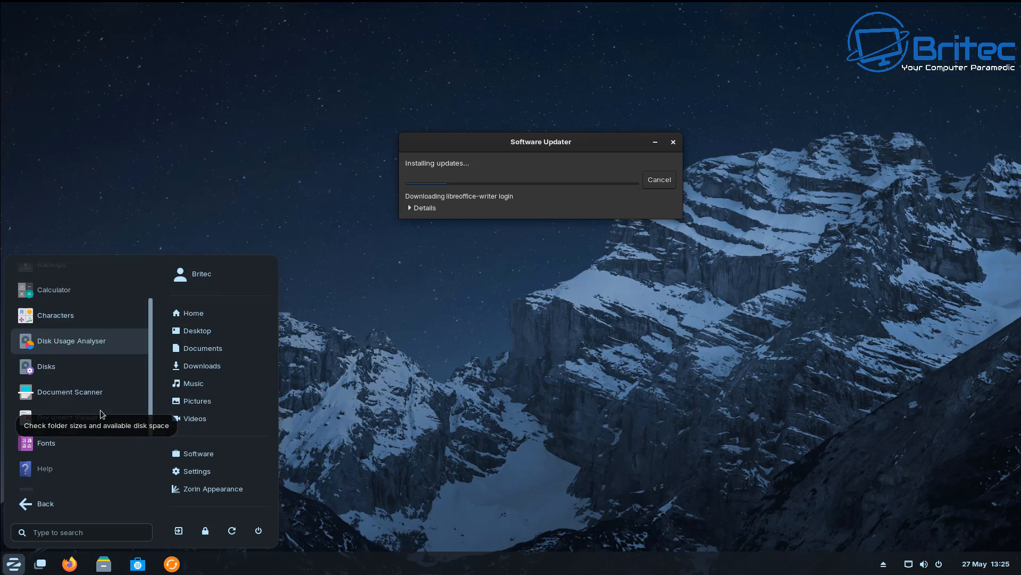
scroll(down, 3)
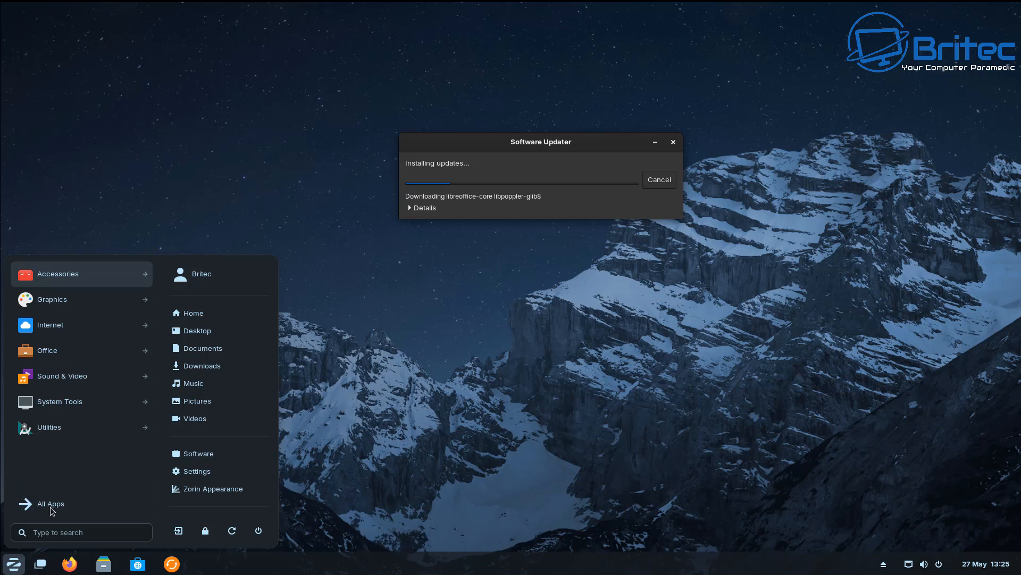
click(50, 503)
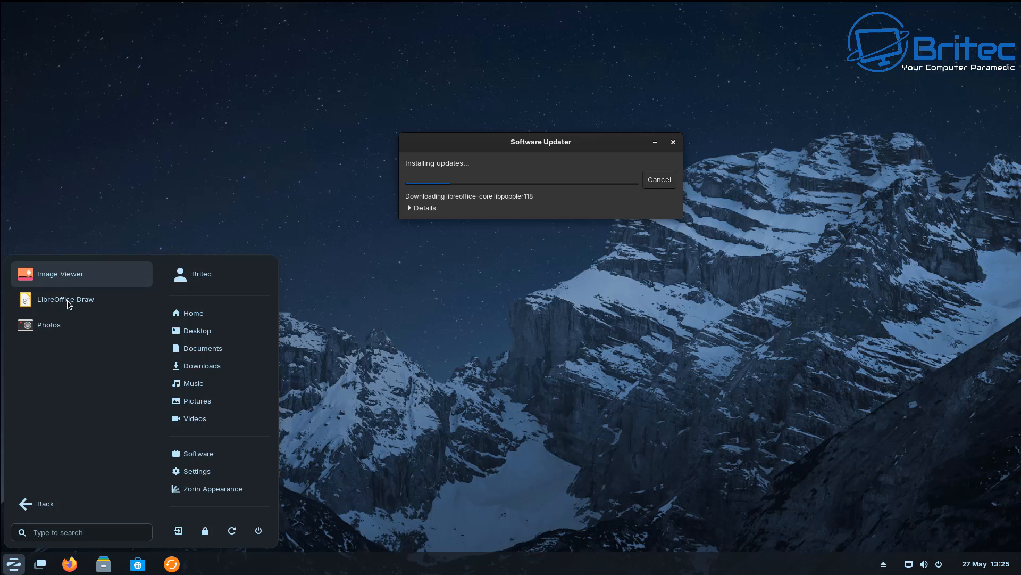
mouse_move(60, 352)
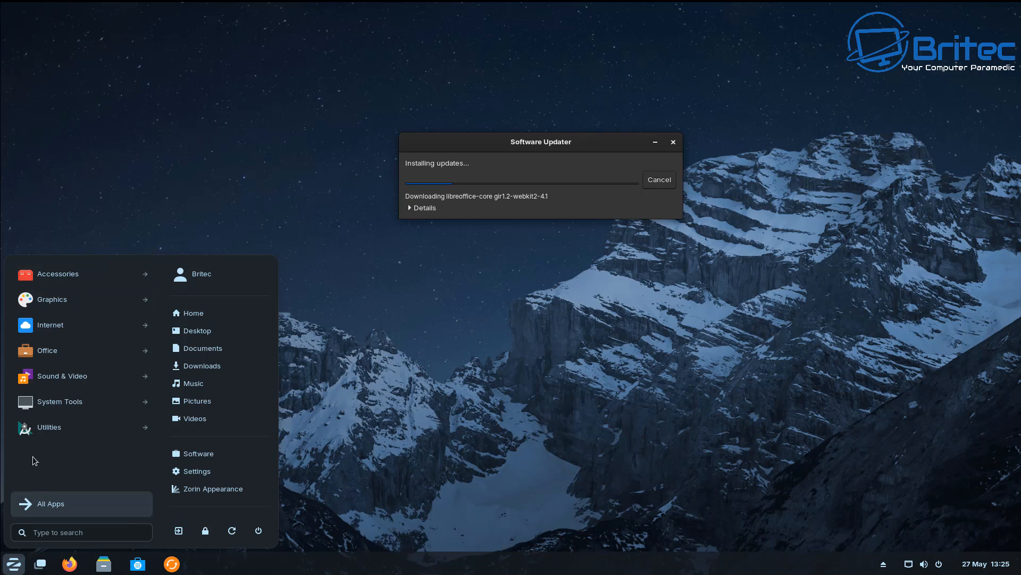
click(47, 350)
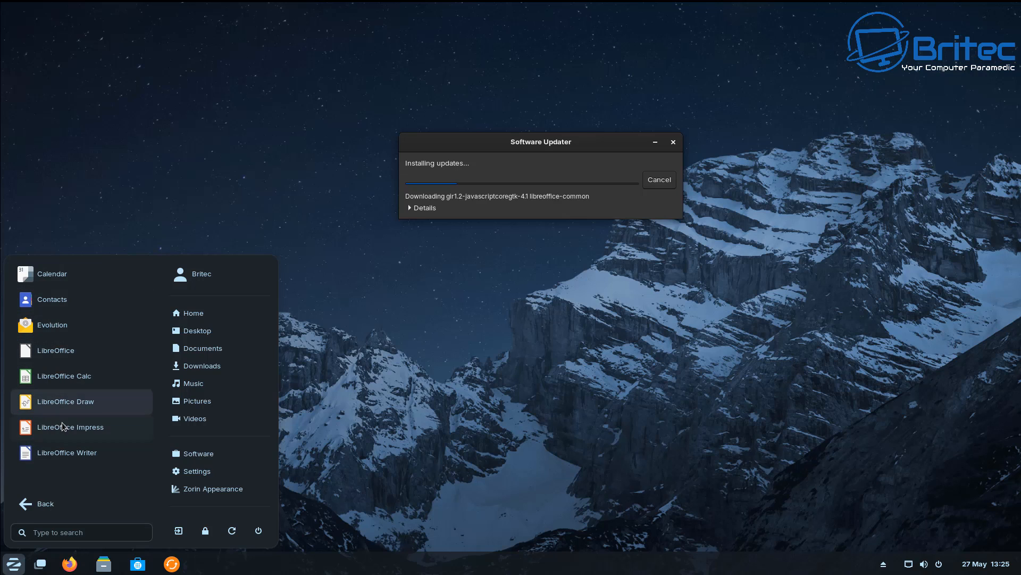
mouse_move(63, 330)
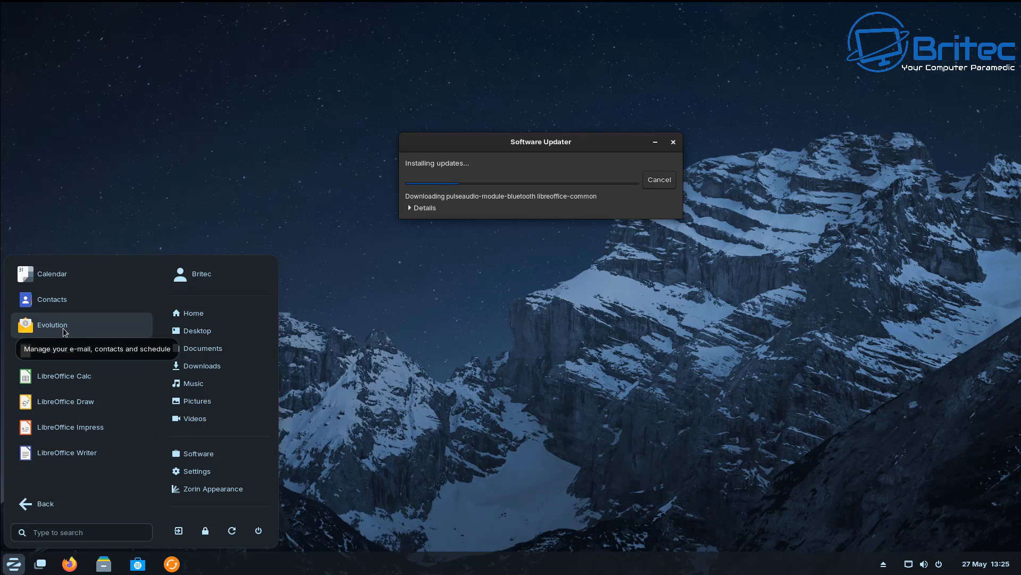
mouse_move(78, 335)
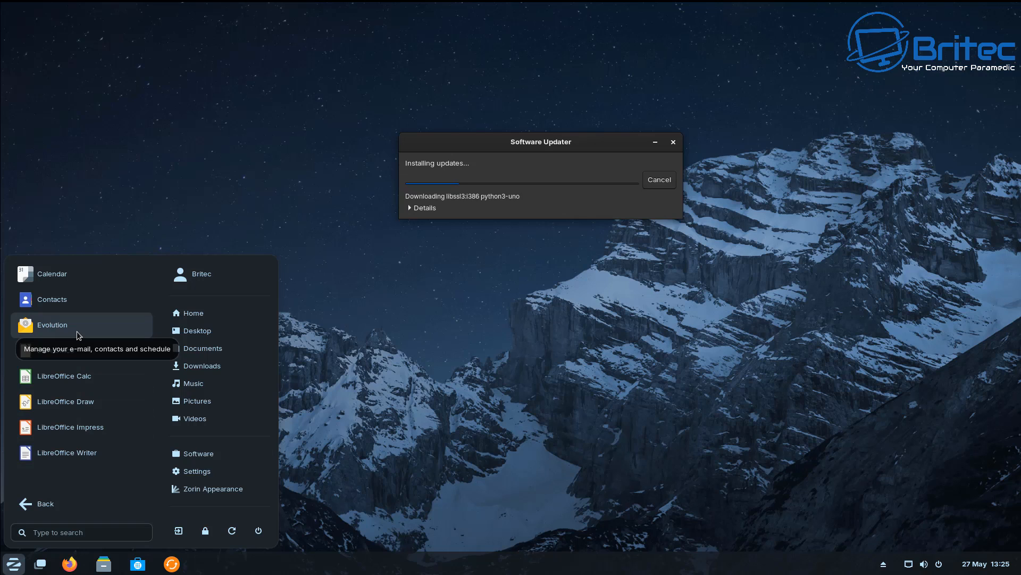
Launch Evolution, skip its welcome wizard, and close the empty mail window
click(52, 325)
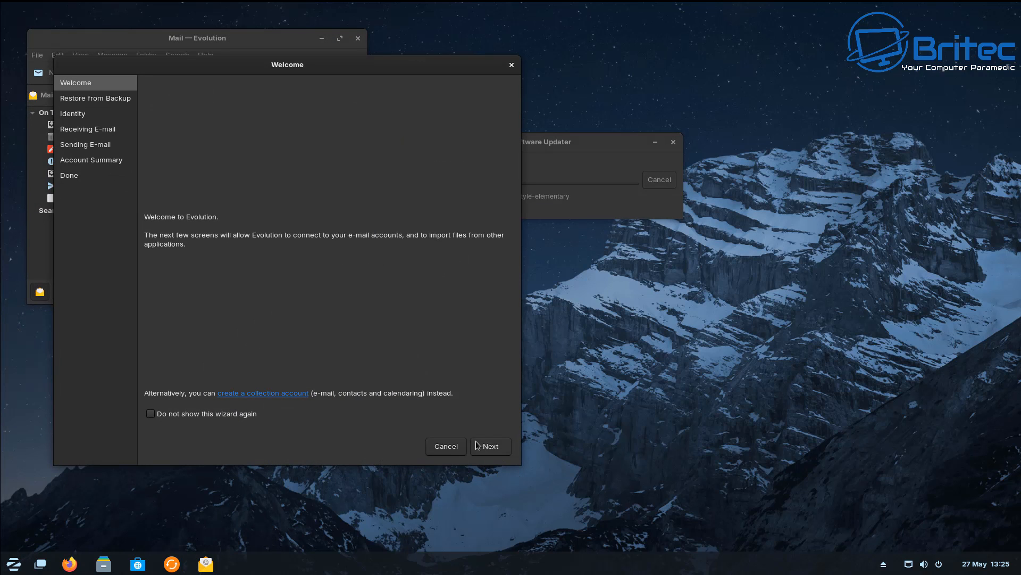
click(446, 446)
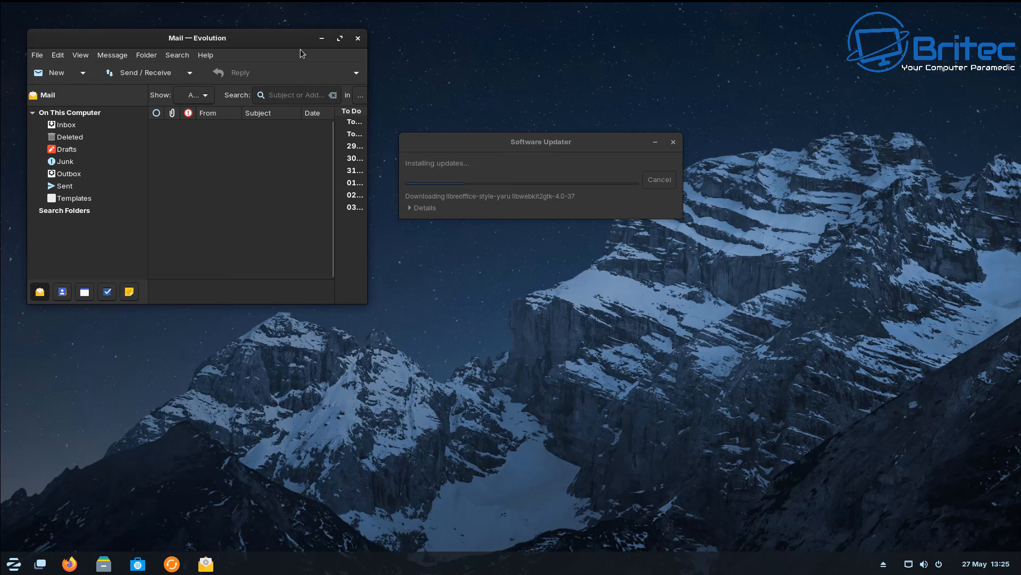
mouse_move(366, 306)
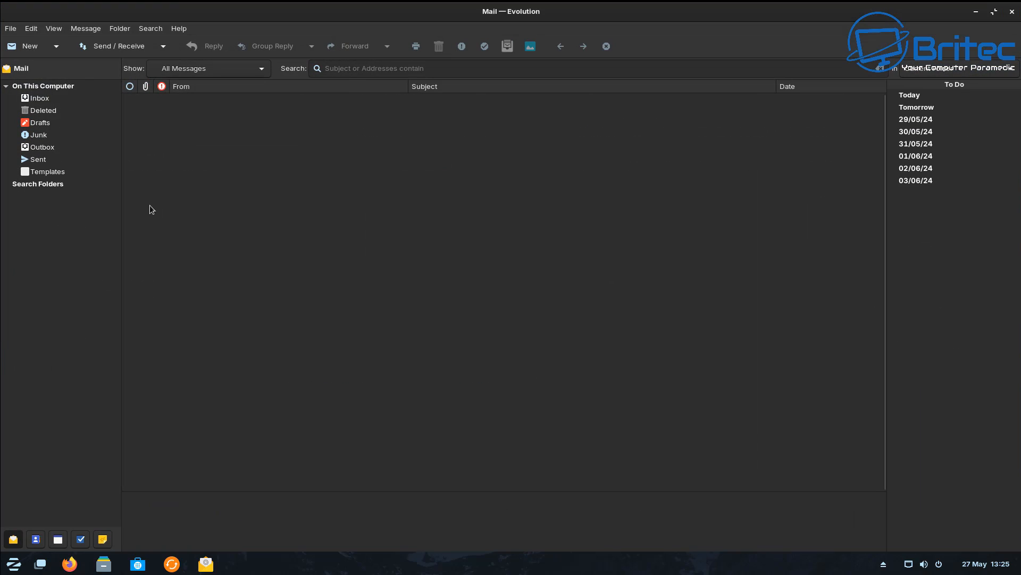
mouse_move(855, 51)
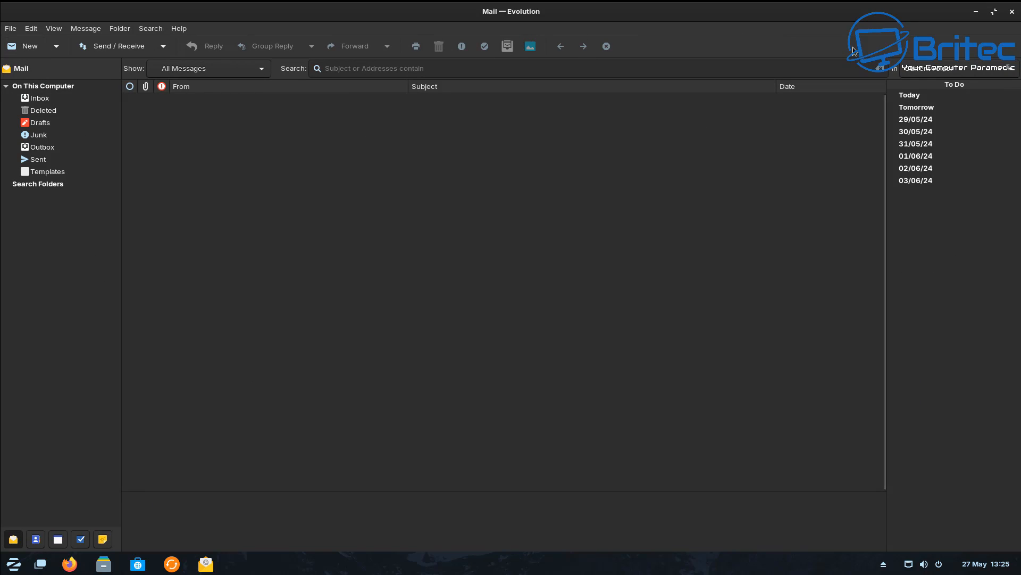
mouse_move(1012, 19)
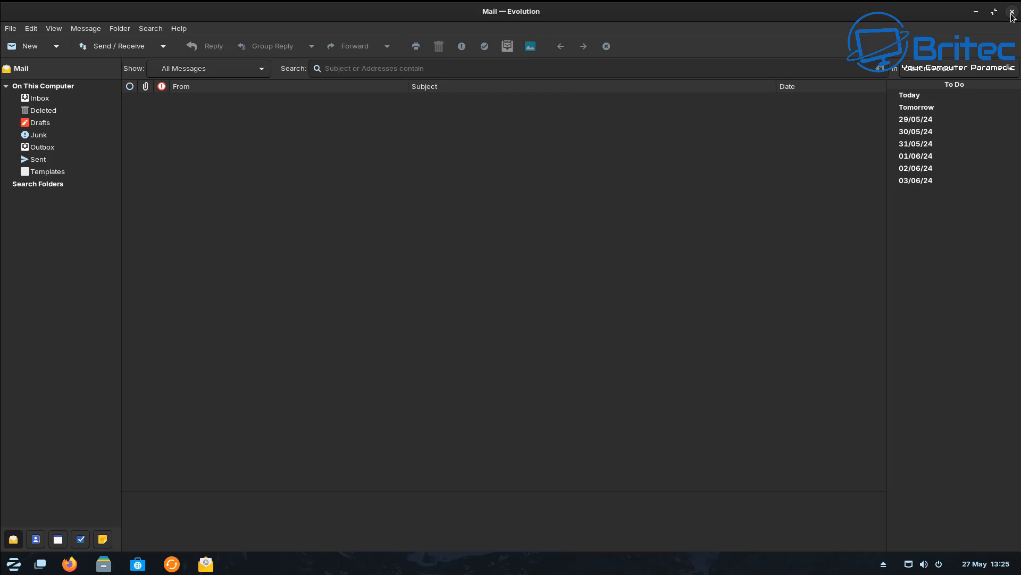
click(1012, 11)
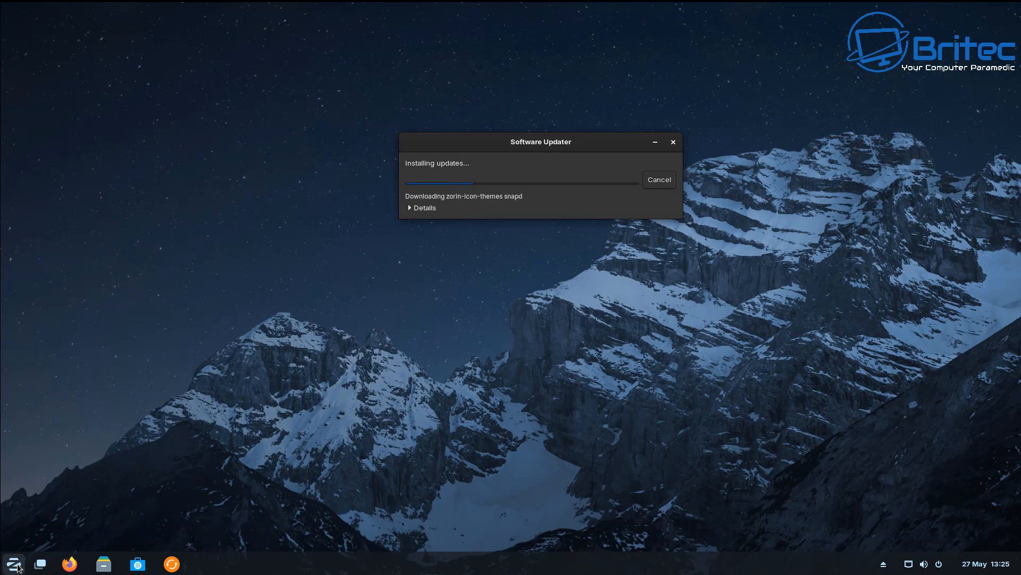
Browse the Sound & Video apps in the Zorin menu, then close and reopen it
click(12, 564)
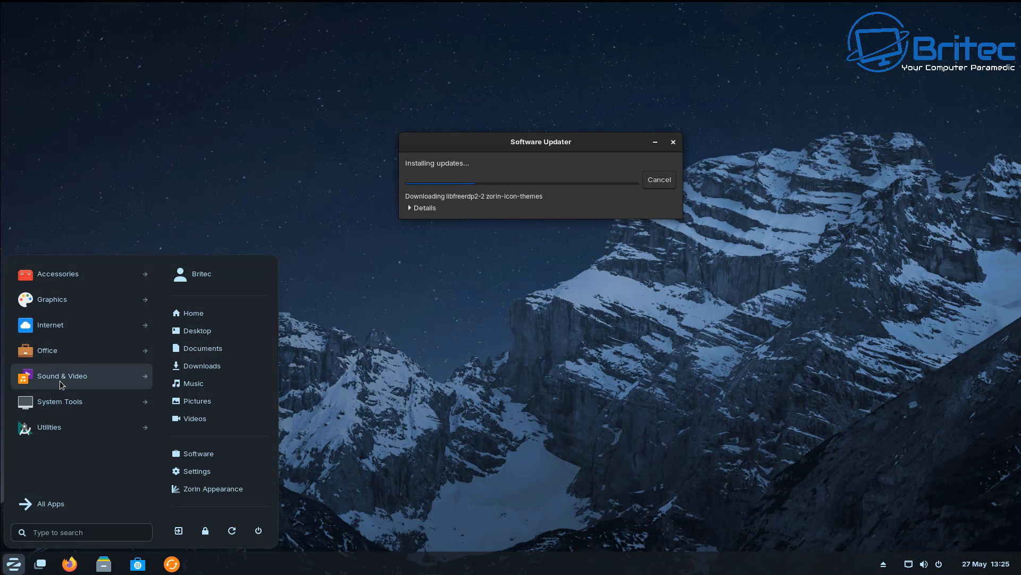
click(61, 375)
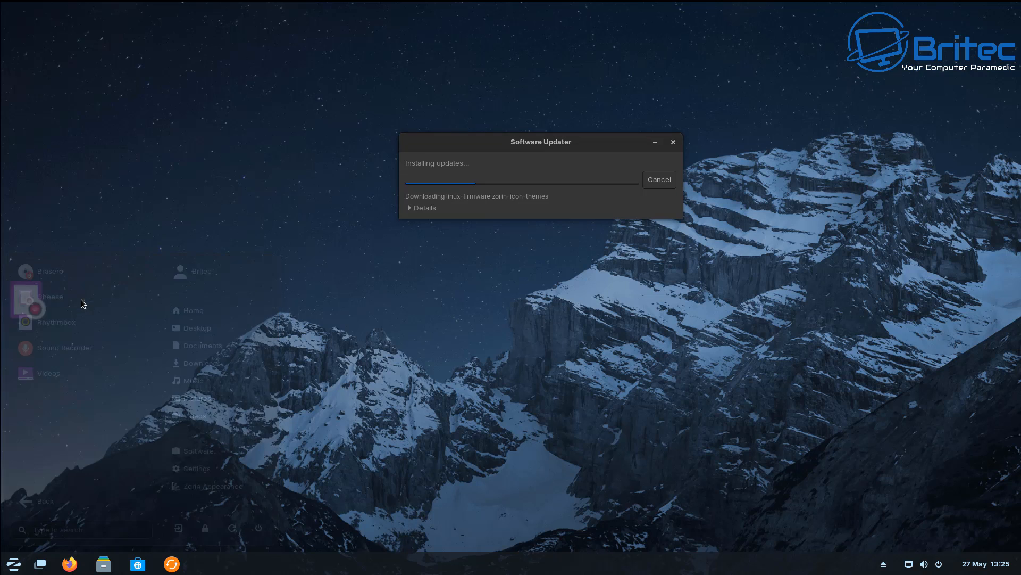
click(50, 297)
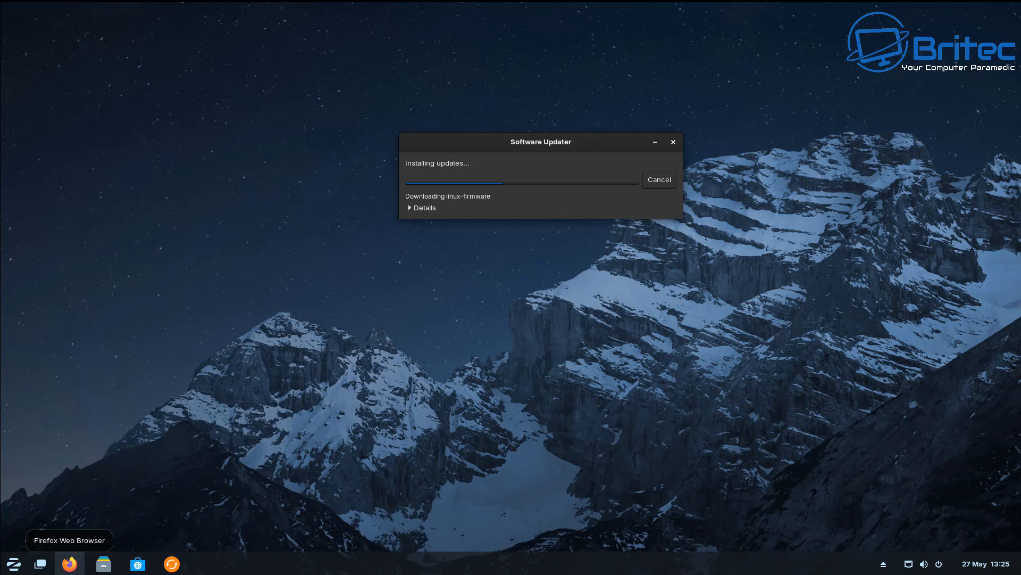
click(13, 563)
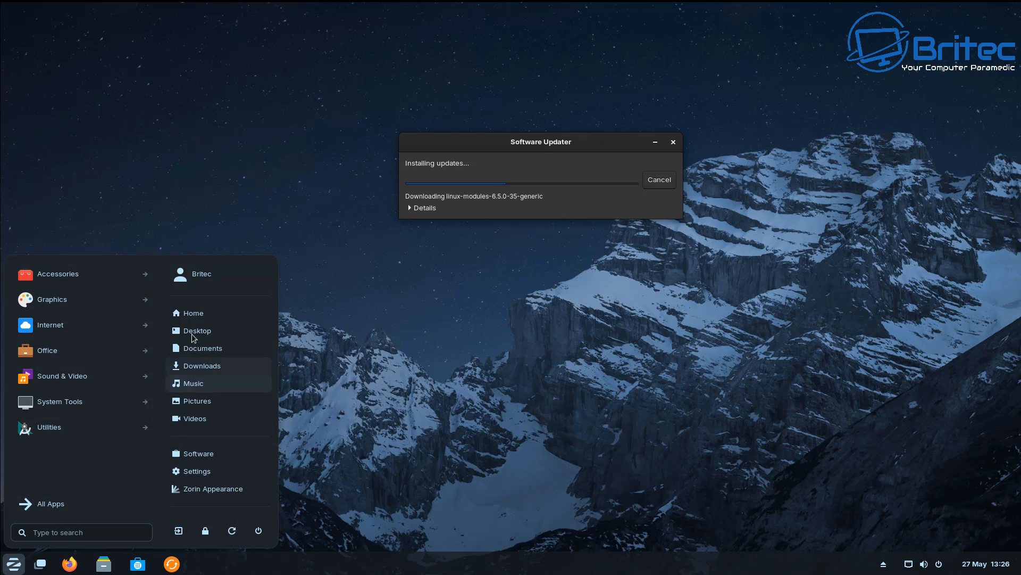
mouse_move(208, 511)
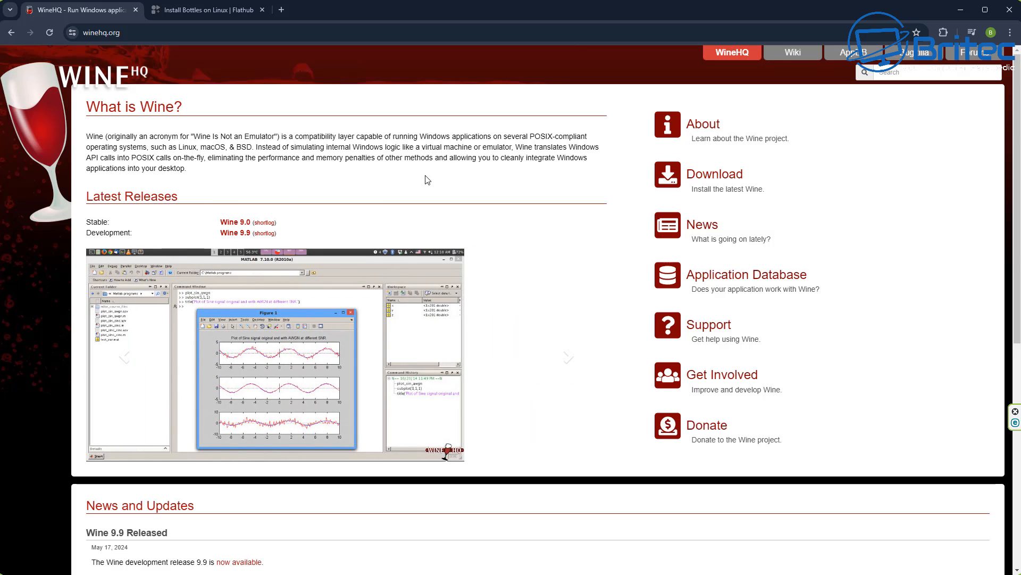
mouse_move(423, 179)
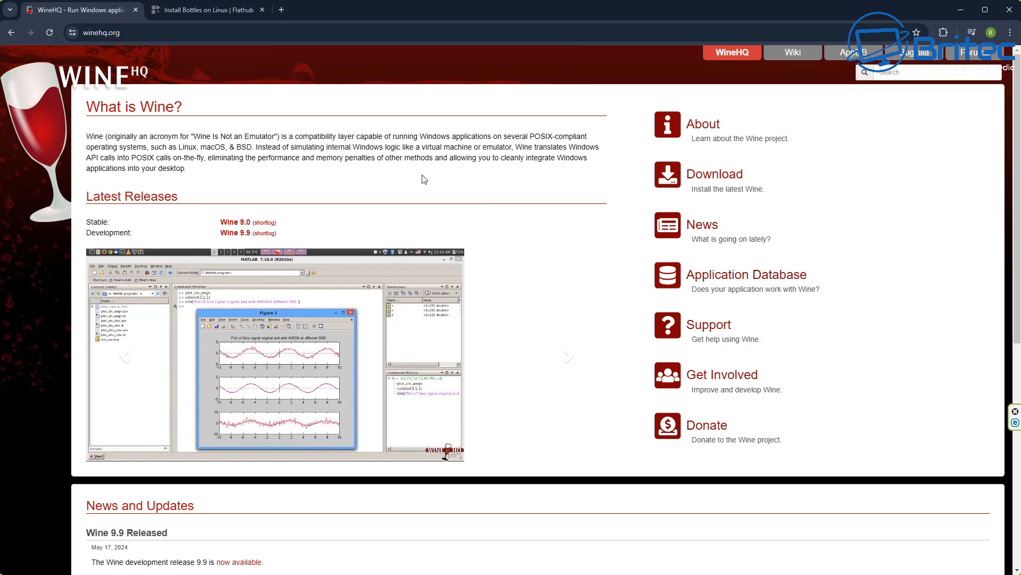
mouse_move(357, 172)
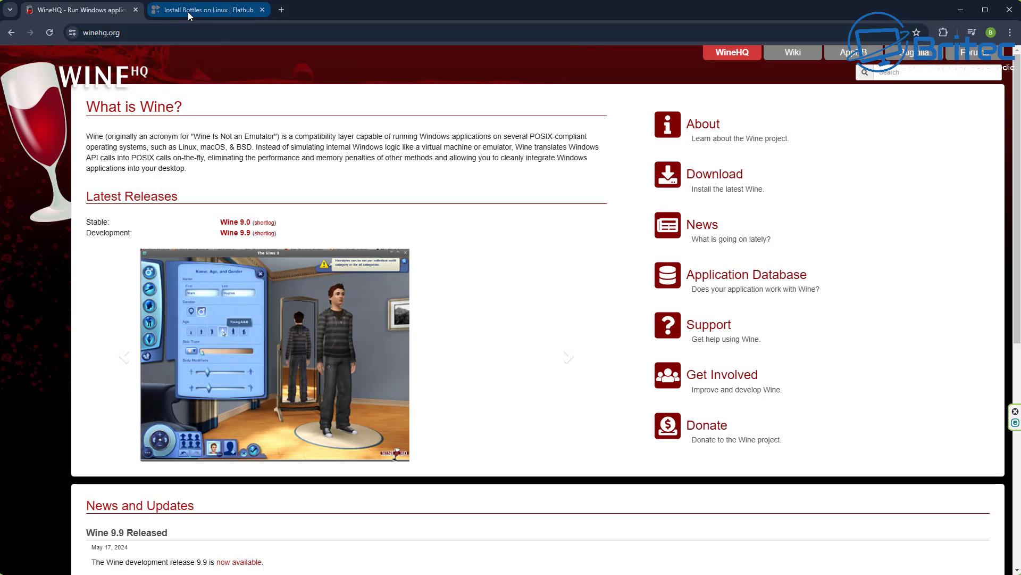
Switch Chrome to the 'Install Bottles on Linux | Flathub' tab
click(202, 10)
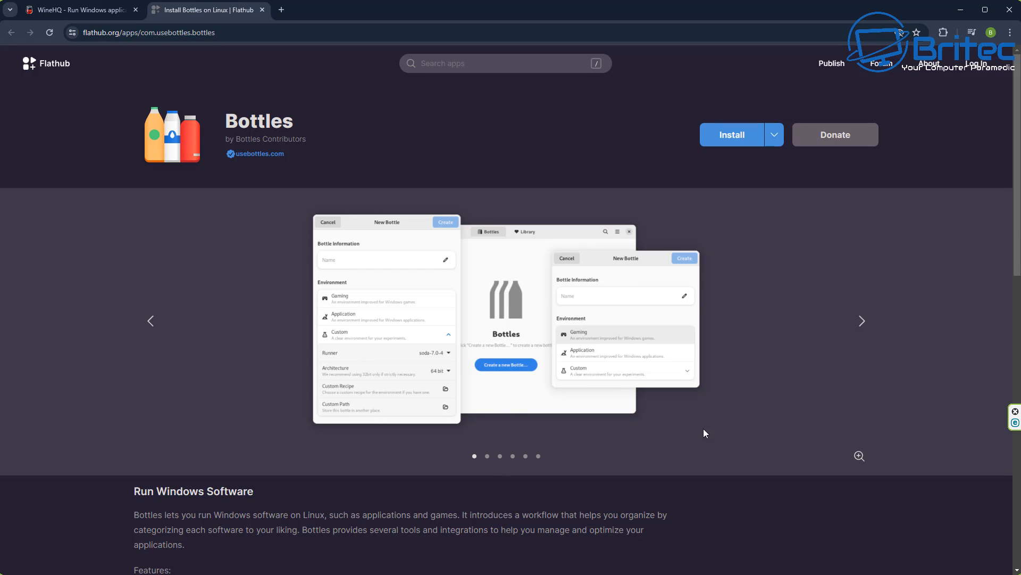
mouse_move(794, 394)
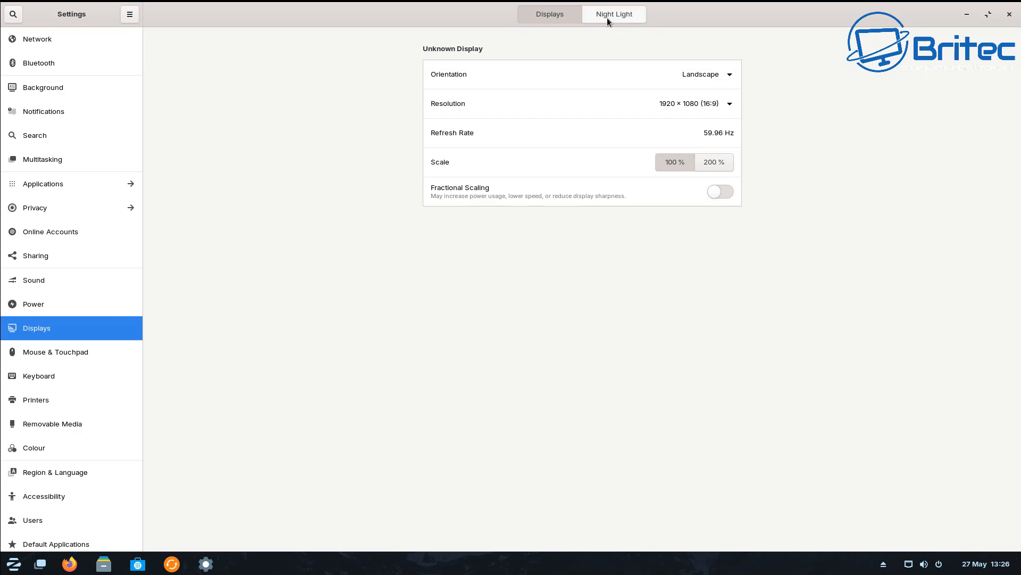
Check the Night Light schedule options, keeping the Sunset to Sunrise schedule
click(614, 14)
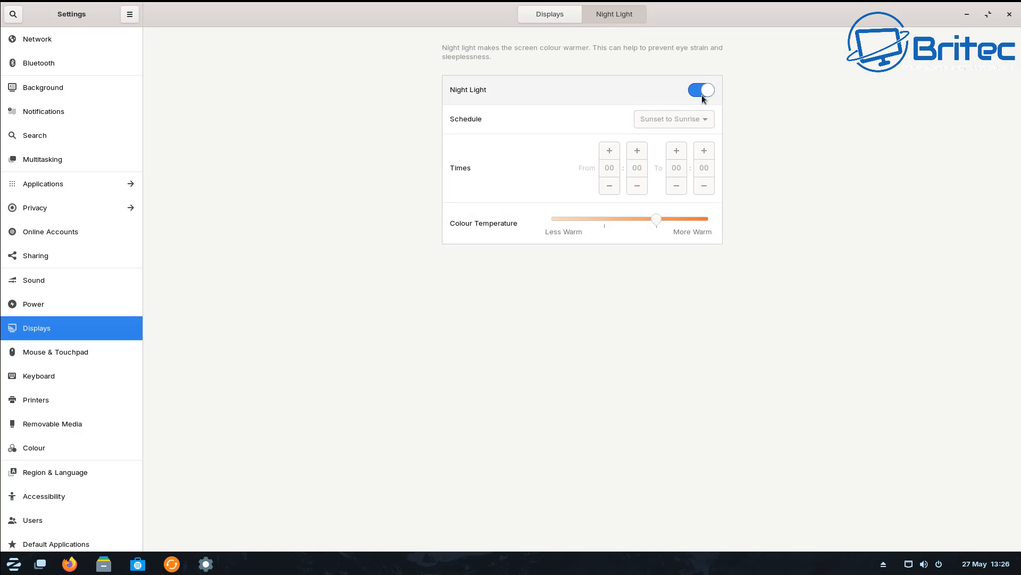
click(675, 119)
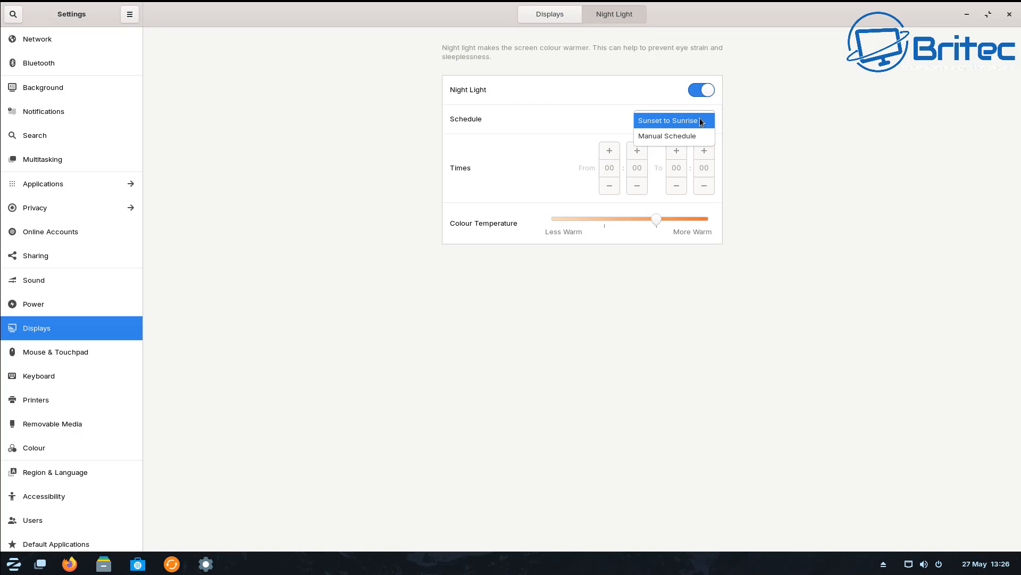
click(669, 120)
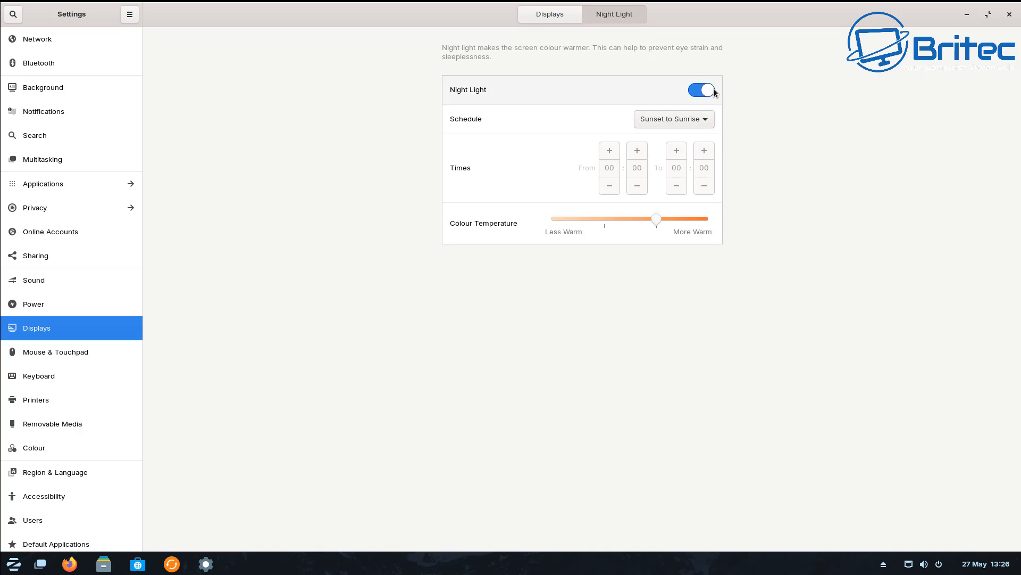
mouse_move(663, 229)
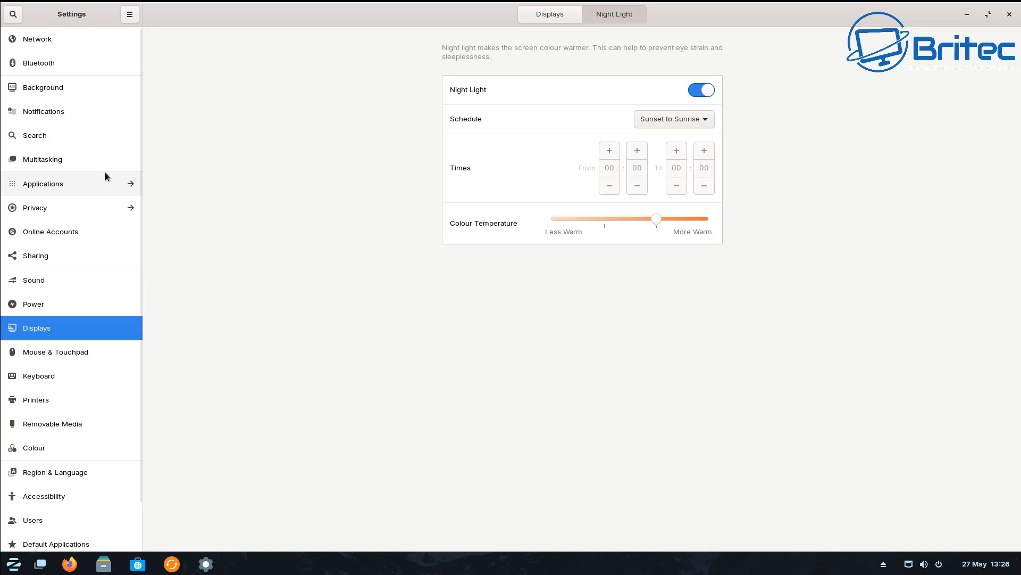
mouse_move(67, 361)
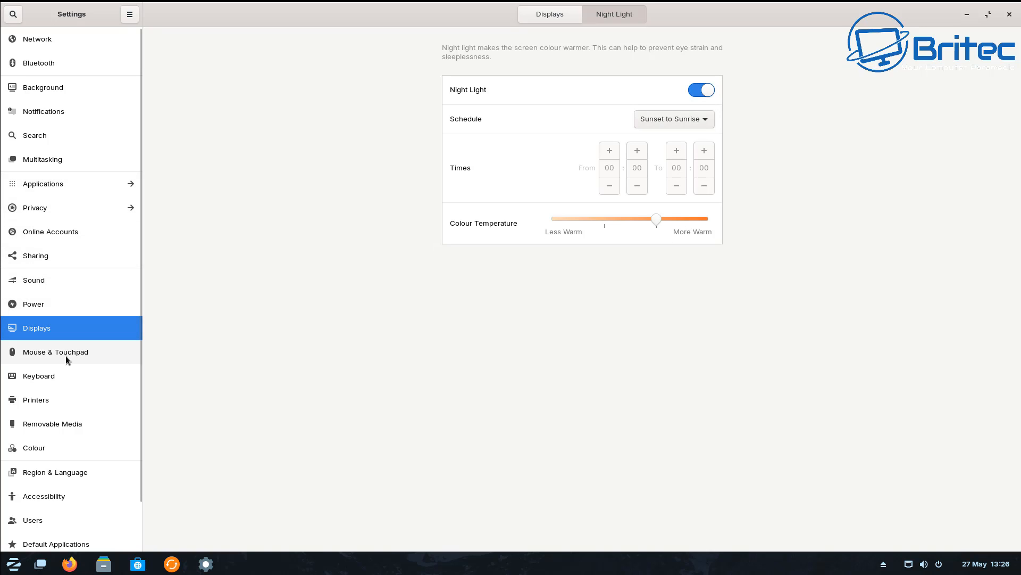
Browse the Mouse & Touchpad, Removable Media, Colour and Users pages
click(55, 351)
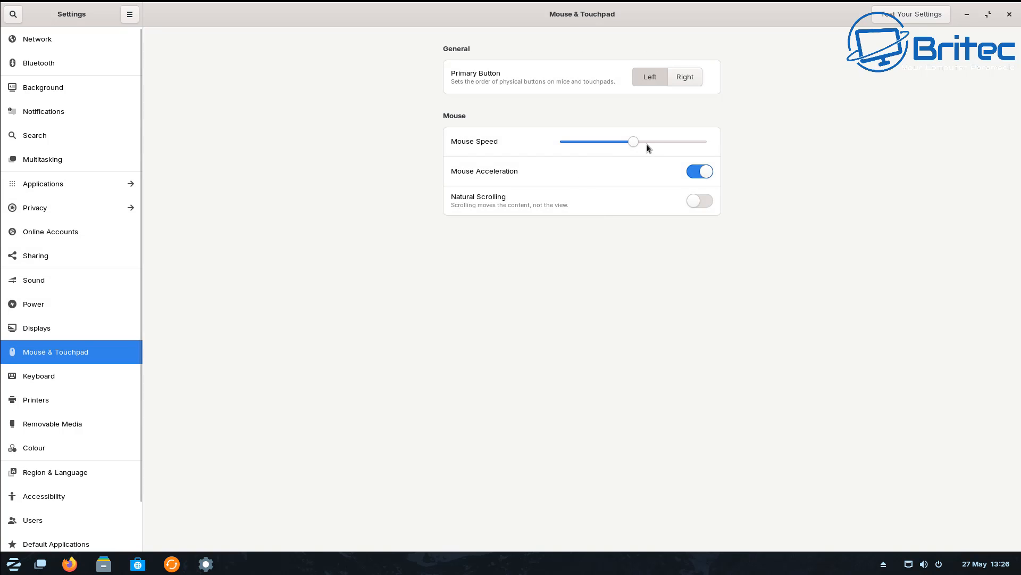
mouse_move(52, 439)
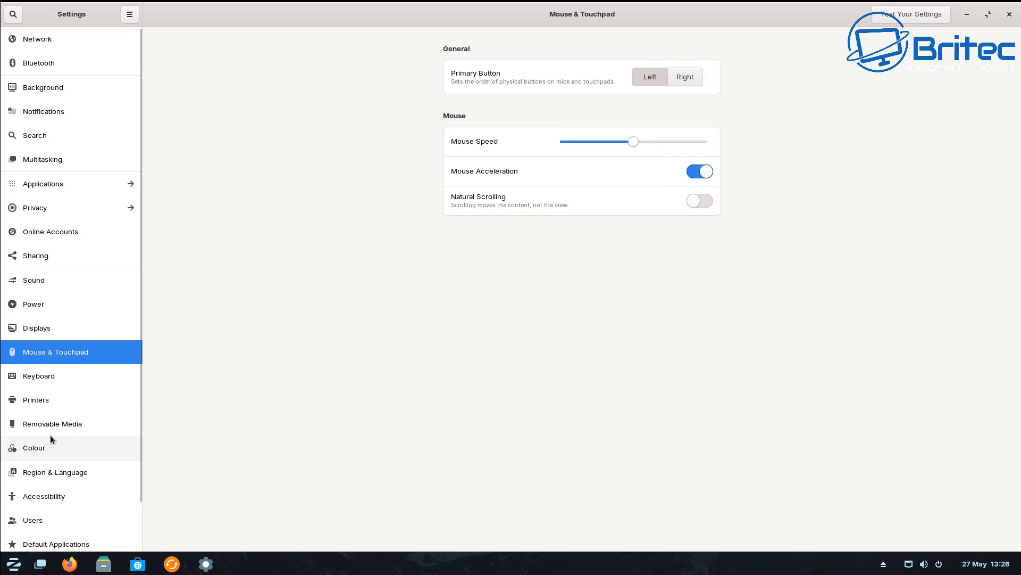
click(52, 424)
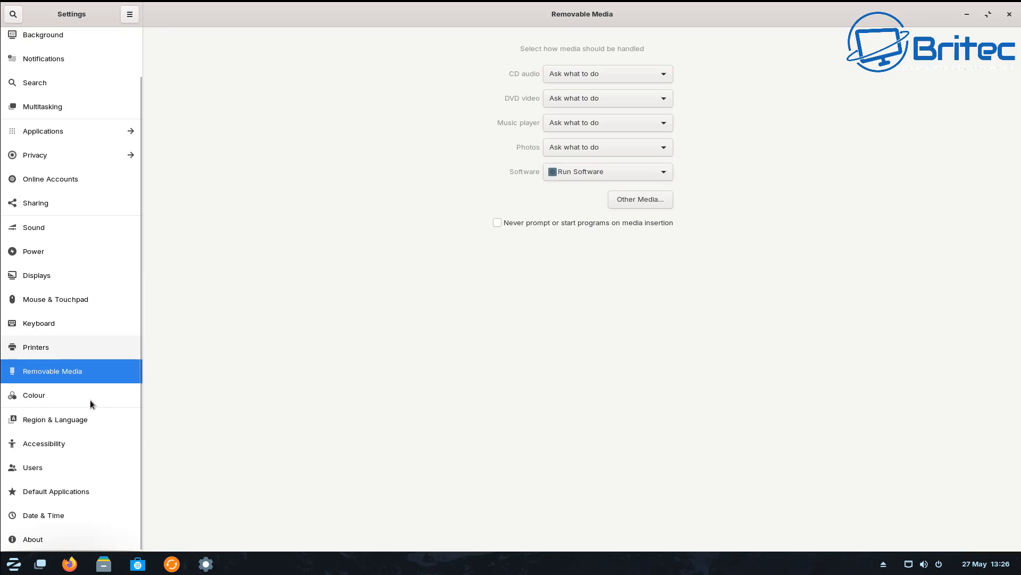
click(34, 395)
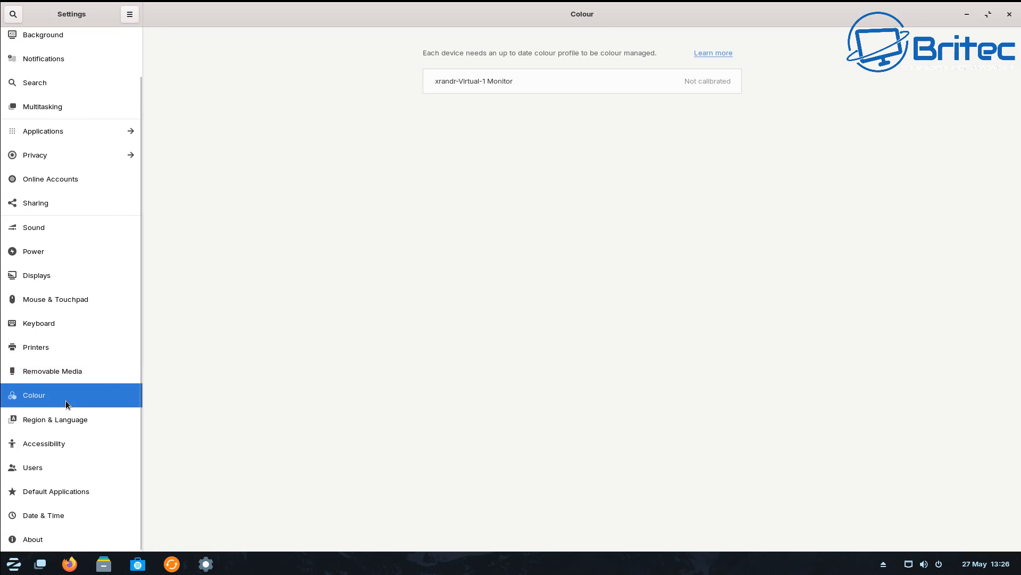
mouse_move(68, 448)
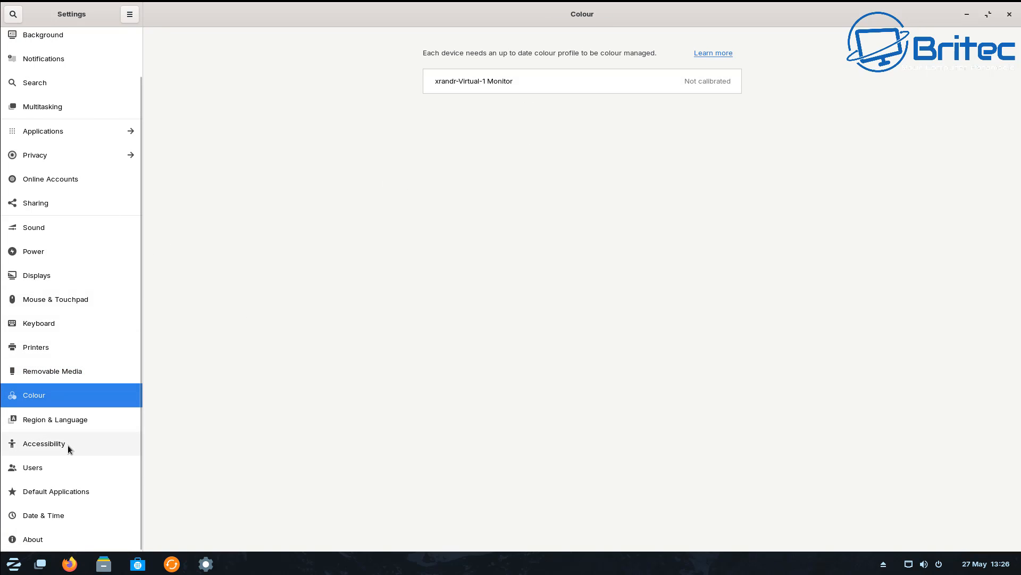
mouse_move(45, 412)
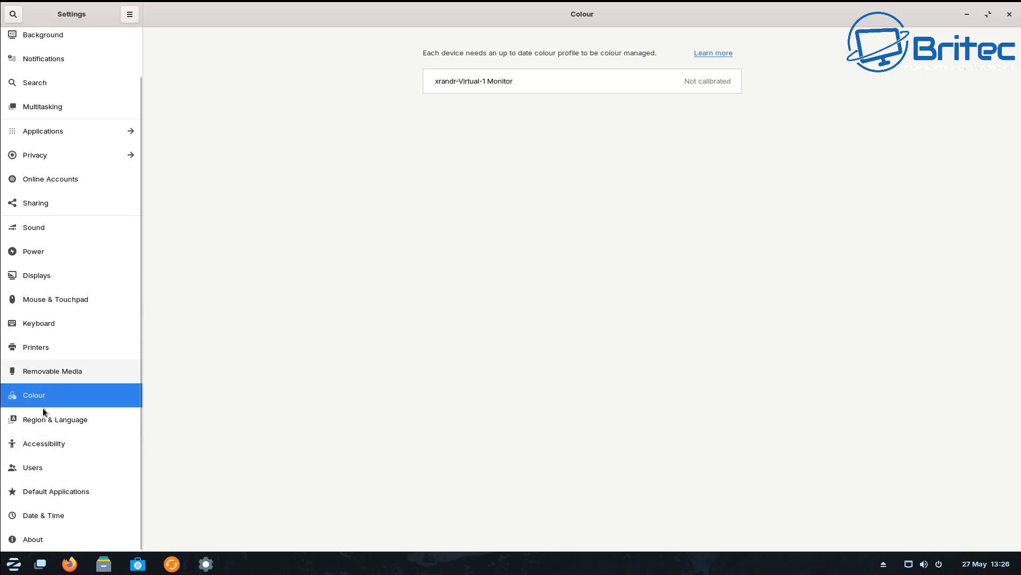
click(32, 467)
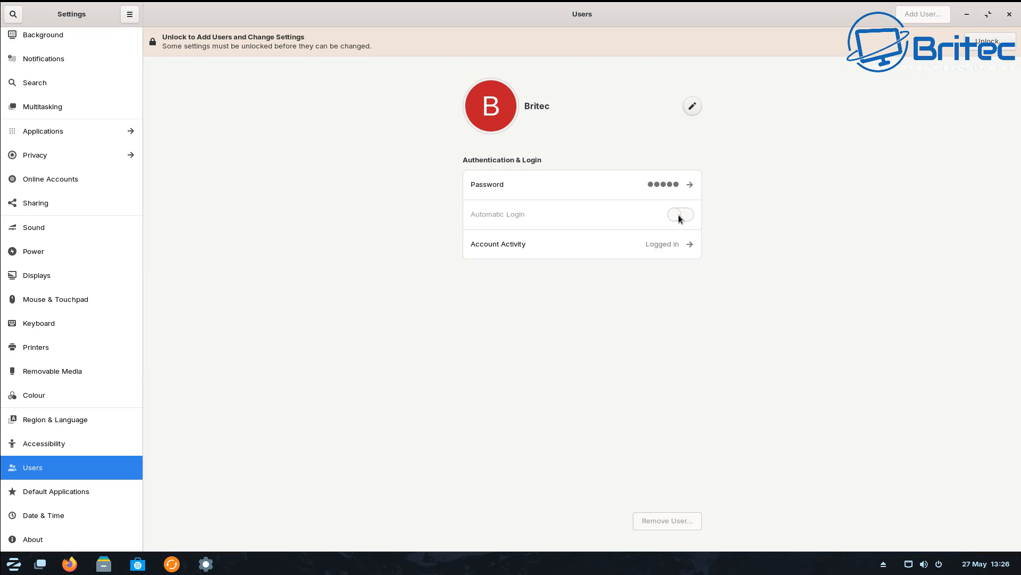
mouse_move(669, 220)
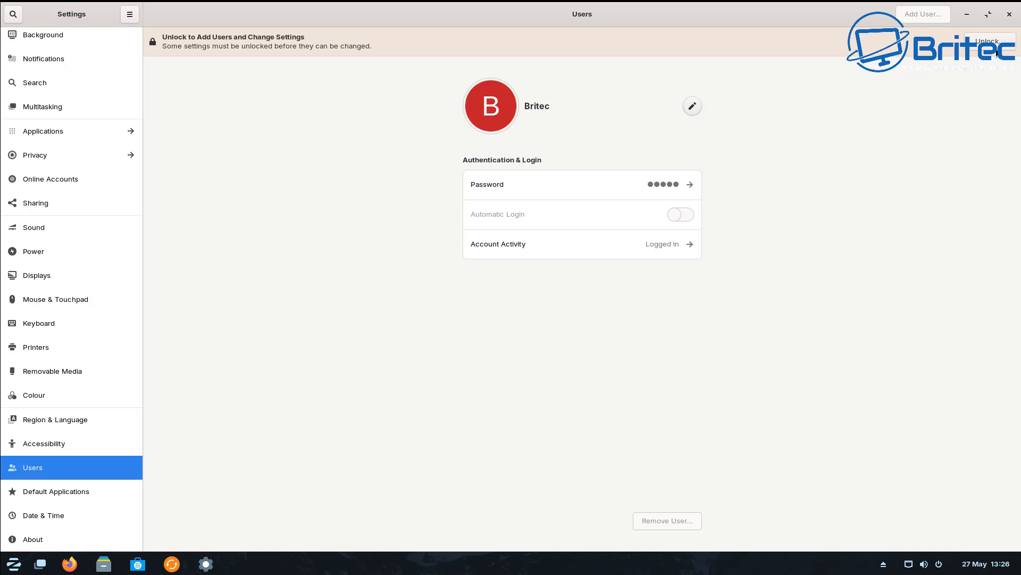
Unlock with the password, enable Automatic Login for Britec, and show Power settings
click(988, 40)
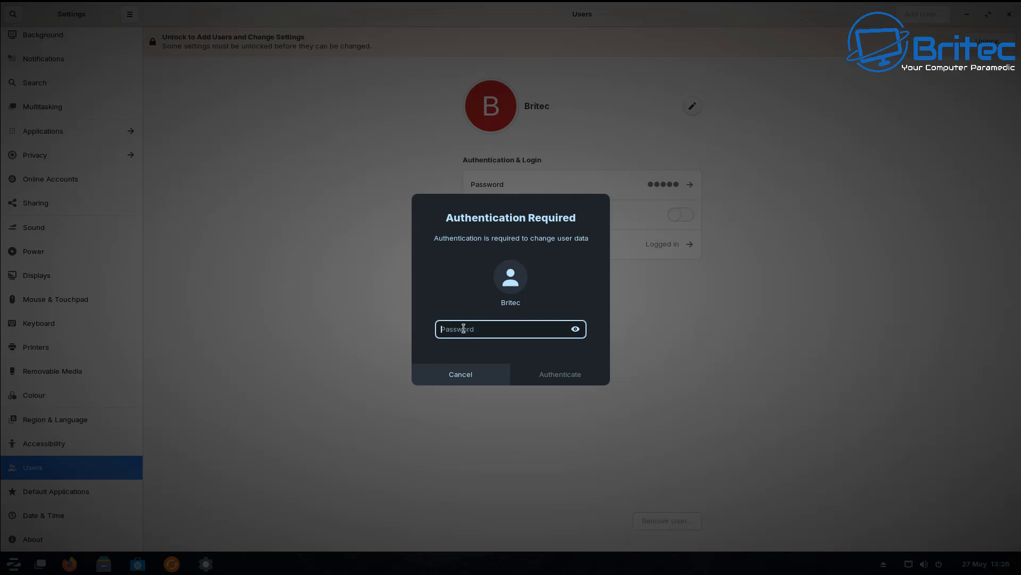
text(password)
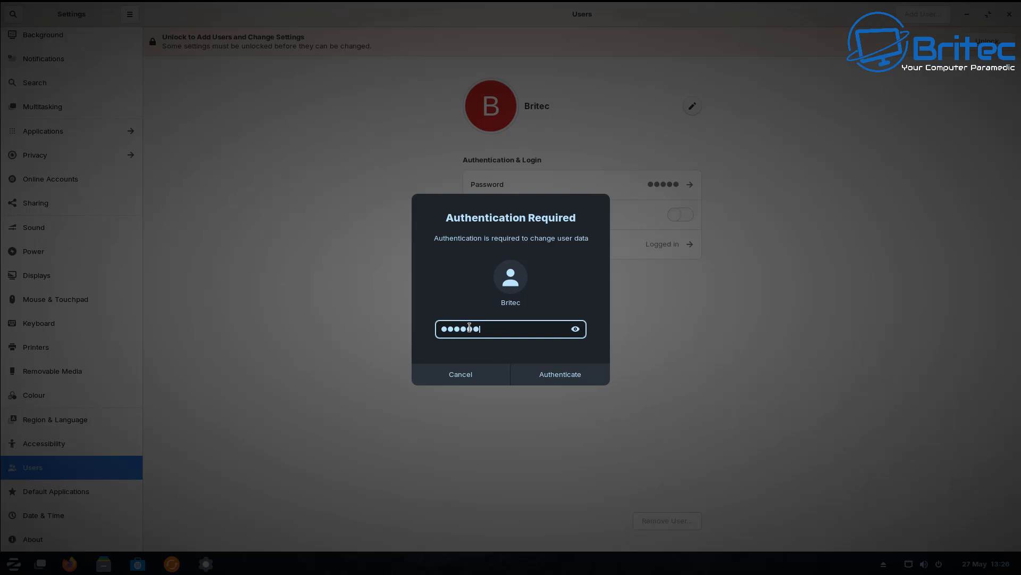
click(559, 374)
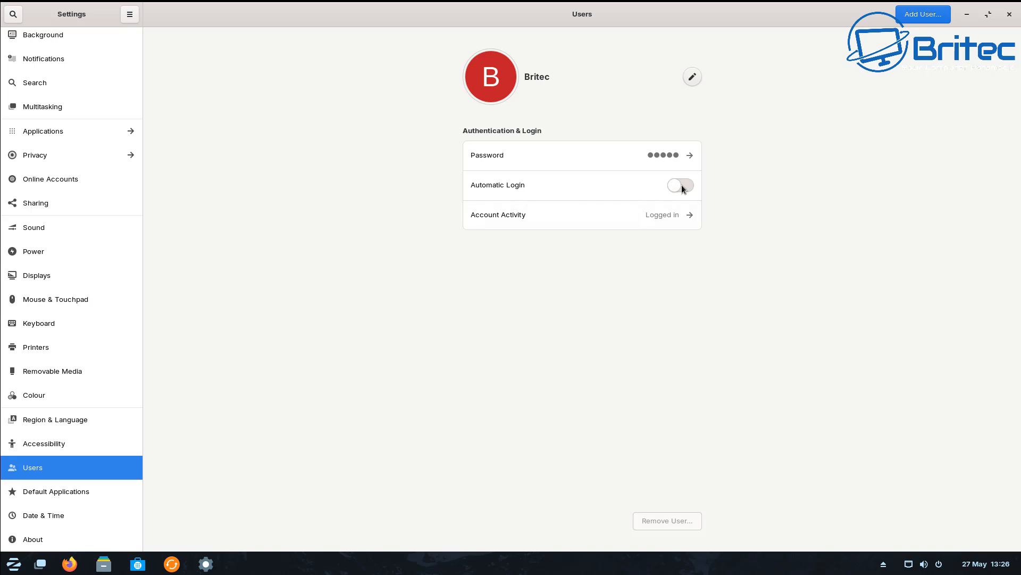
click(681, 186)
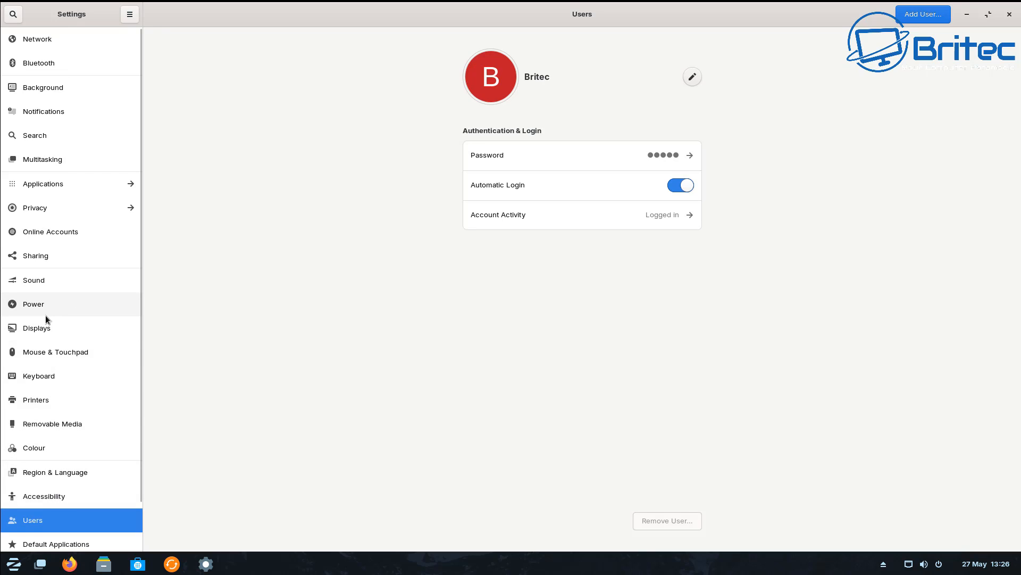
click(33, 304)
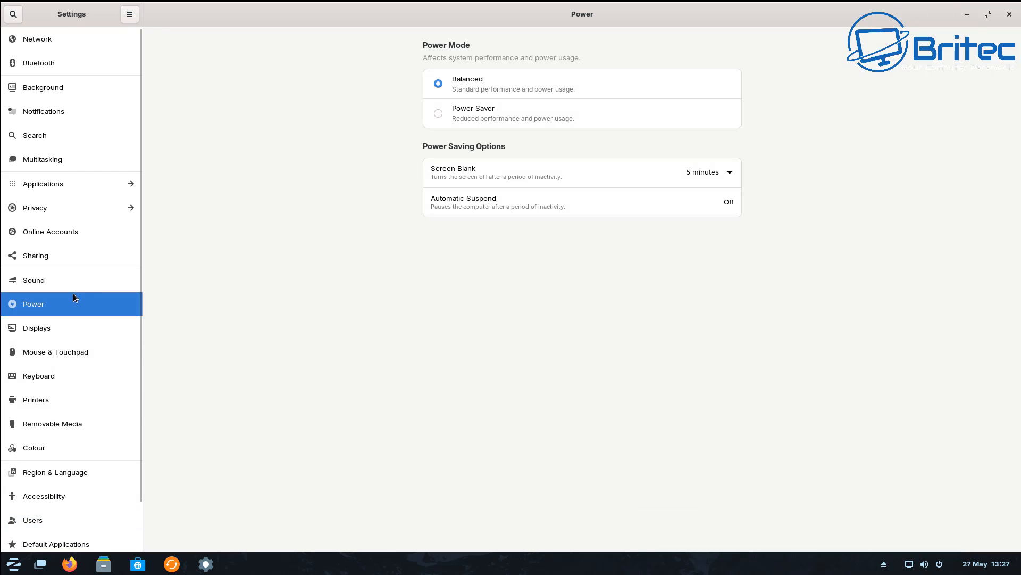
mouse_move(688, 214)
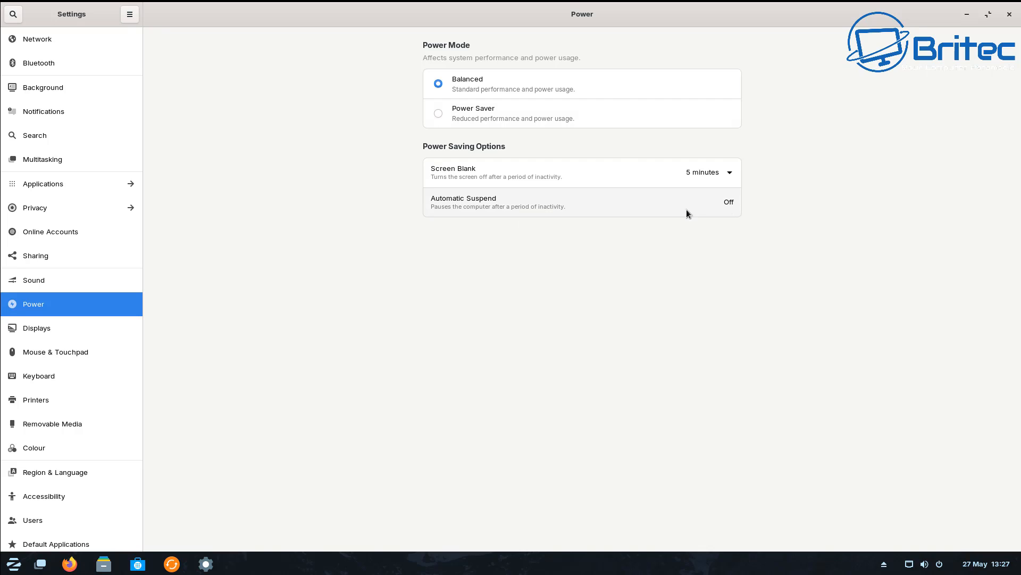
View the Sound page, then the Online Accounts cloud providers
click(34, 280)
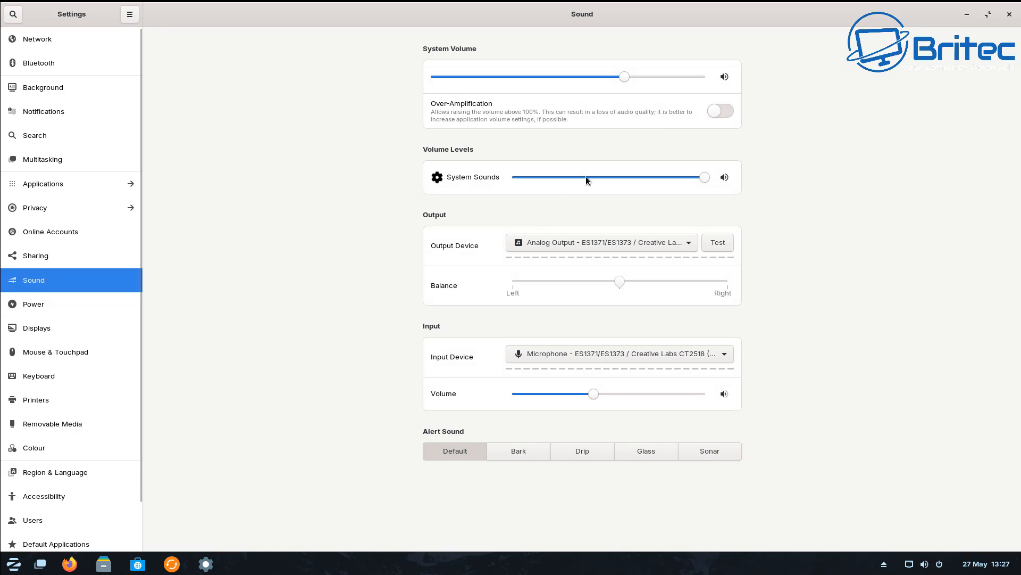
mouse_move(703, 67)
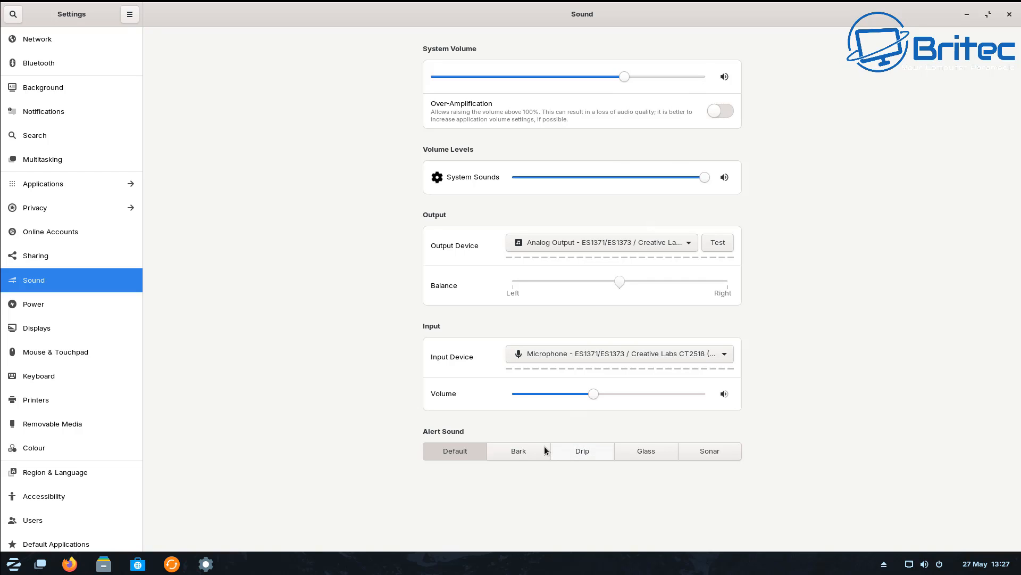
mouse_move(487, 466)
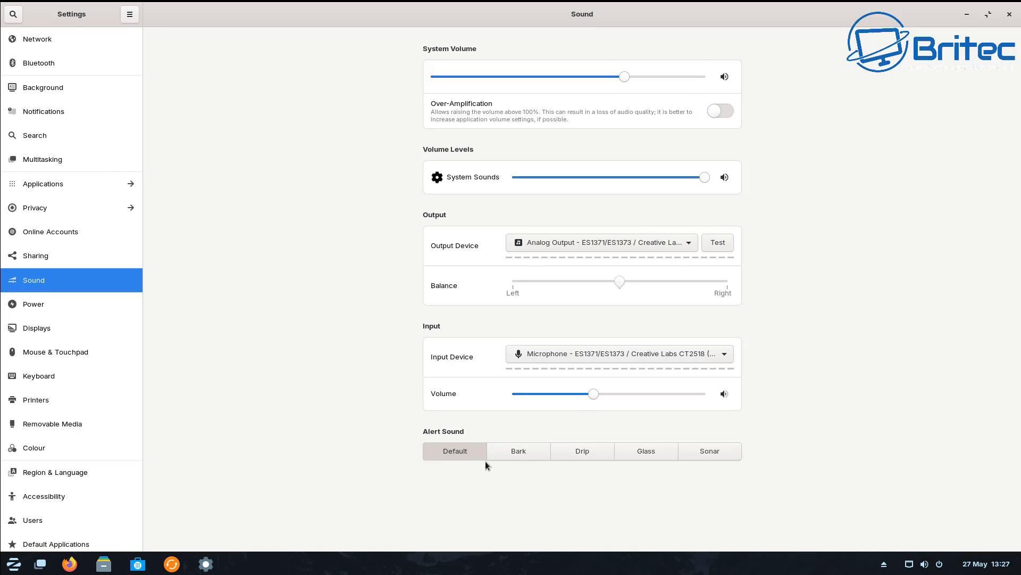
mouse_move(662, 460)
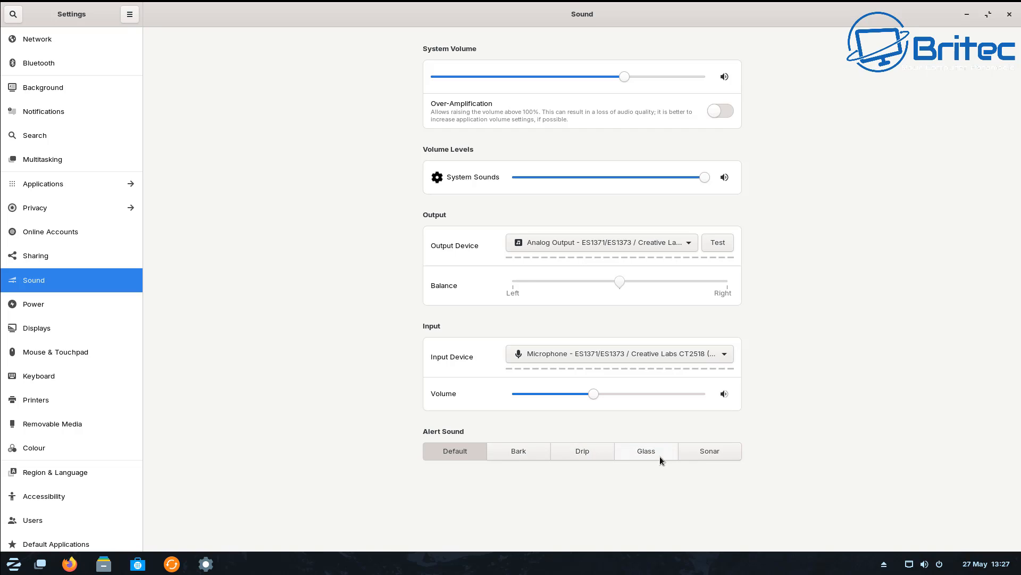
mouse_move(54, 249)
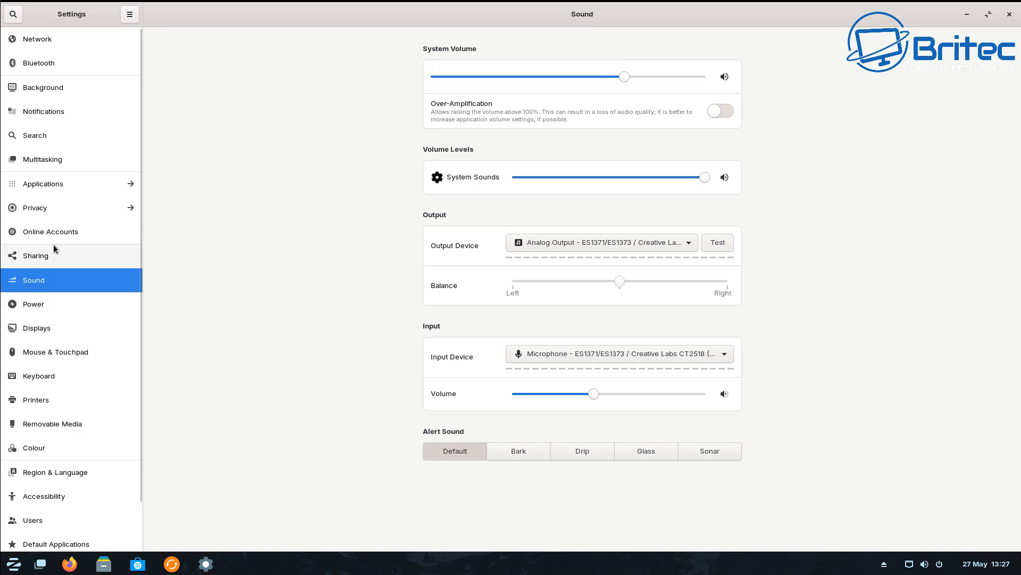
click(51, 232)
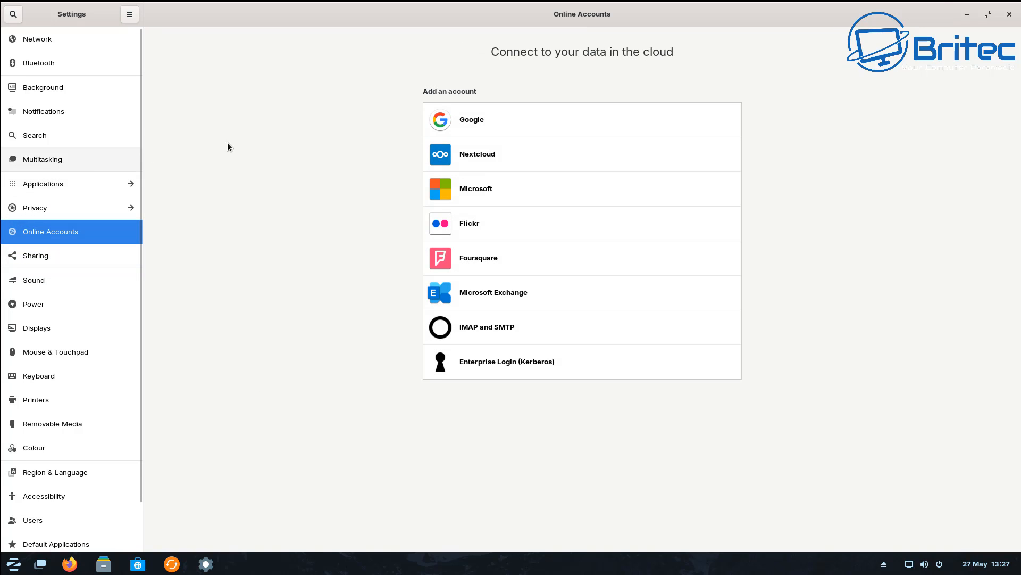
mouse_move(440, 409)
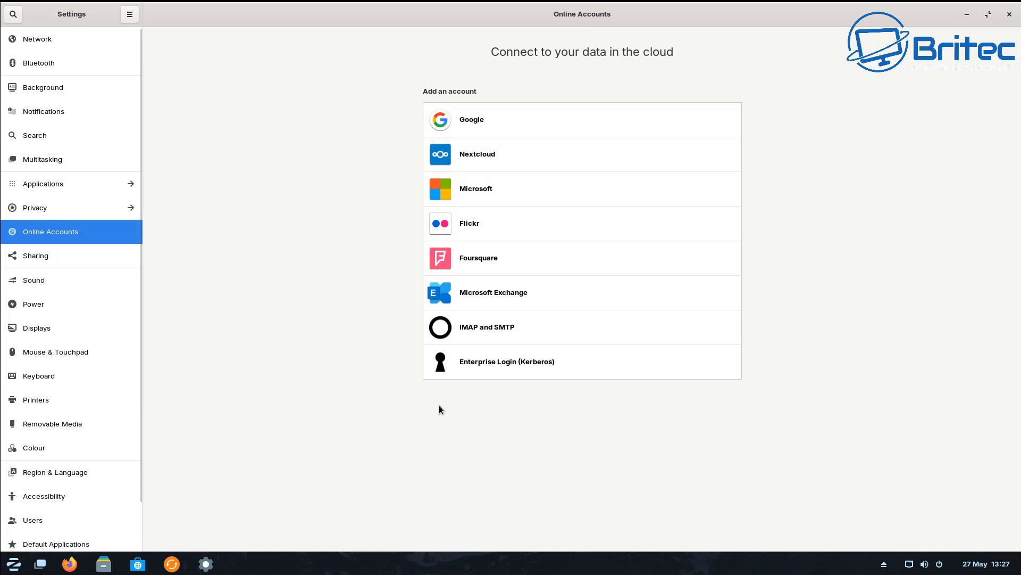
mouse_move(47, 214)
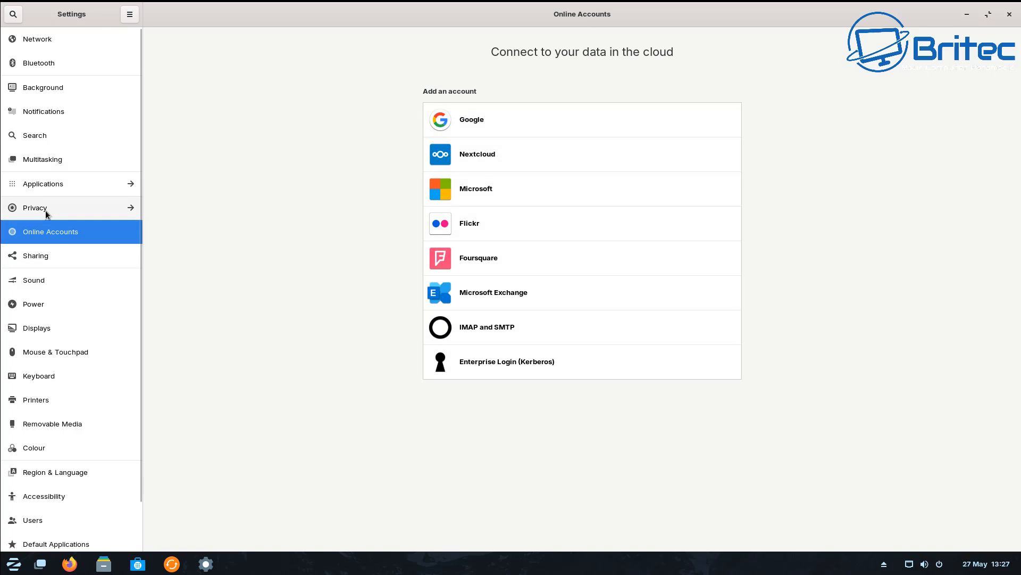
View the Privacy and Applications pages, then close Settings
click(35, 207)
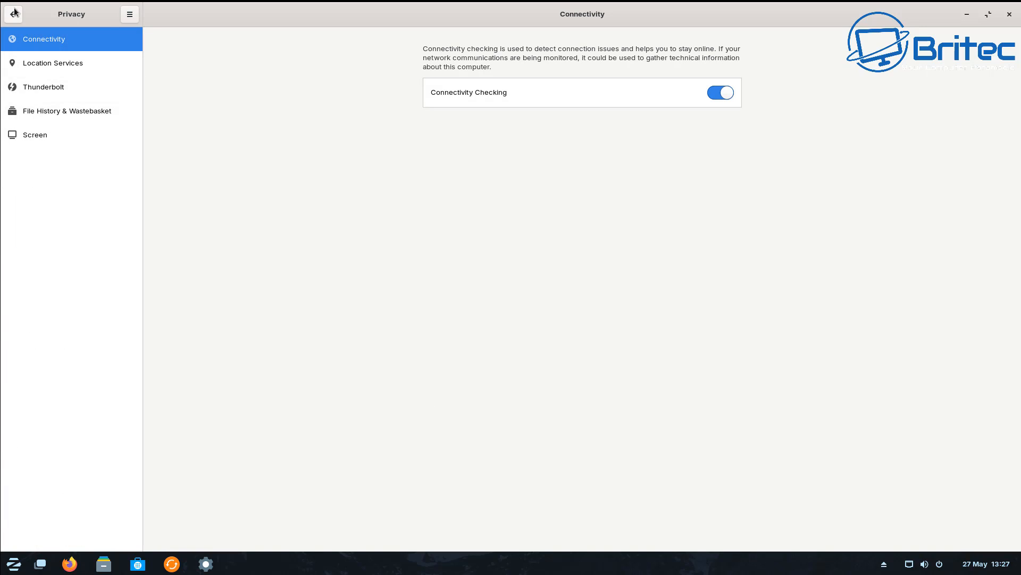
click(14, 14)
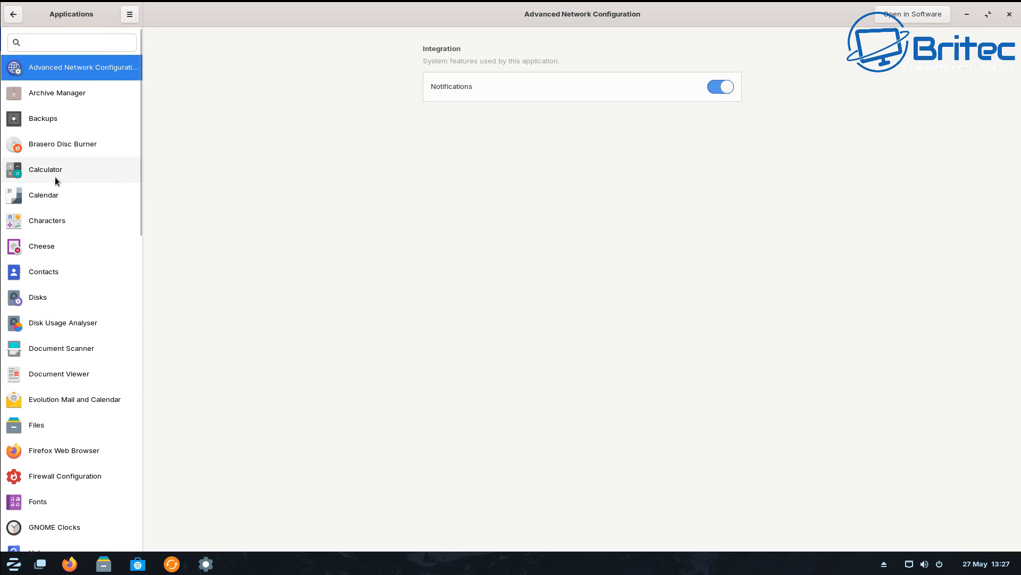
mouse_move(61, 145)
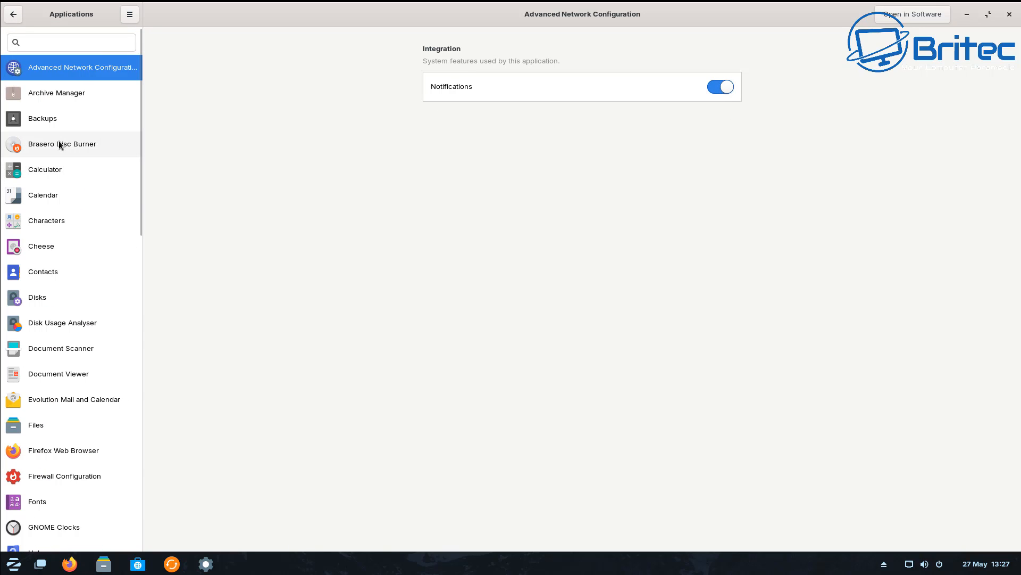
click(42, 118)
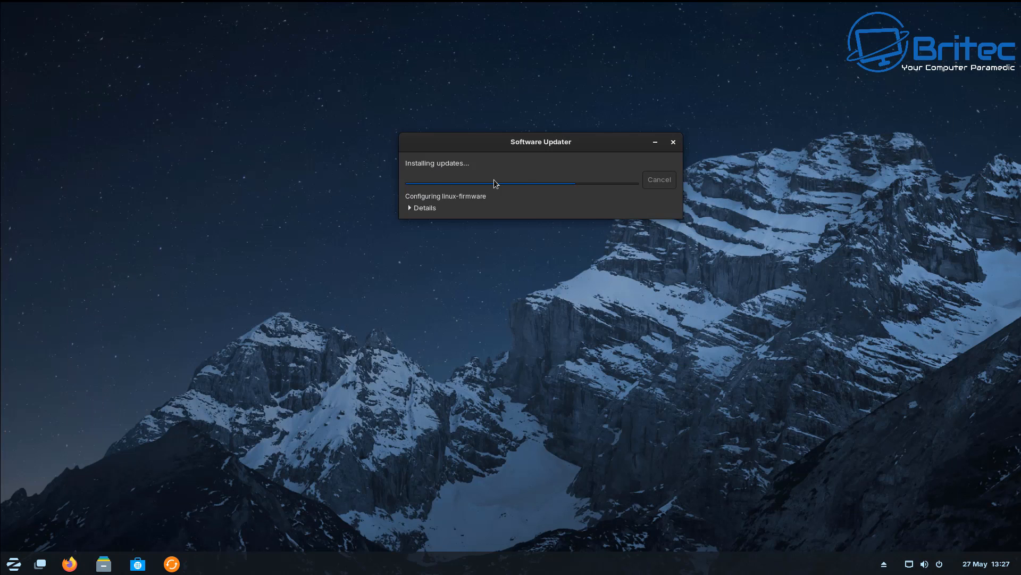
mouse_move(103, 564)
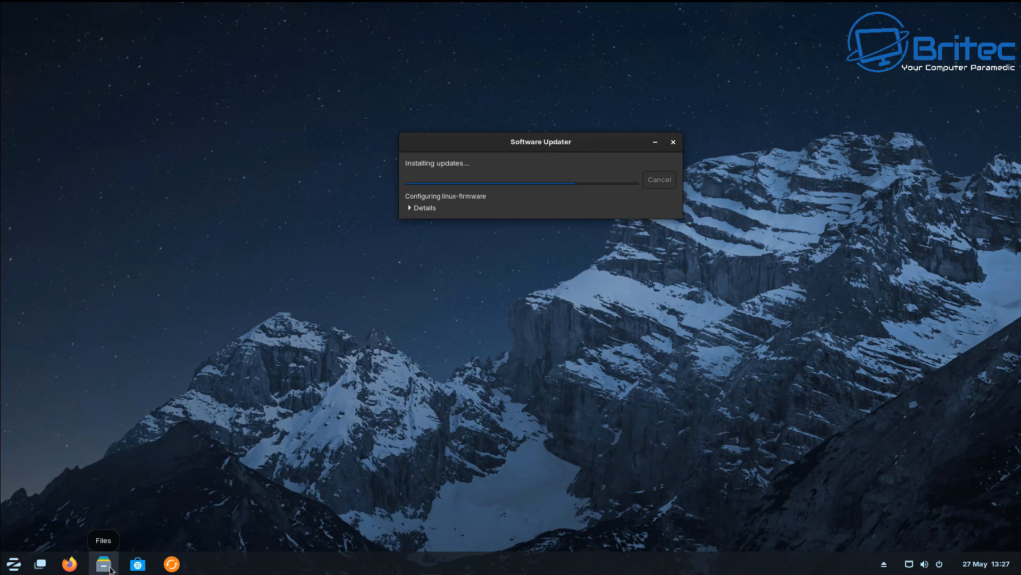
Open Files maximised and view the Documents, Music and Pictures folders
click(103, 564)
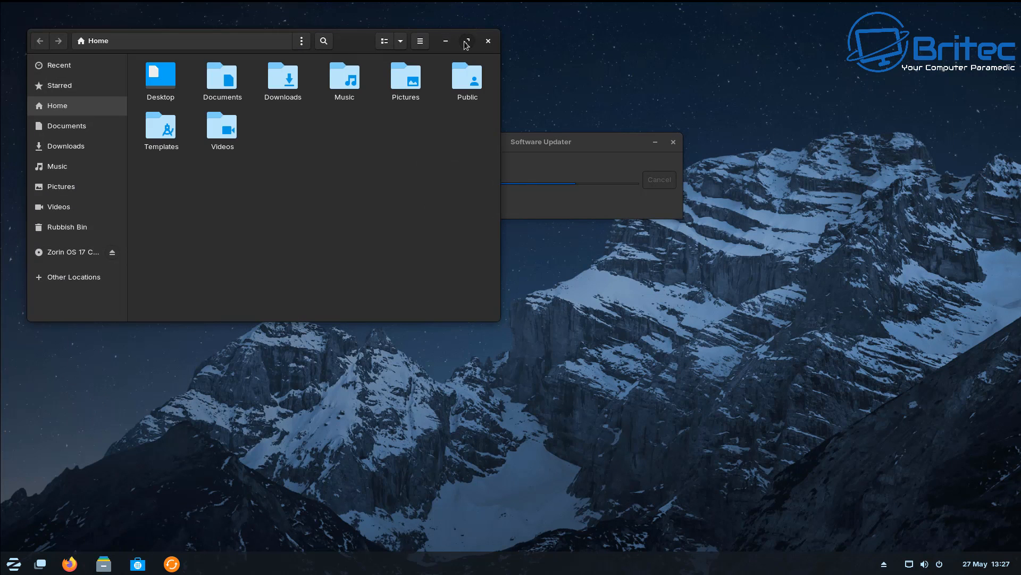
click(467, 41)
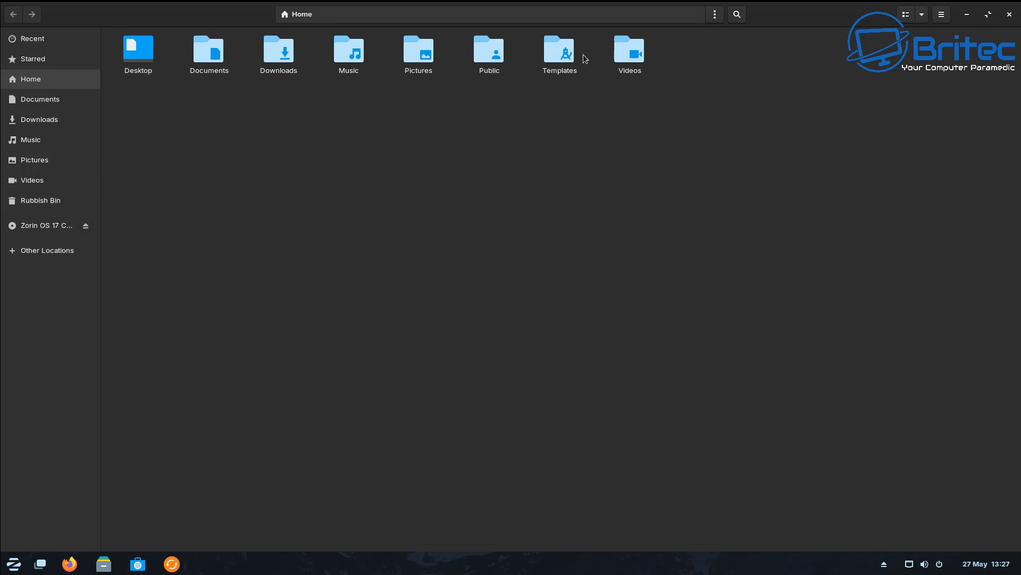
mouse_move(43, 112)
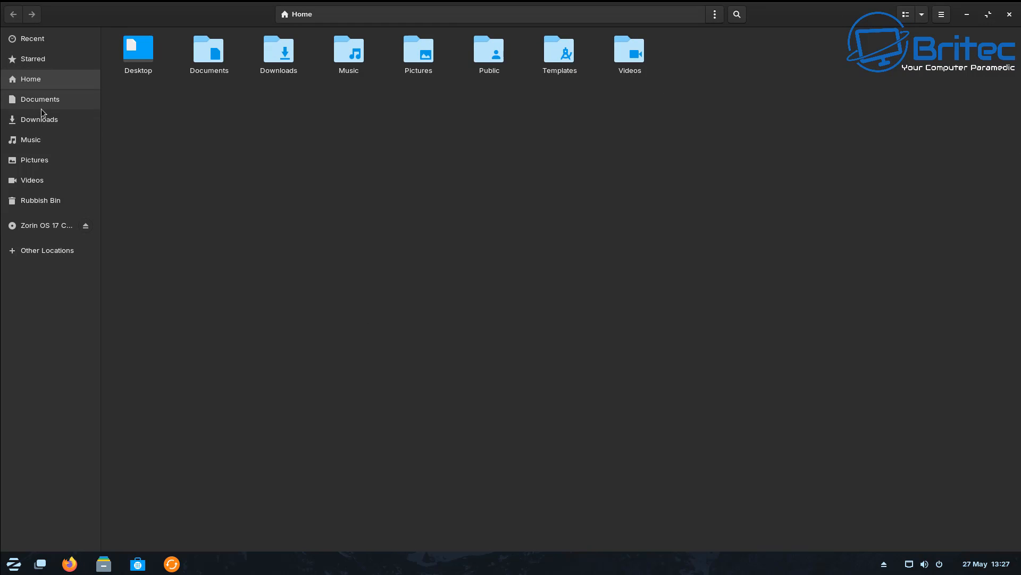
click(39, 99)
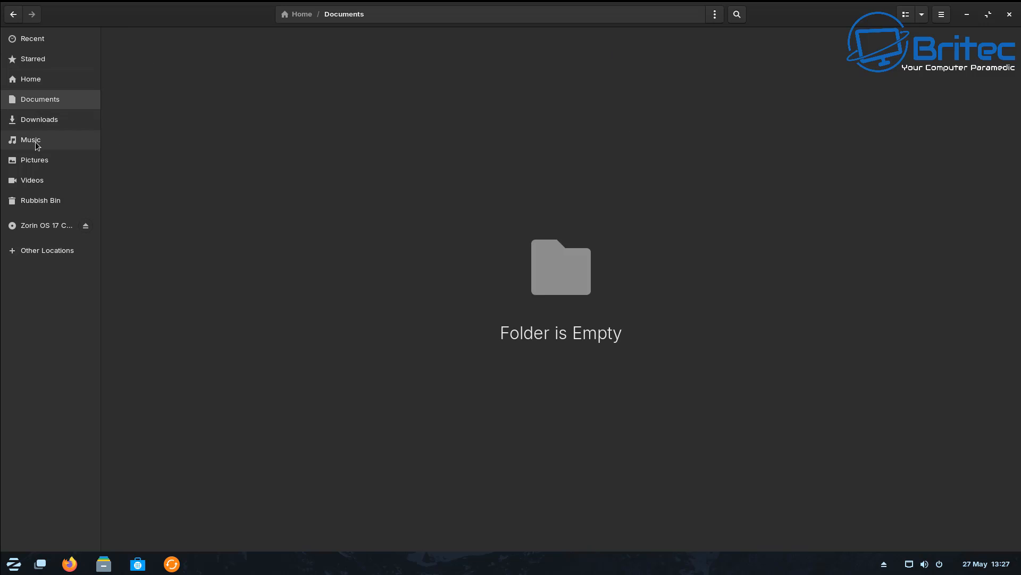
click(30, 139)
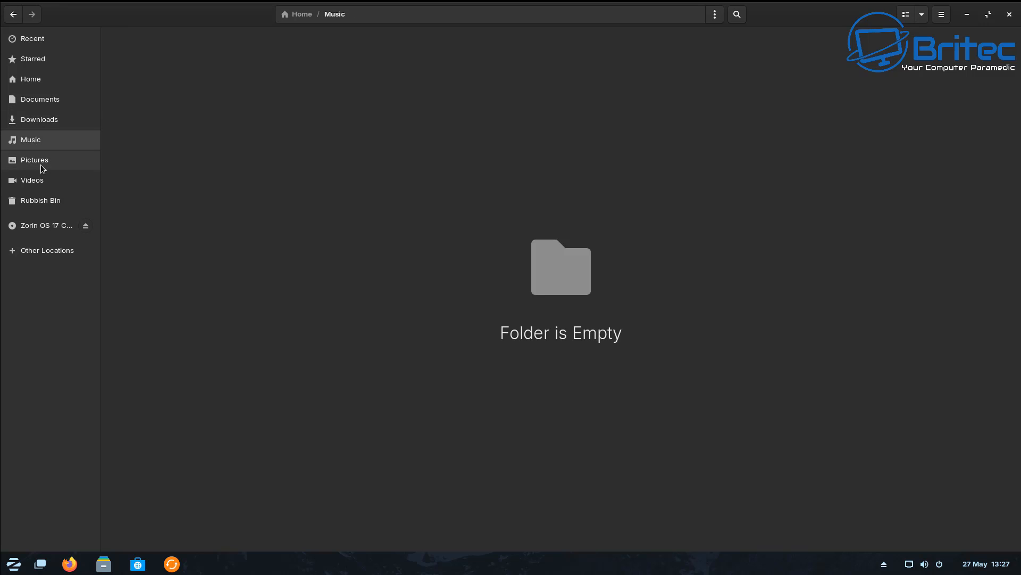
click(32, 180)
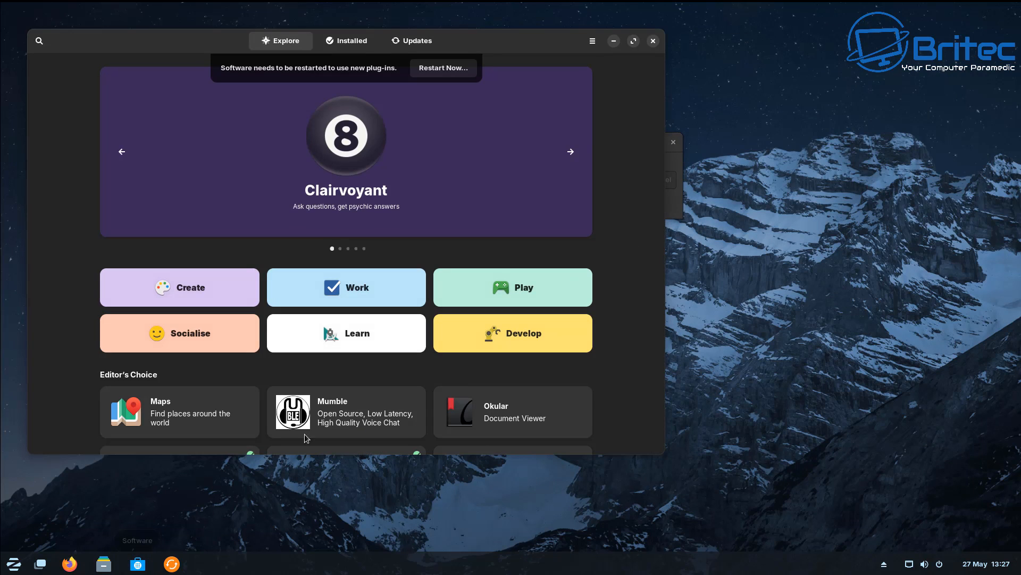
click(633, 41)
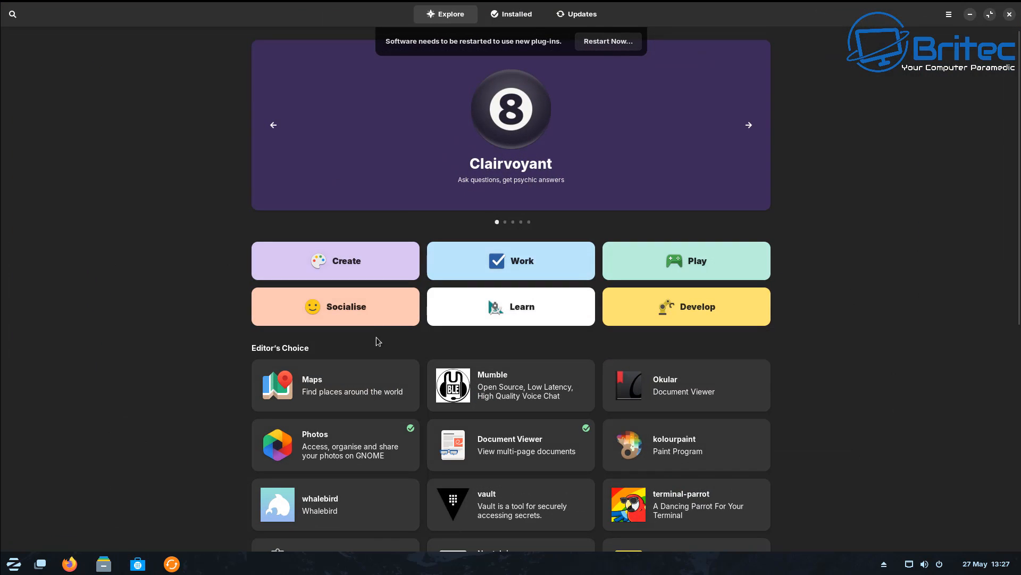
mouse_move(643, 459)
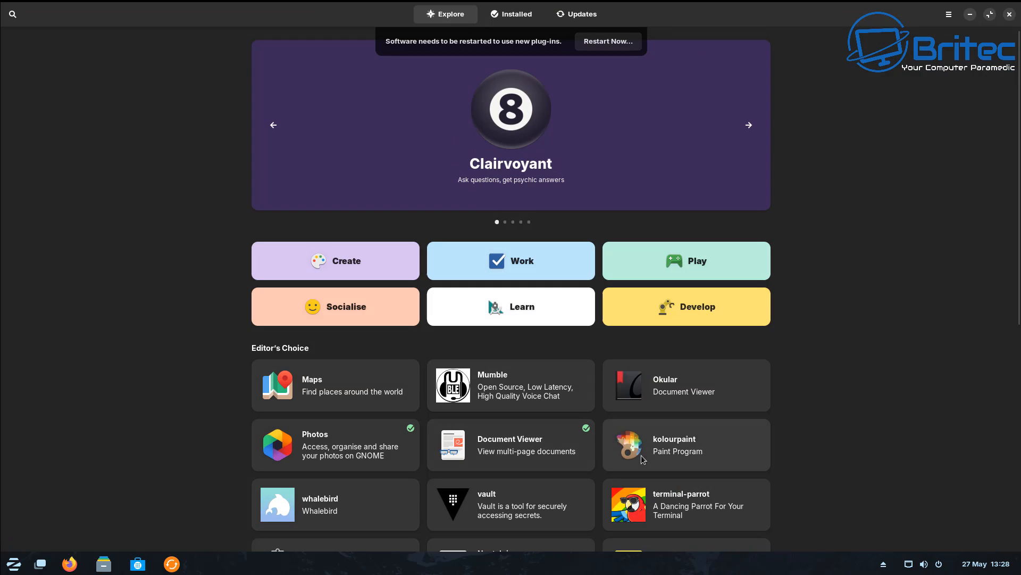
mouse_move(735, 467)
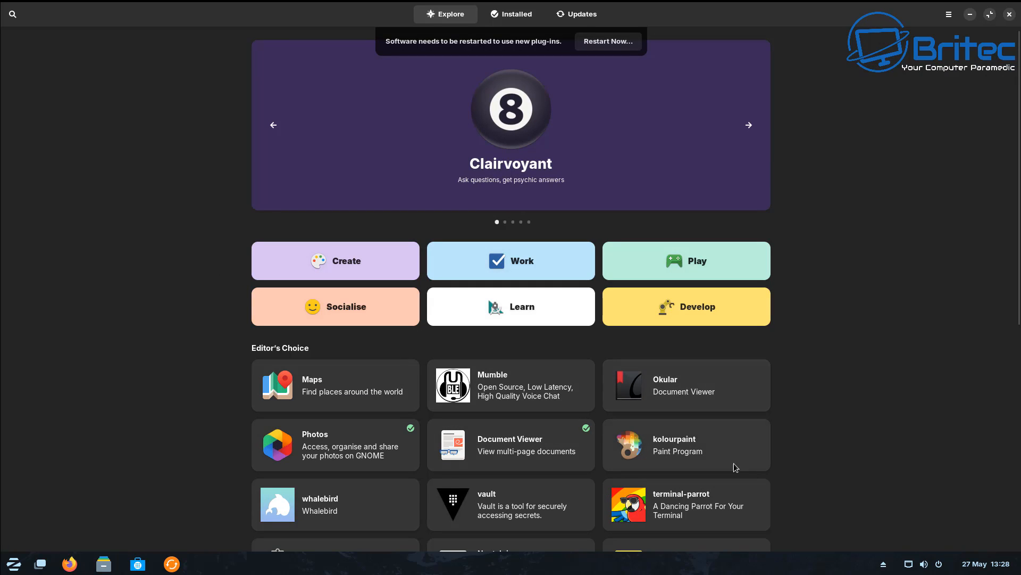
scroll(down, 3)
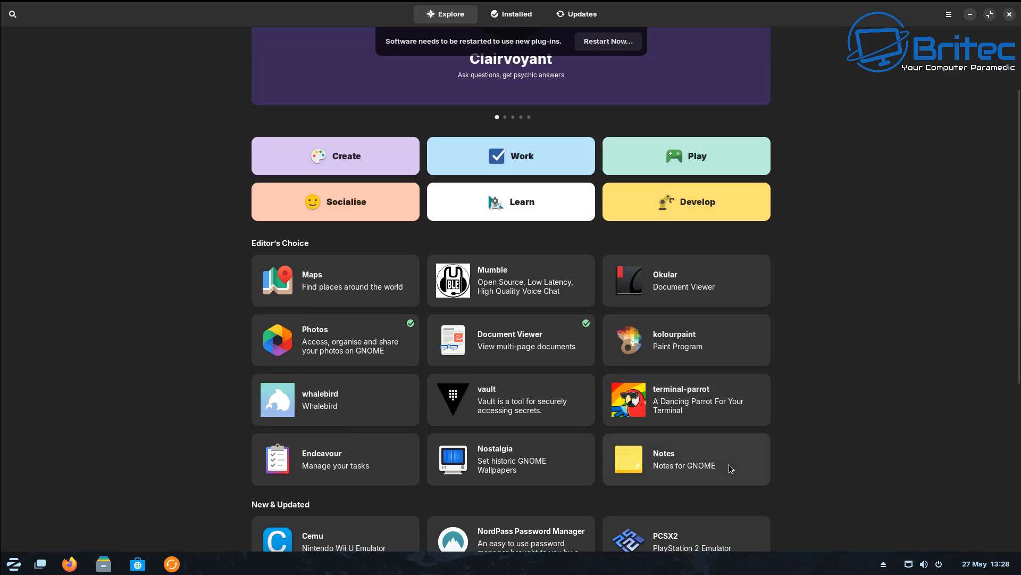
mouse_move(732, 212)
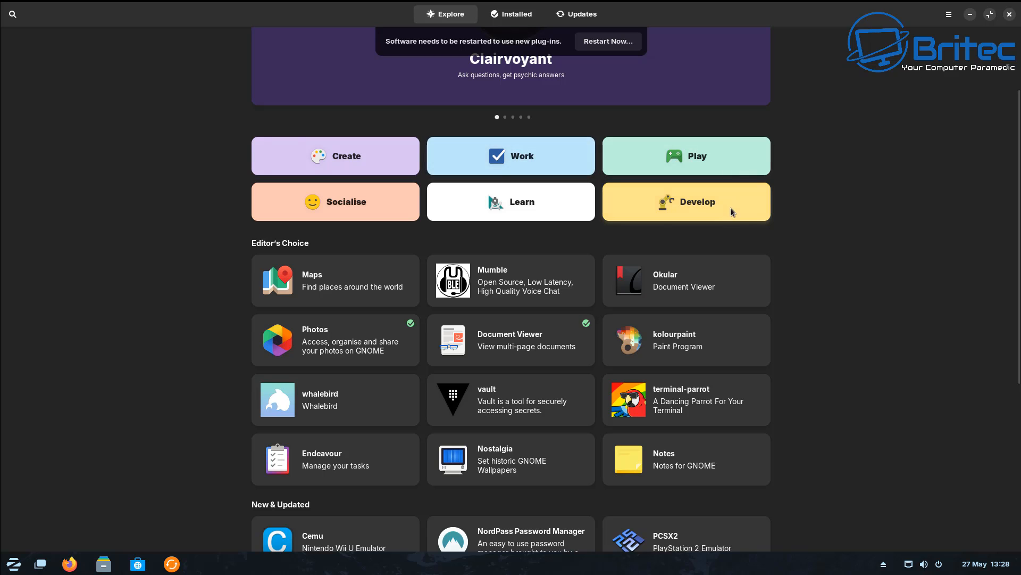
scroll(down, 3)
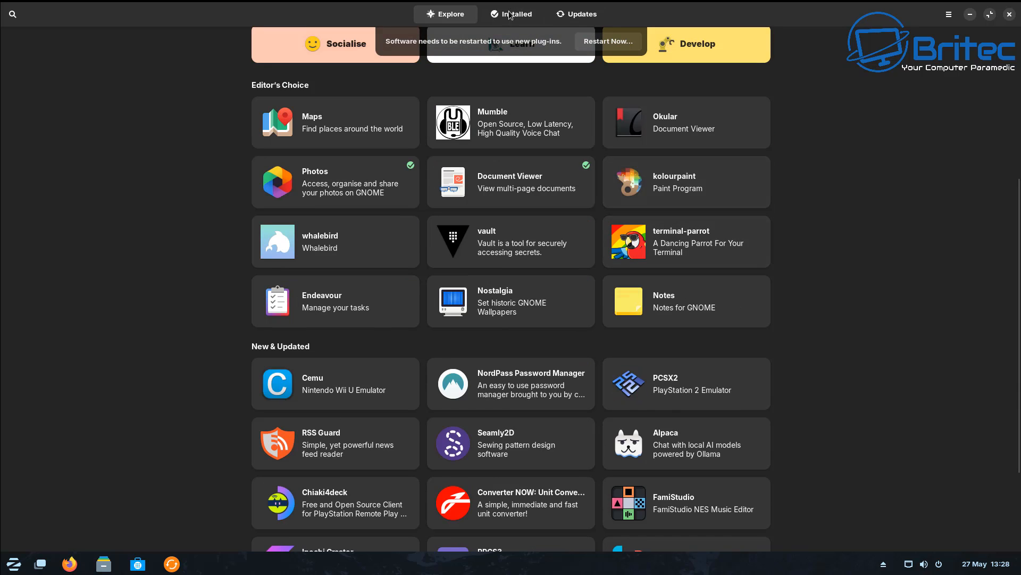
click(511, 14)
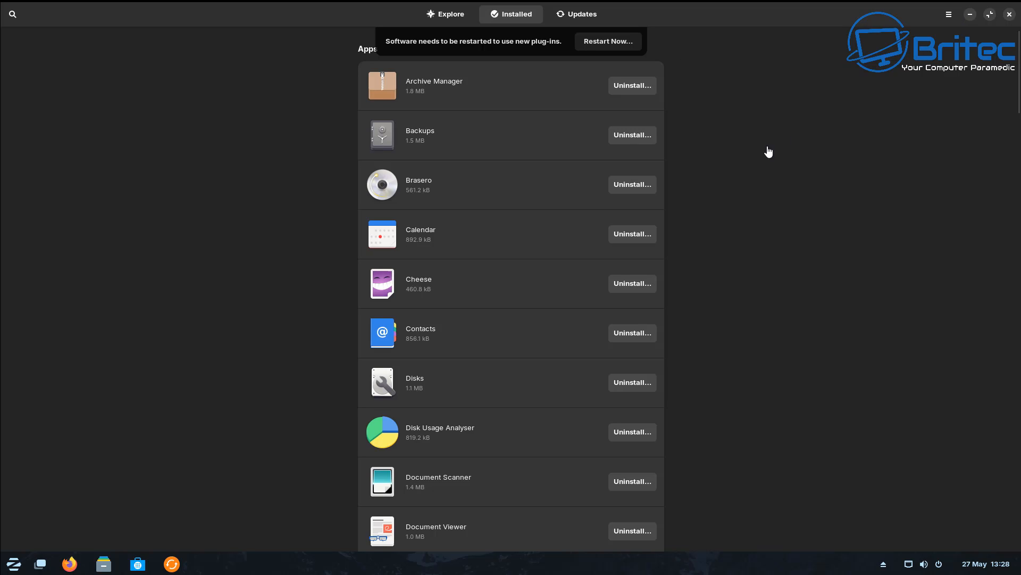
mouse_move(560, 307)
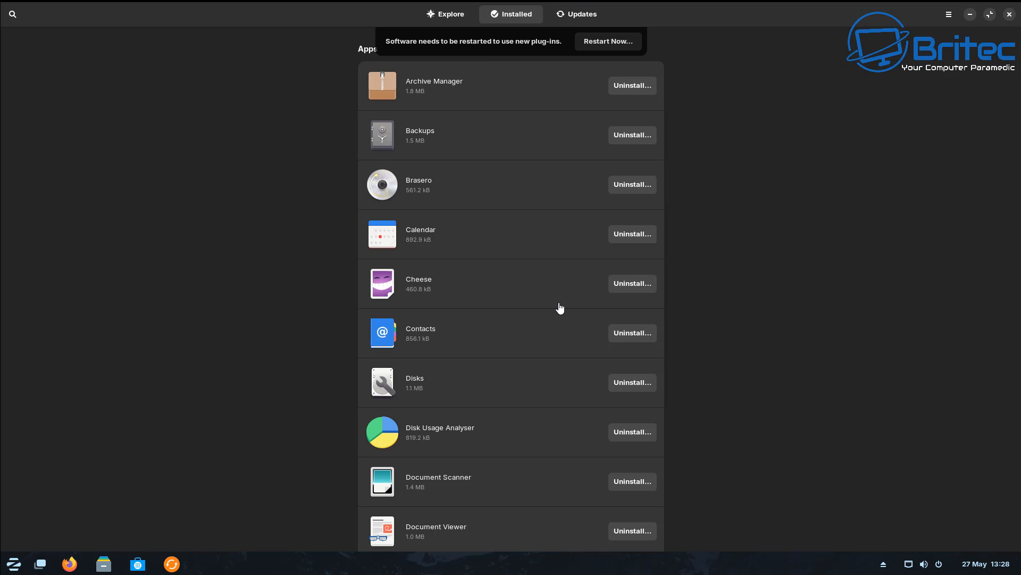
scroll(down, 3)
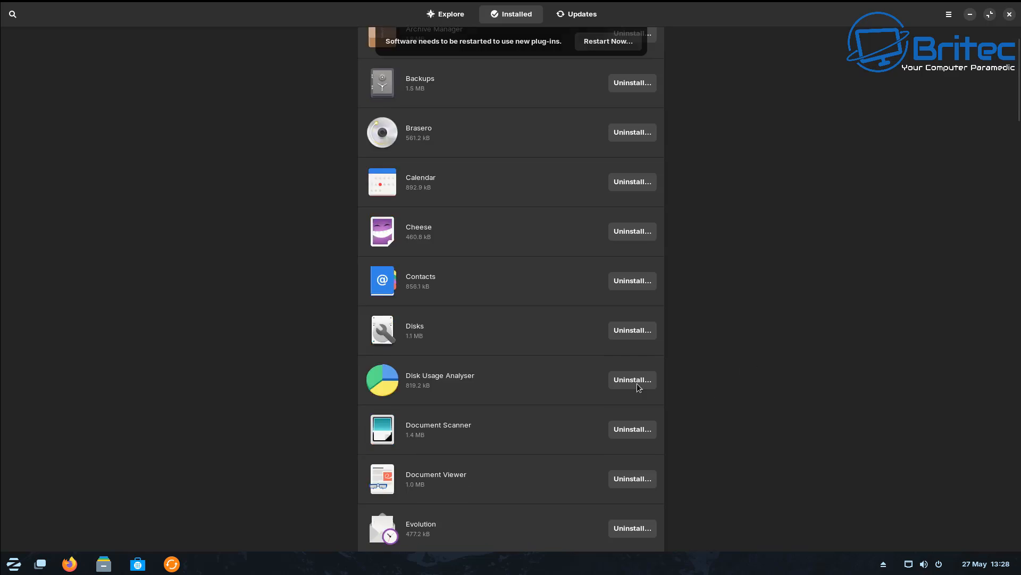
scroll(down, 3)
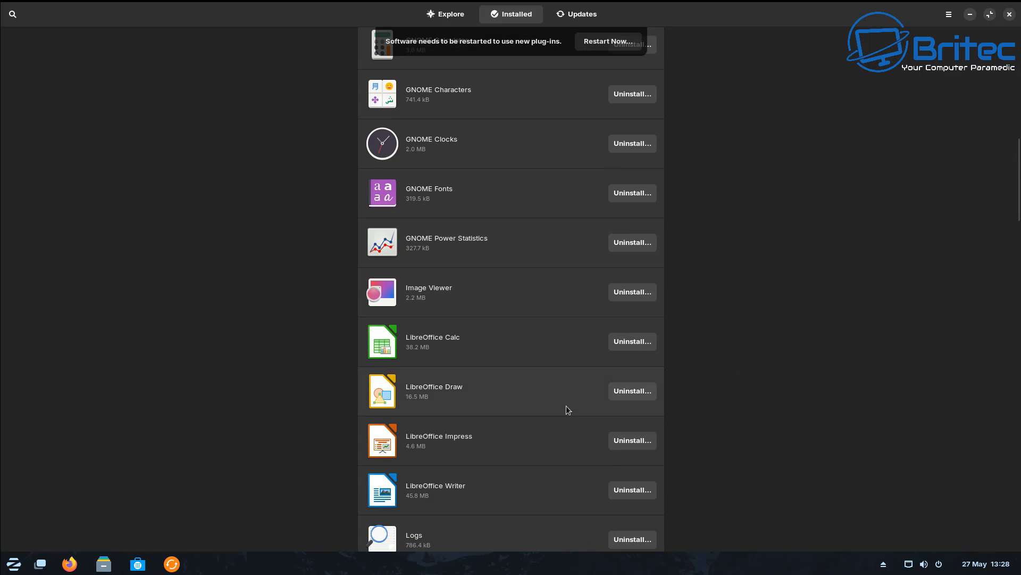
scroll(down, 3)
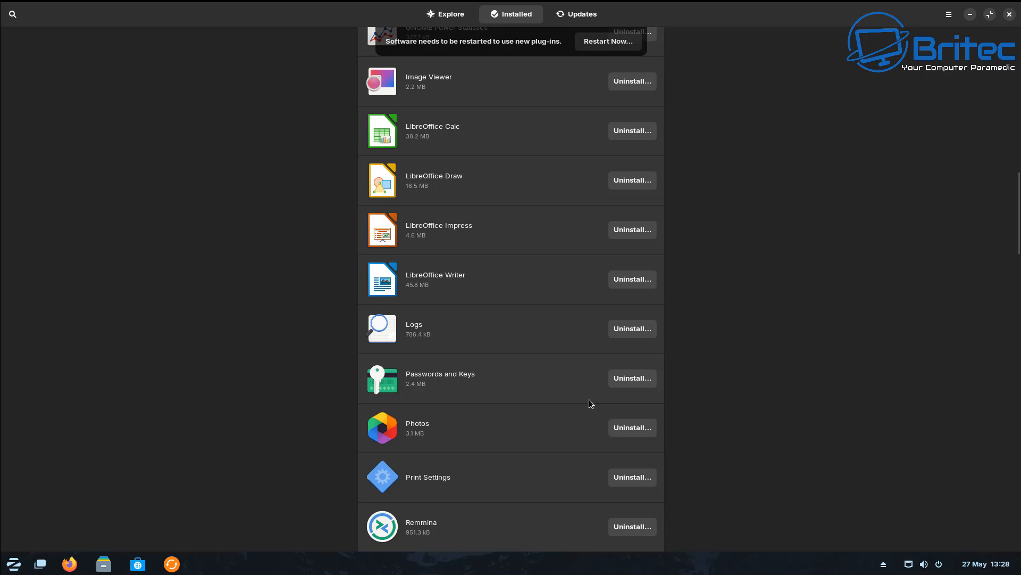
scroll(down, 3)
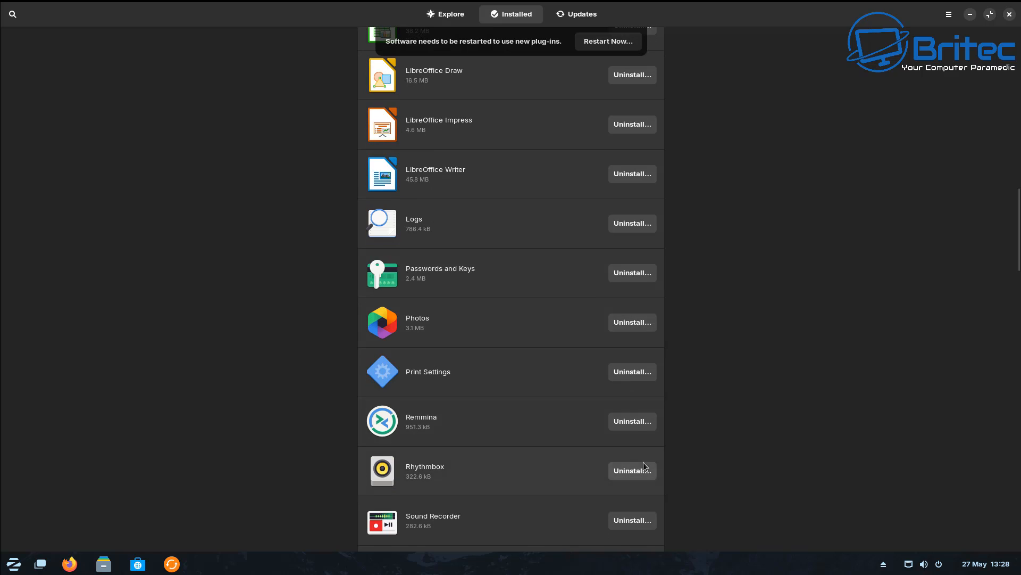
scroll(down, 3)
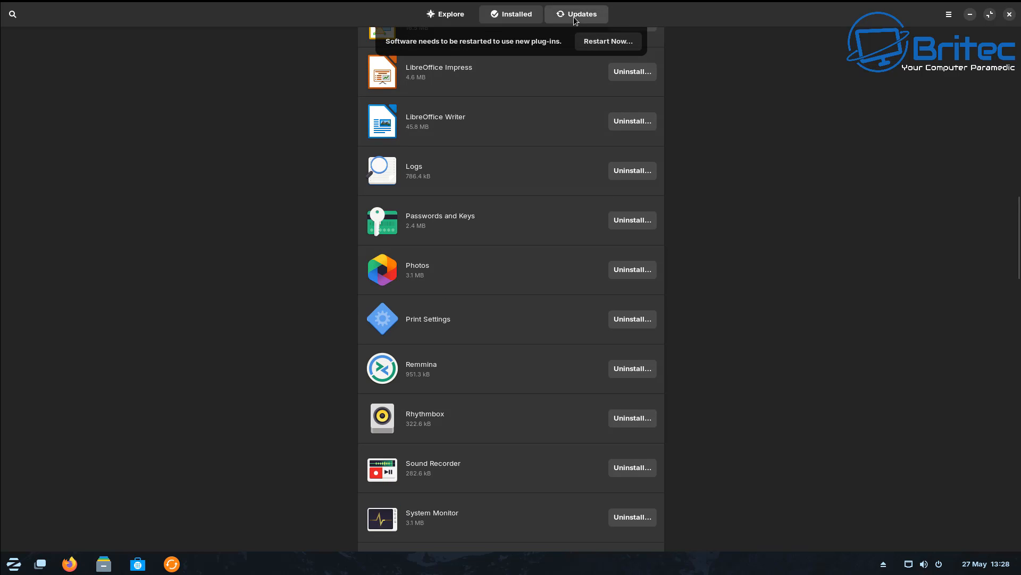
click(577, 14)
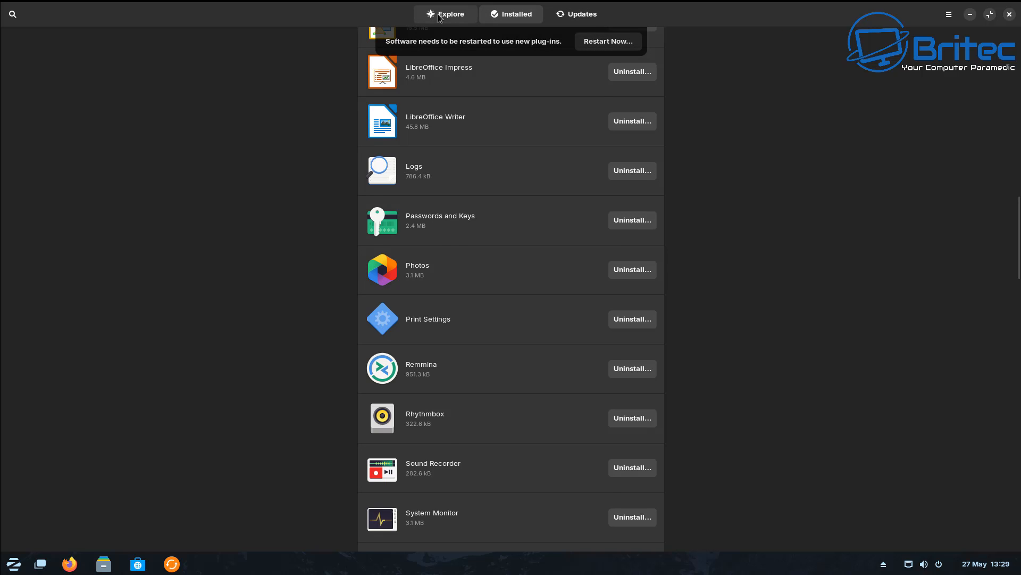
click(446, 13)
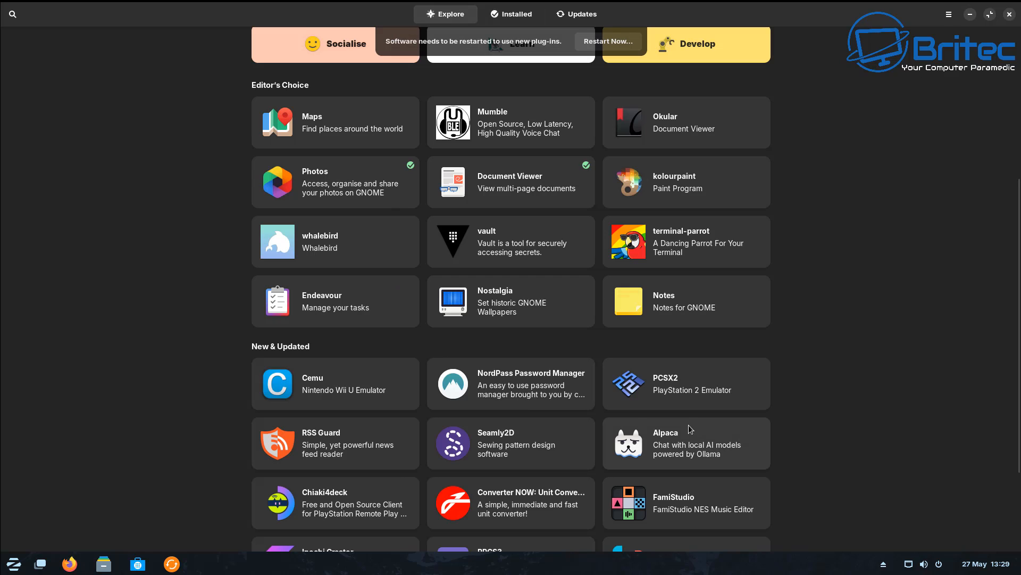
scroll(down, 3)
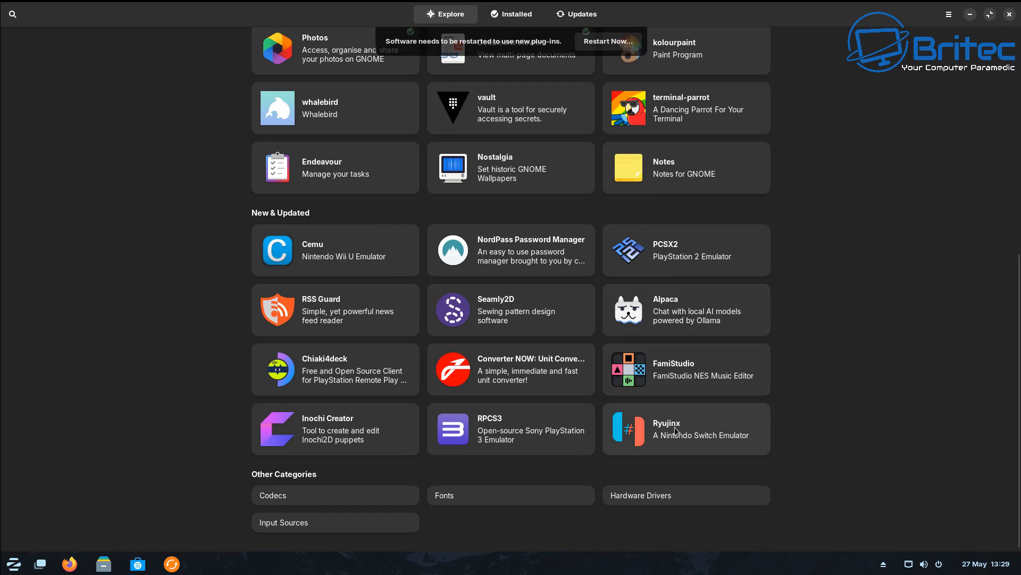
mouse_move(680, 249)
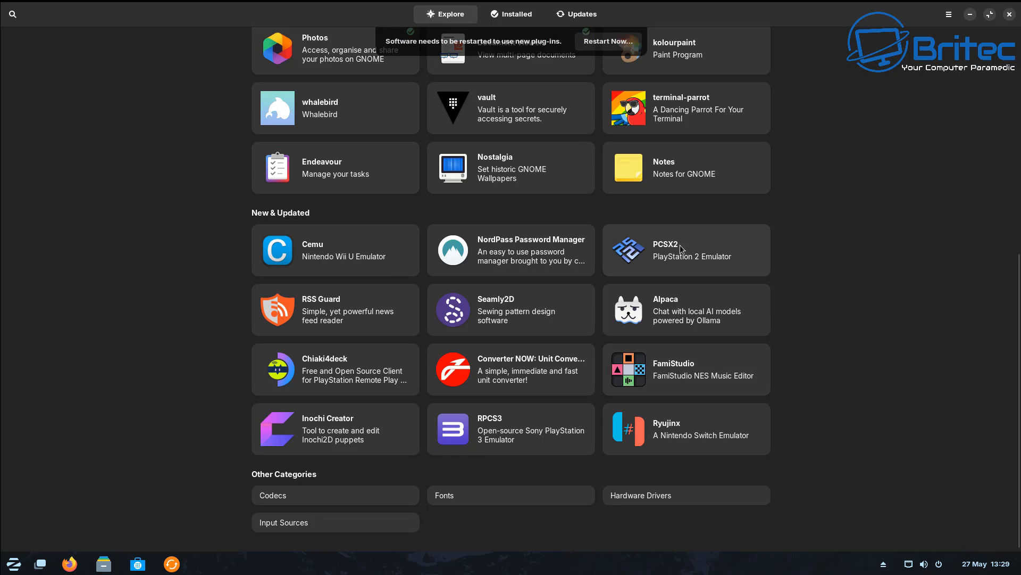
mouse_move(419, 357)
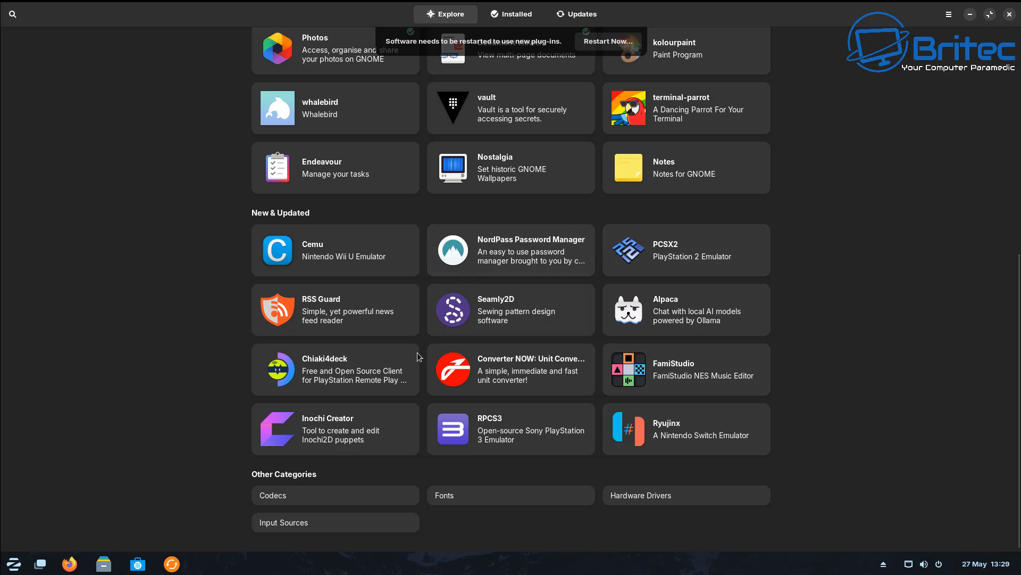
mouse_move(452, 487)
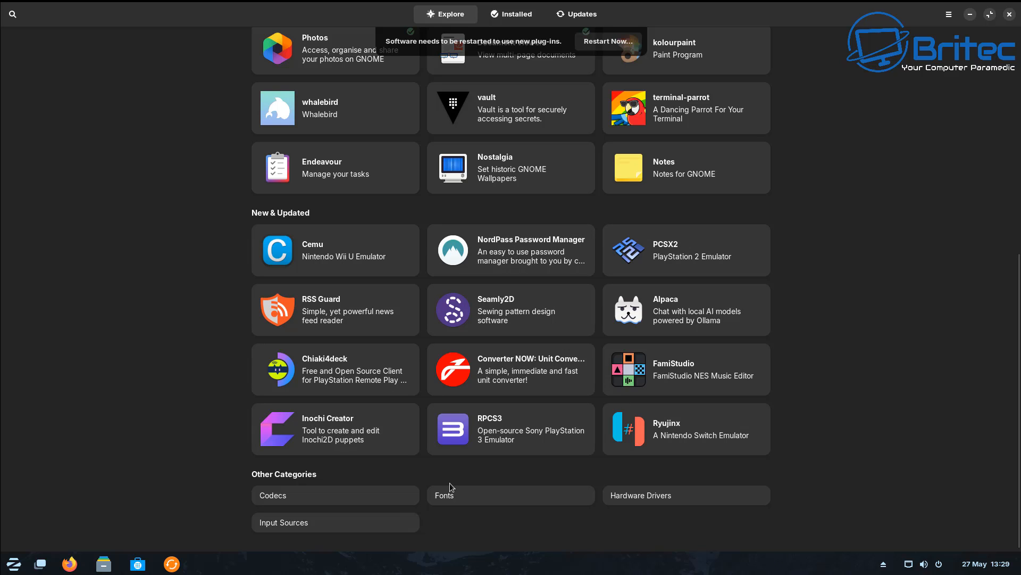
mouse_move(701, 261)
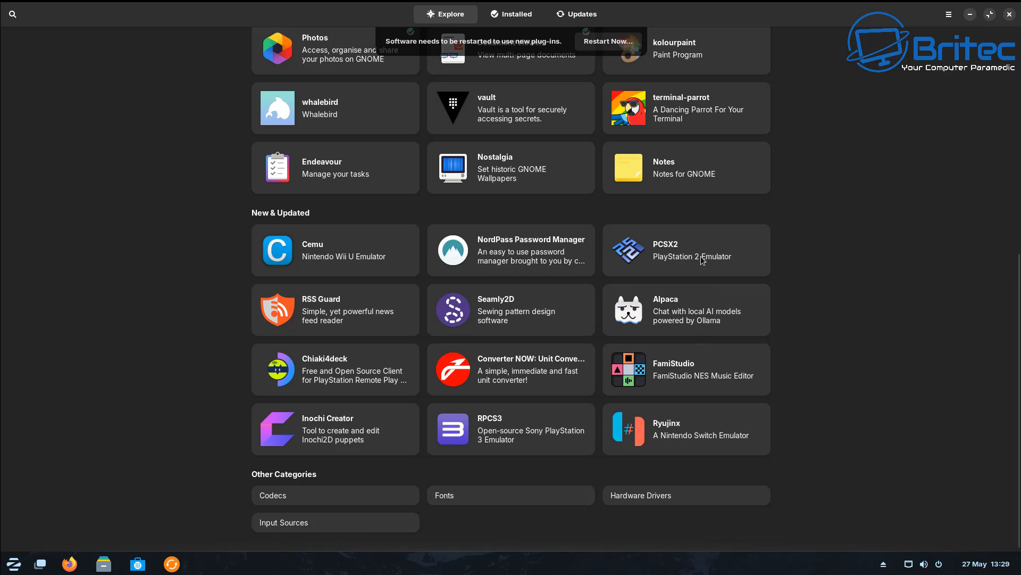
Open PCSX2's details page and start installing it from Flathub
click(686, 250)
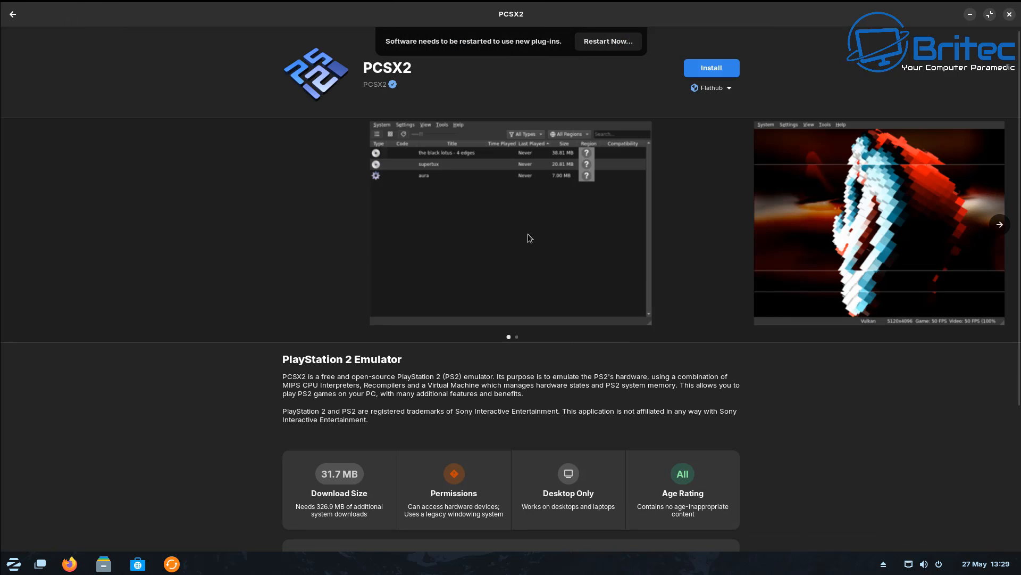
click(711, 67)
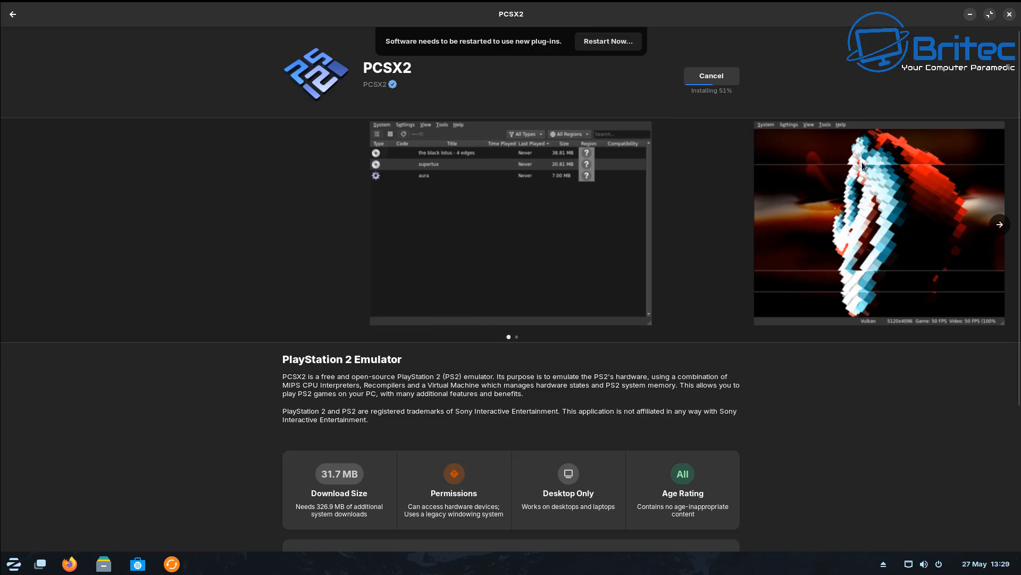
mouse_move(358, 432)
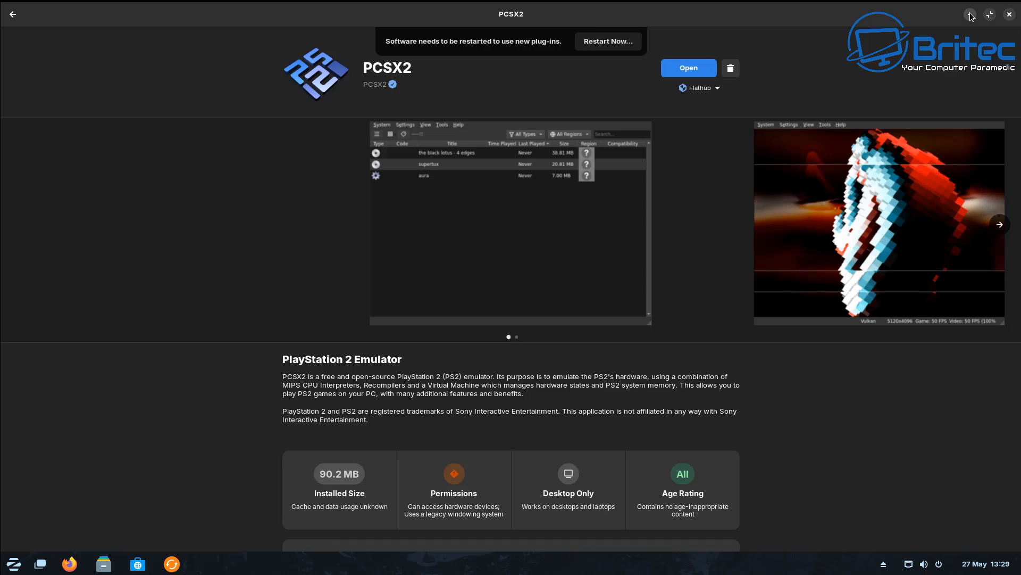
mouse_move(975, 54)
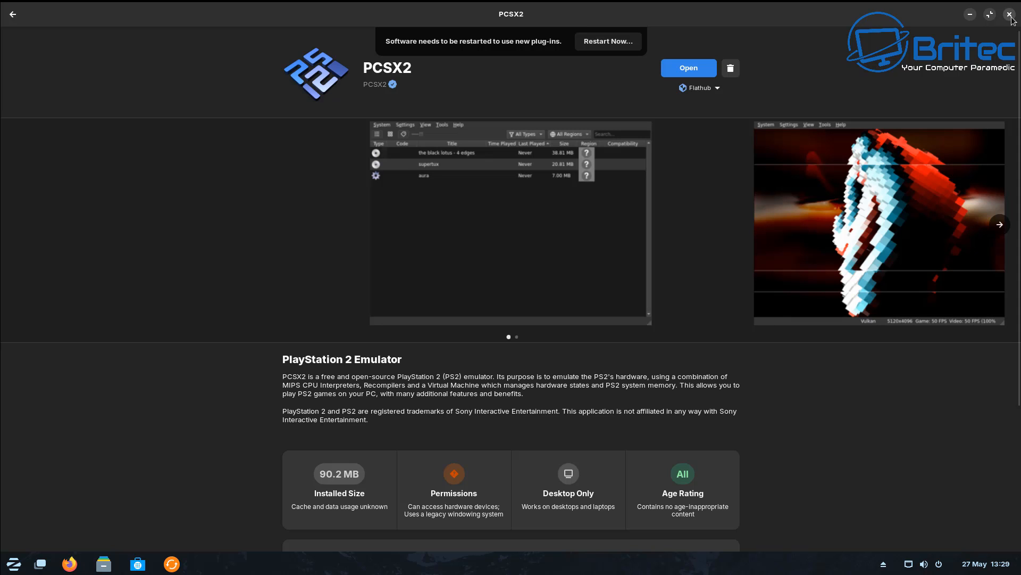
Close Software, authenticate and install the kernel-removal updates, and choose Restart Later
click(1009, 14)
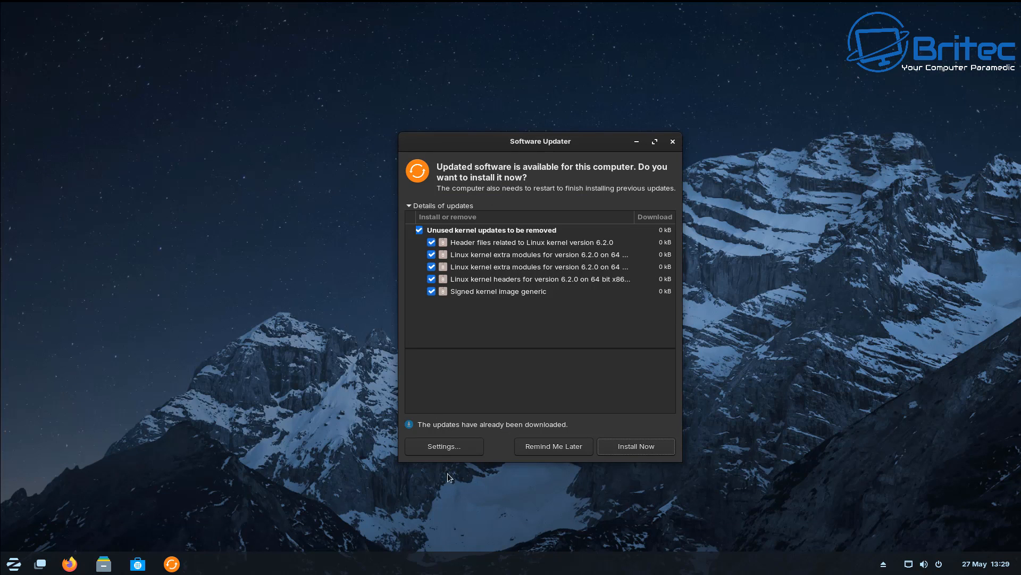
mouse_move(642, 457)
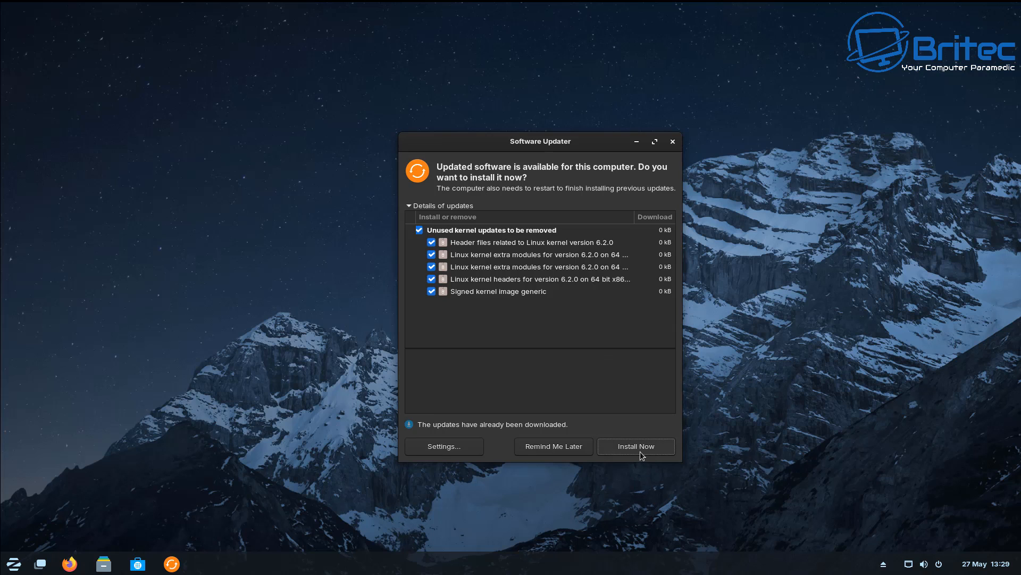
click(636, 446)
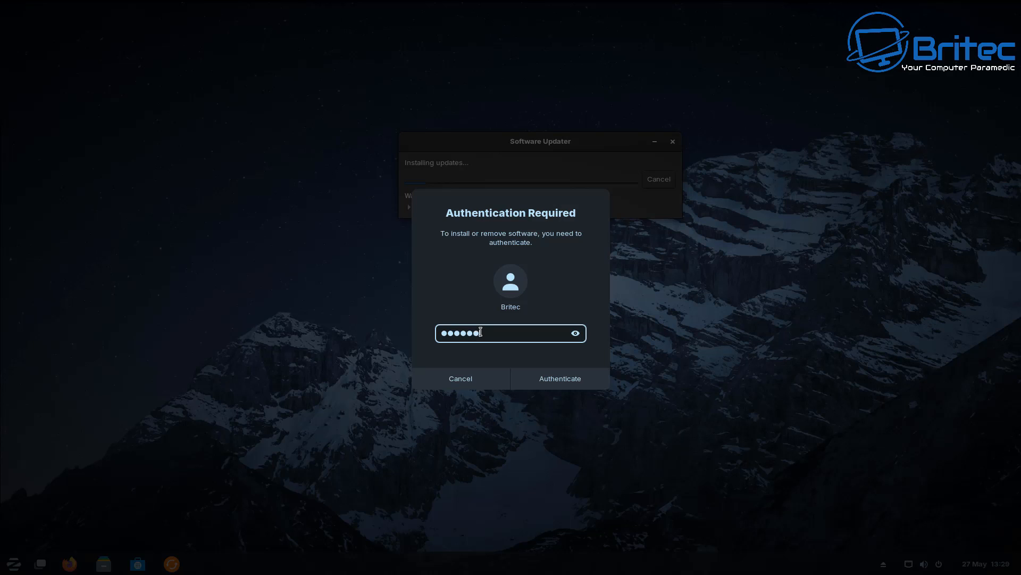
click(561, 378)
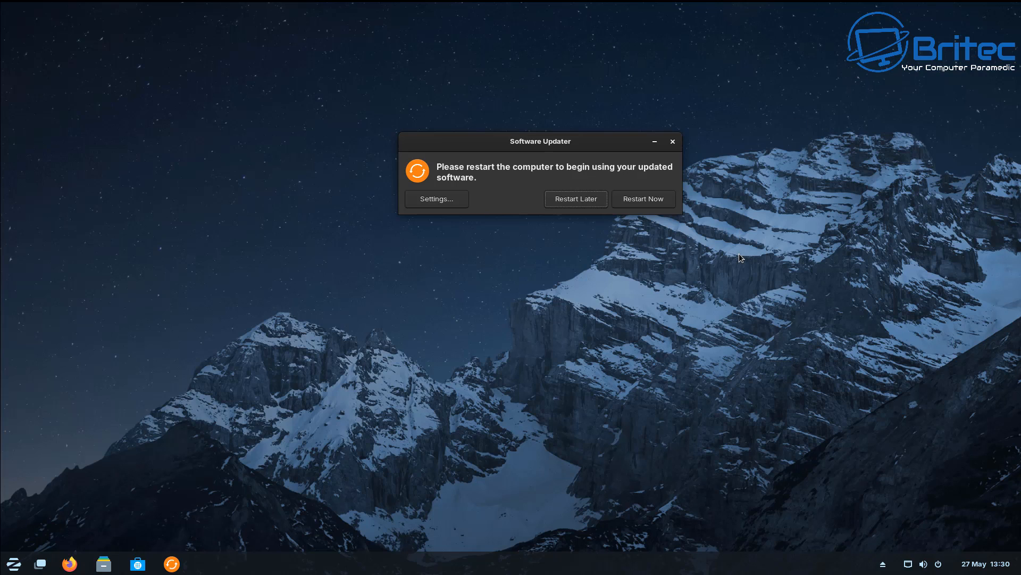
click(576, 198)
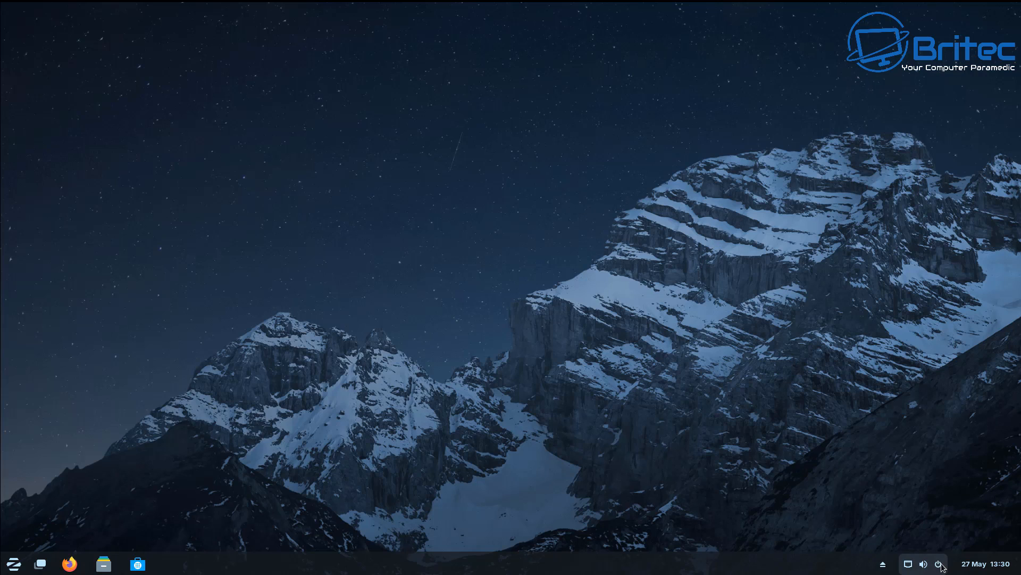
Open the system status menu and expand its Suspend, Restart, Power Off and Log Out options
click(923, 564)
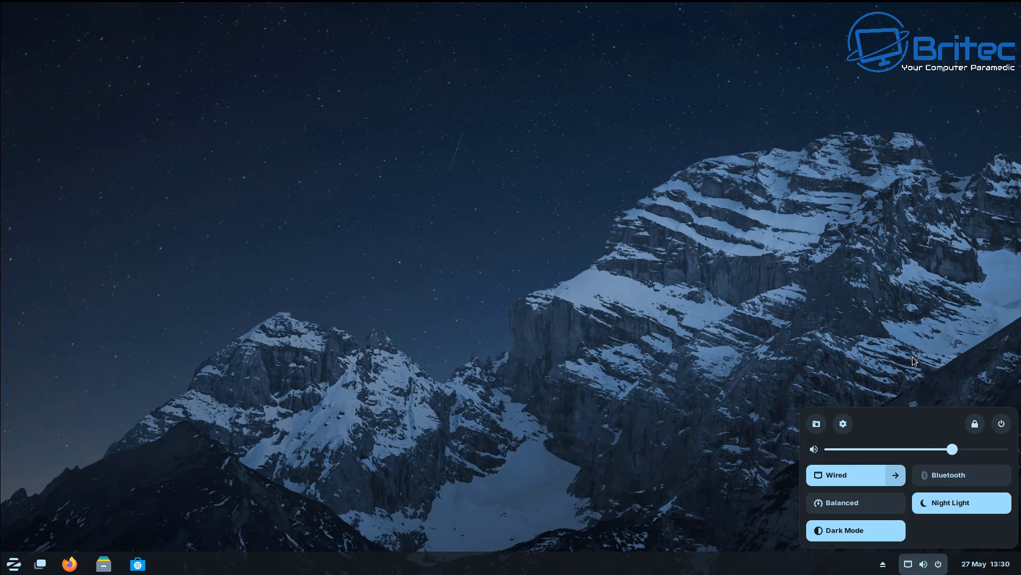
click(1002, 424)
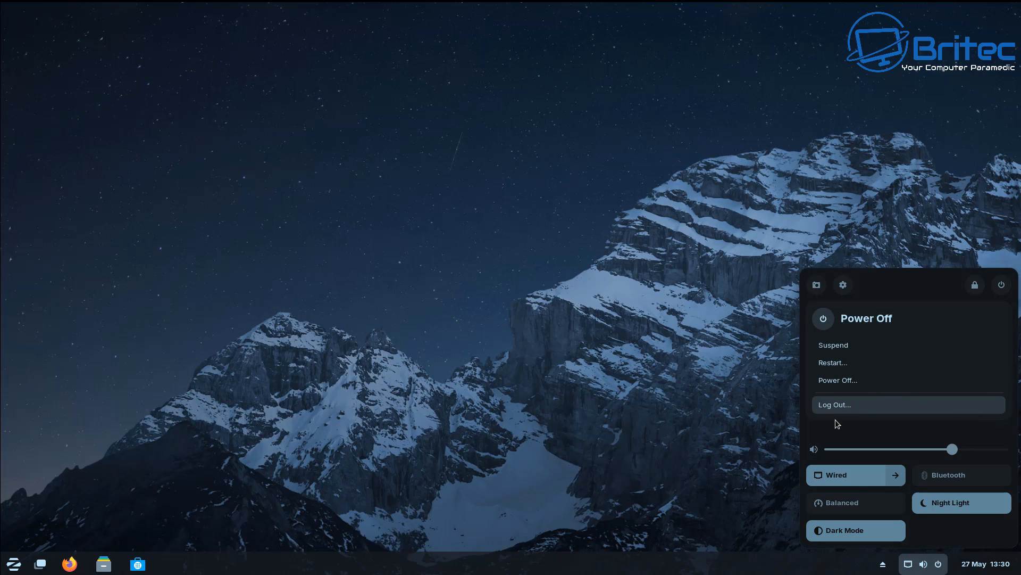